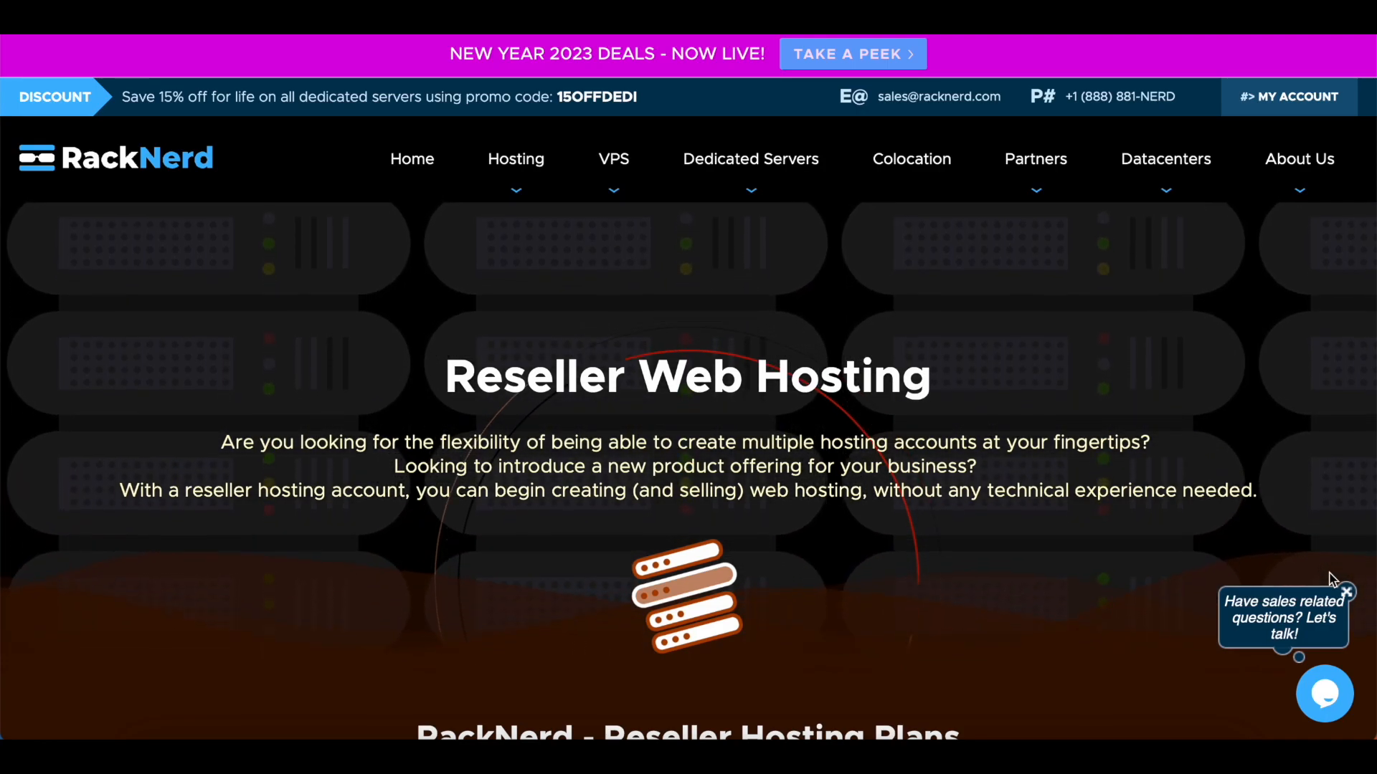
# Browse down the Reseller Hosting page, dismissing the chat welcome message
pyautogui.scroll(-3)
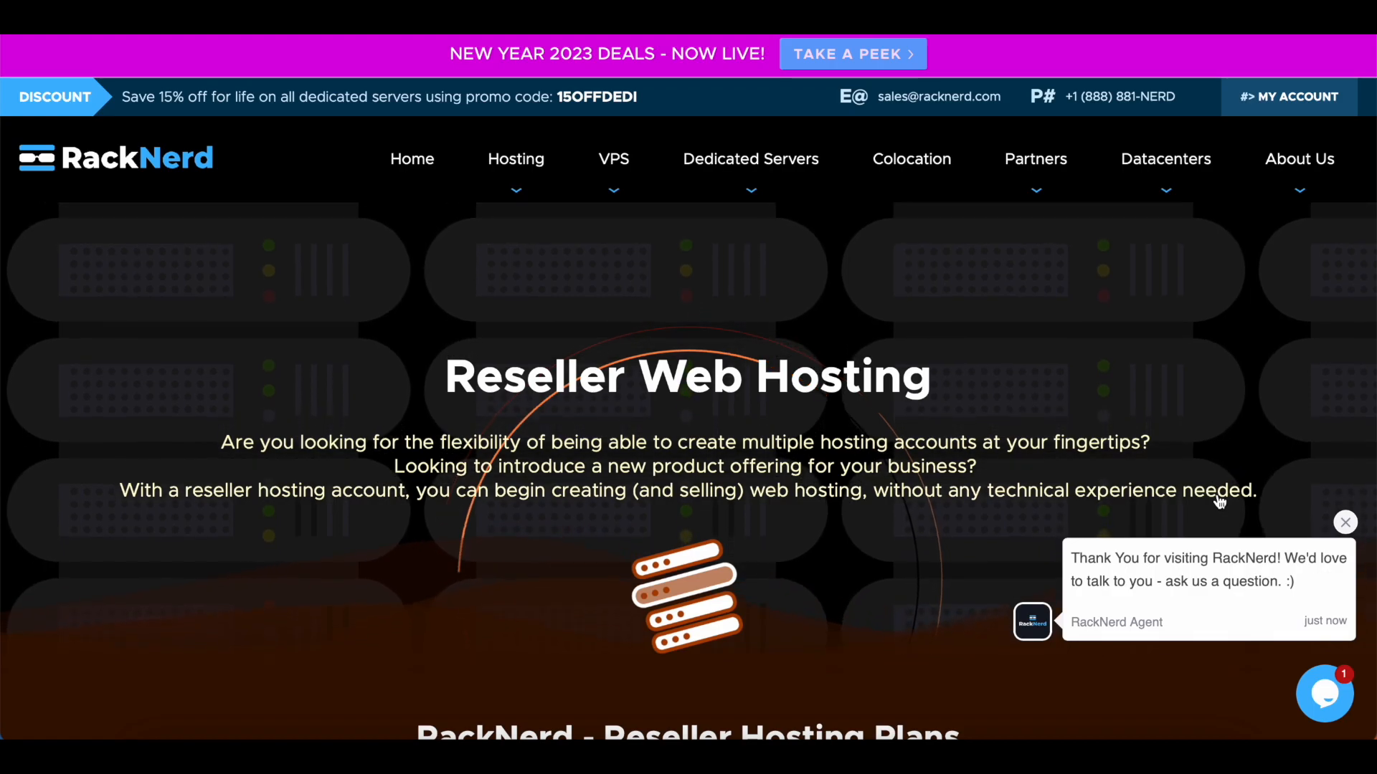
pyautogui.scroll(-3)
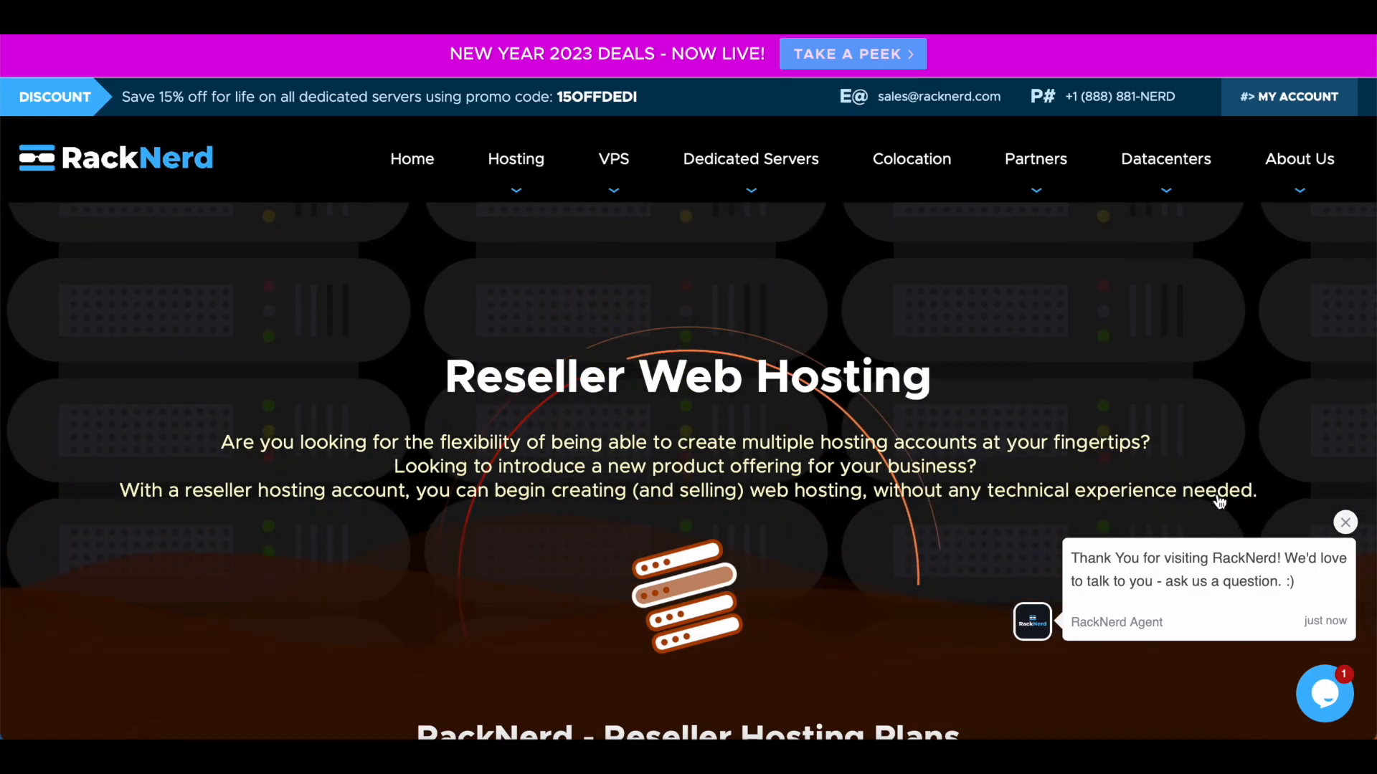
pyautogui.scroll(-3)
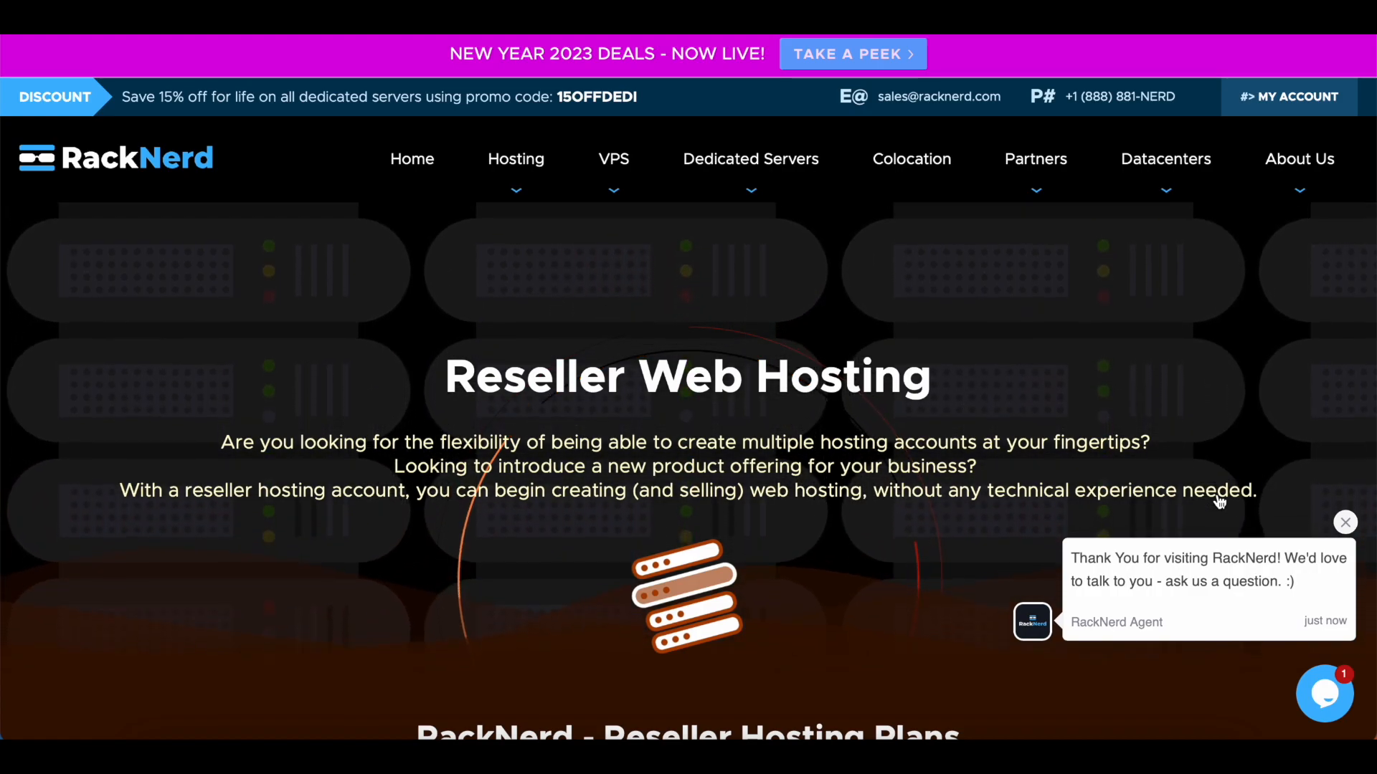
pyautogui.click(1344, 522)
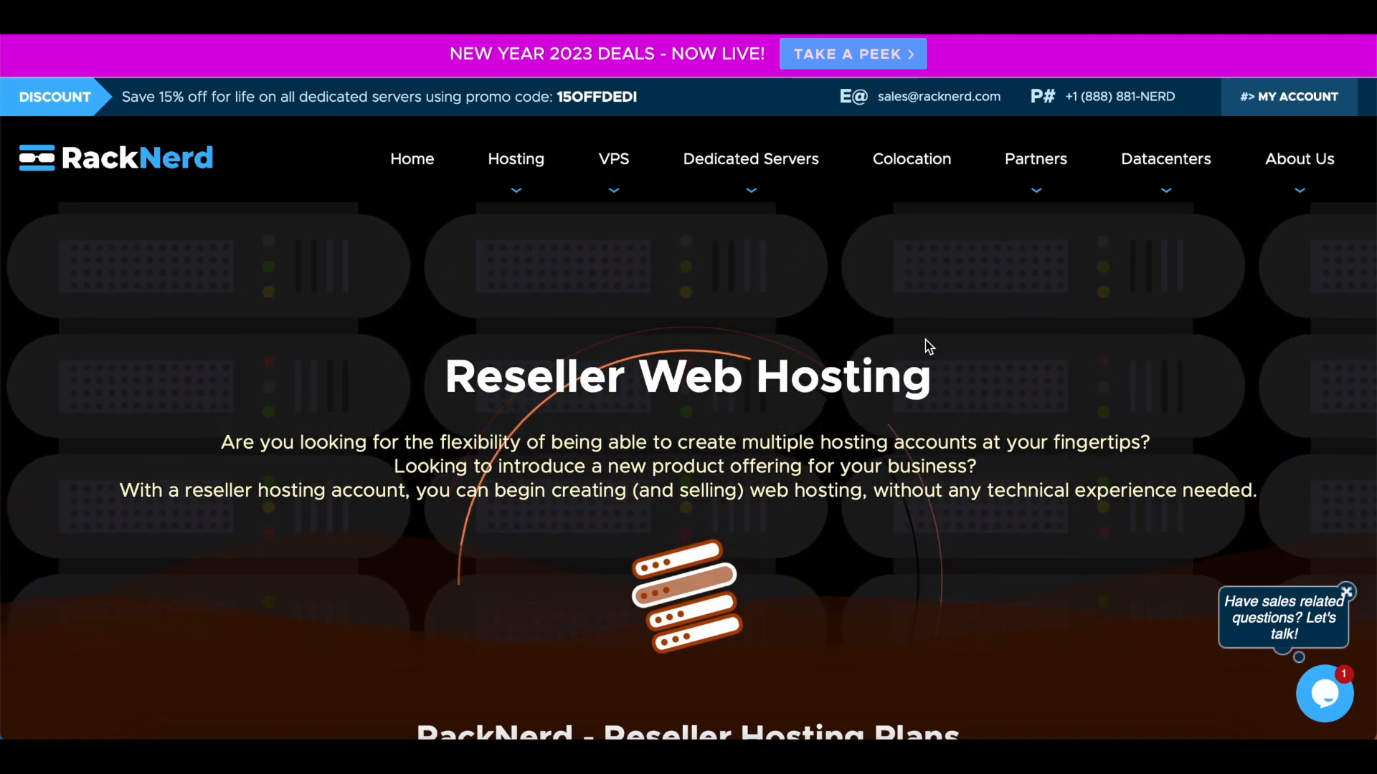
pyautogui.moveTo(514, 160)
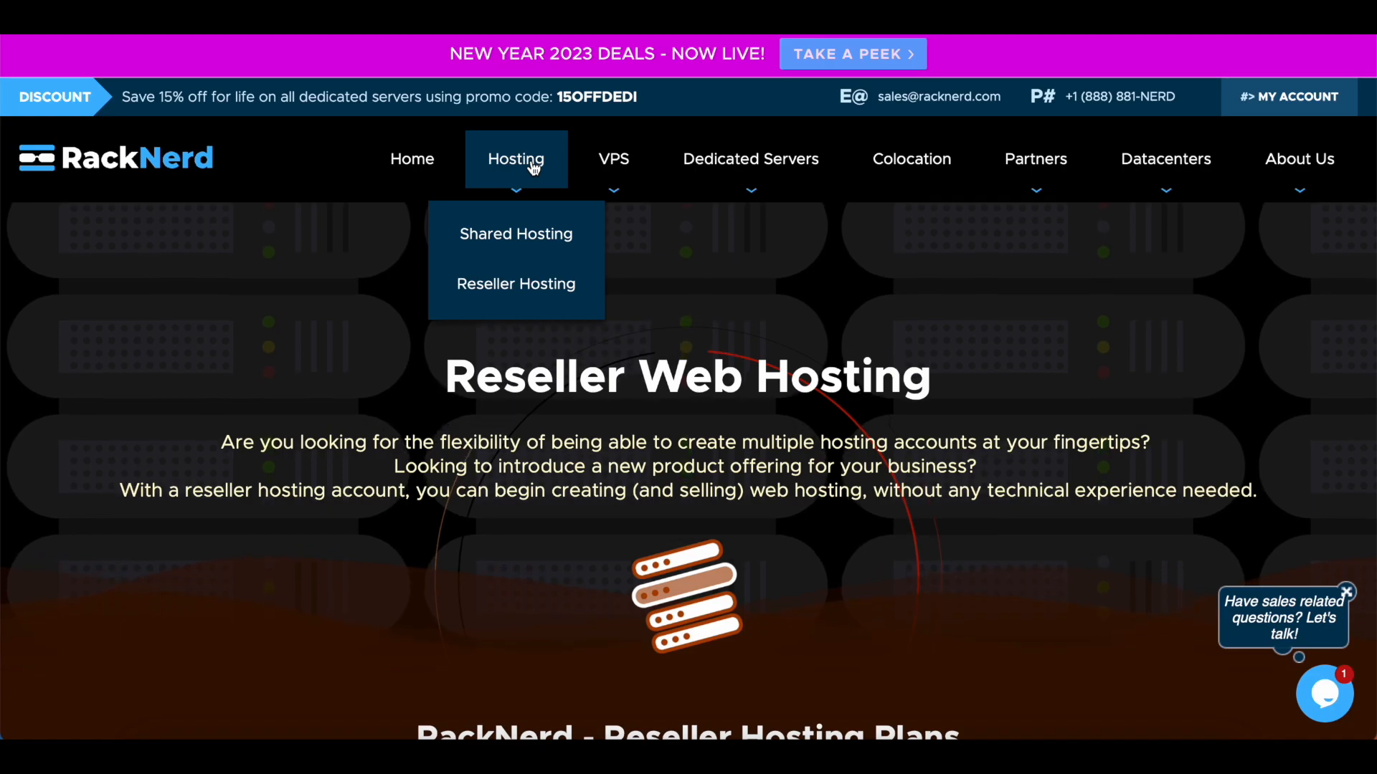
pyautogui.moveTo(516, 284)
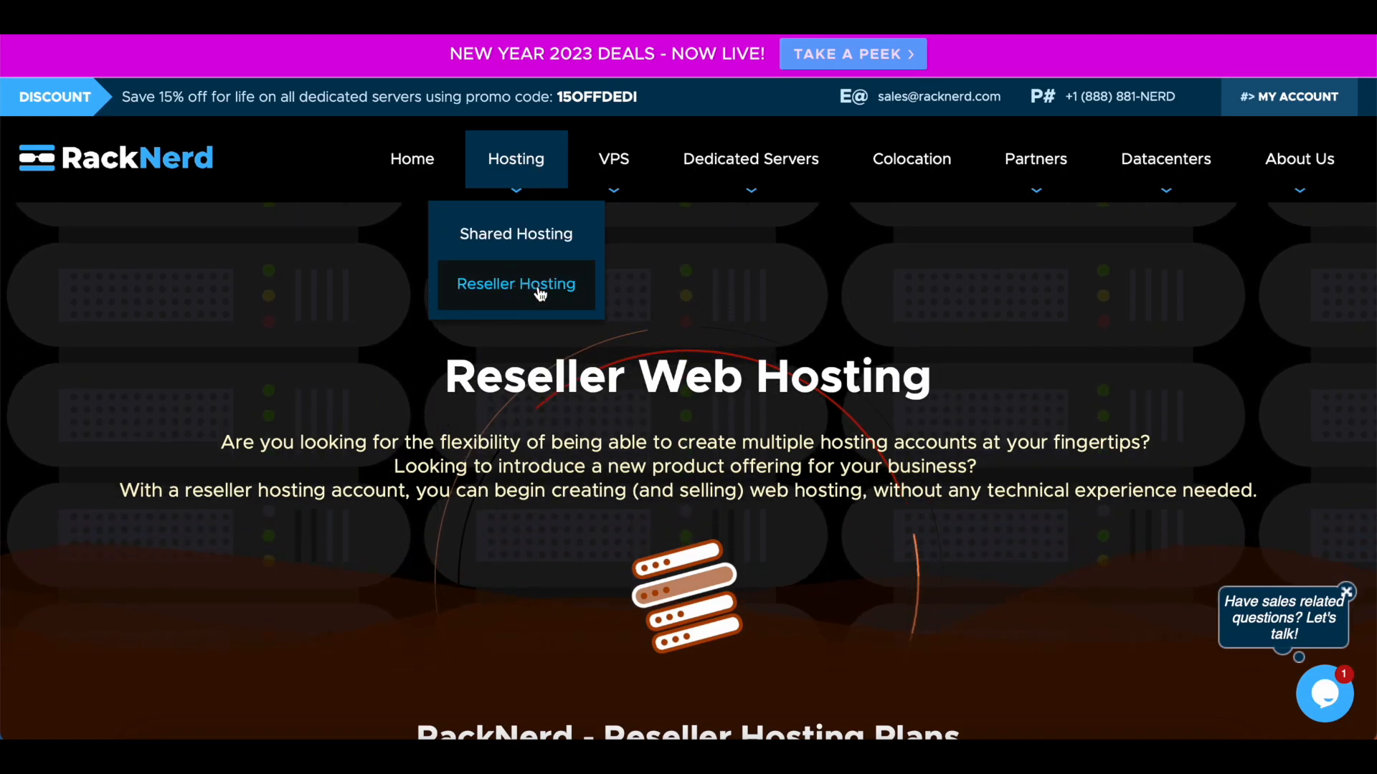
# Reach the Reseller Hosting Plans cards for the 40 GB, 100 GB and 200 GB plans
pyautogui.scroll(-3)
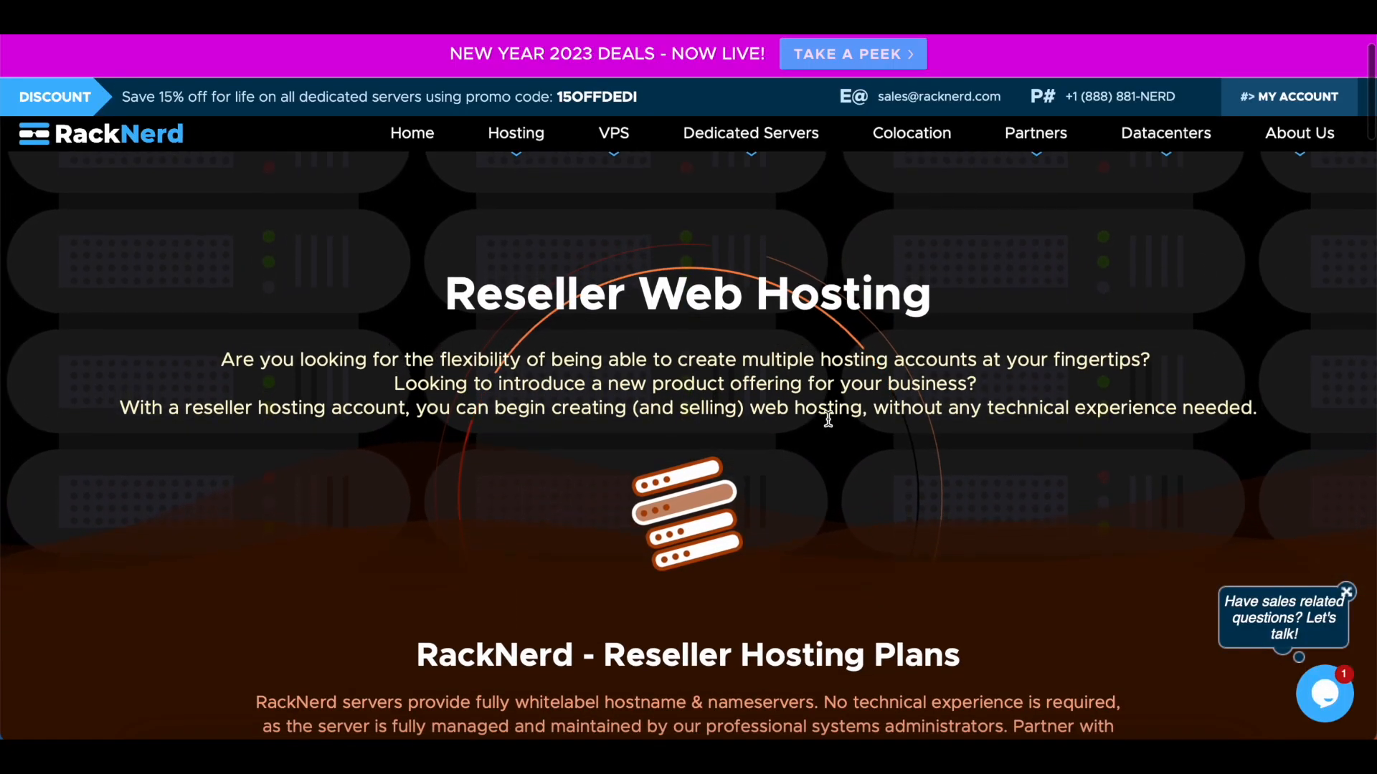
pyautogui.scroll(-3)
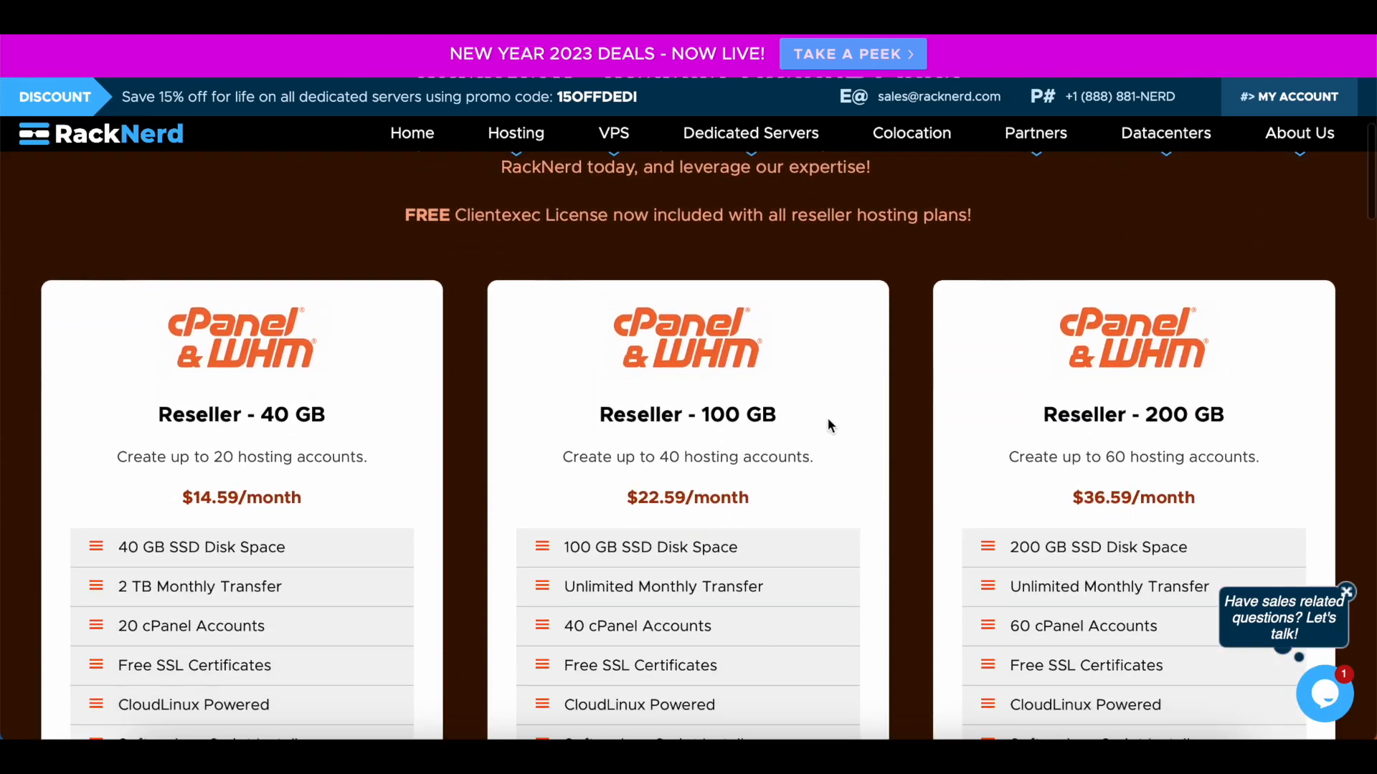
pyautogui.scroll(-3)
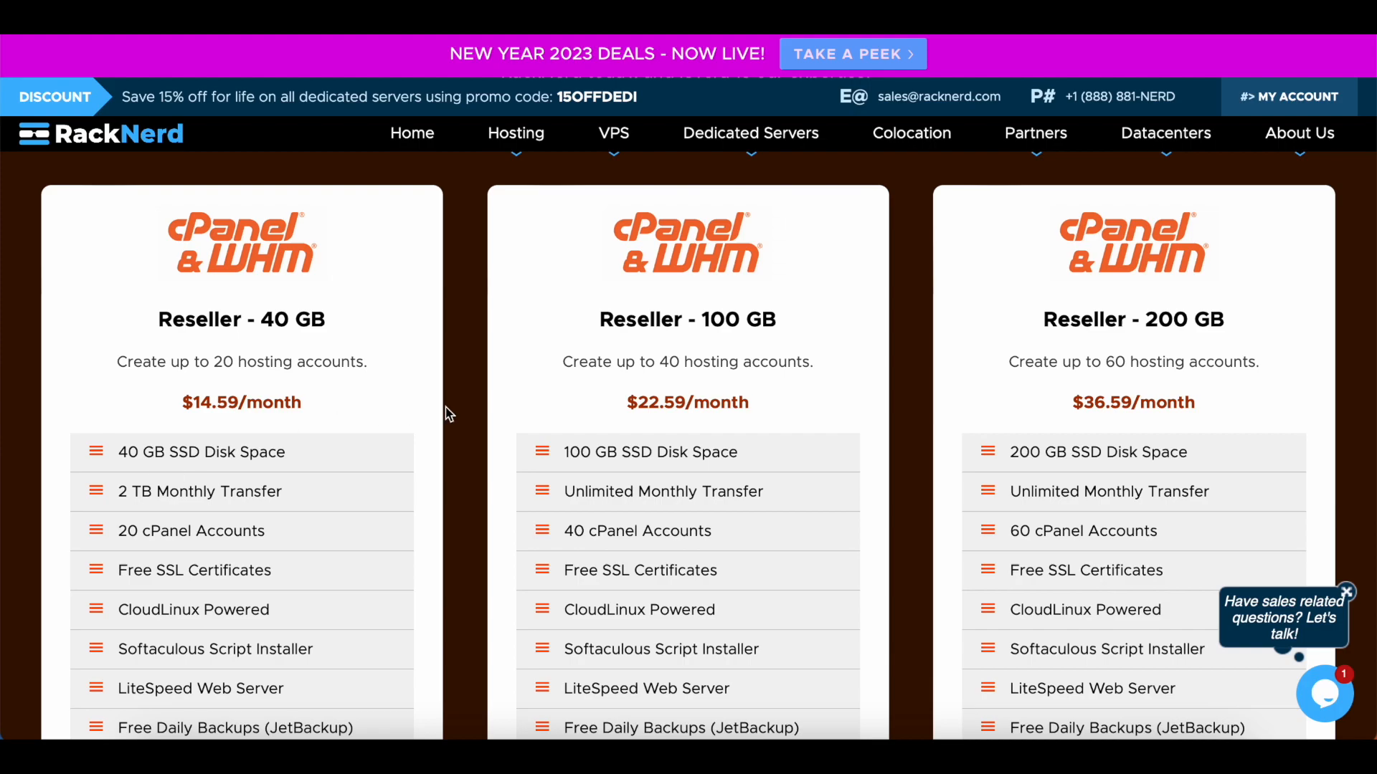
pyautogui.moveTo(749, 390)
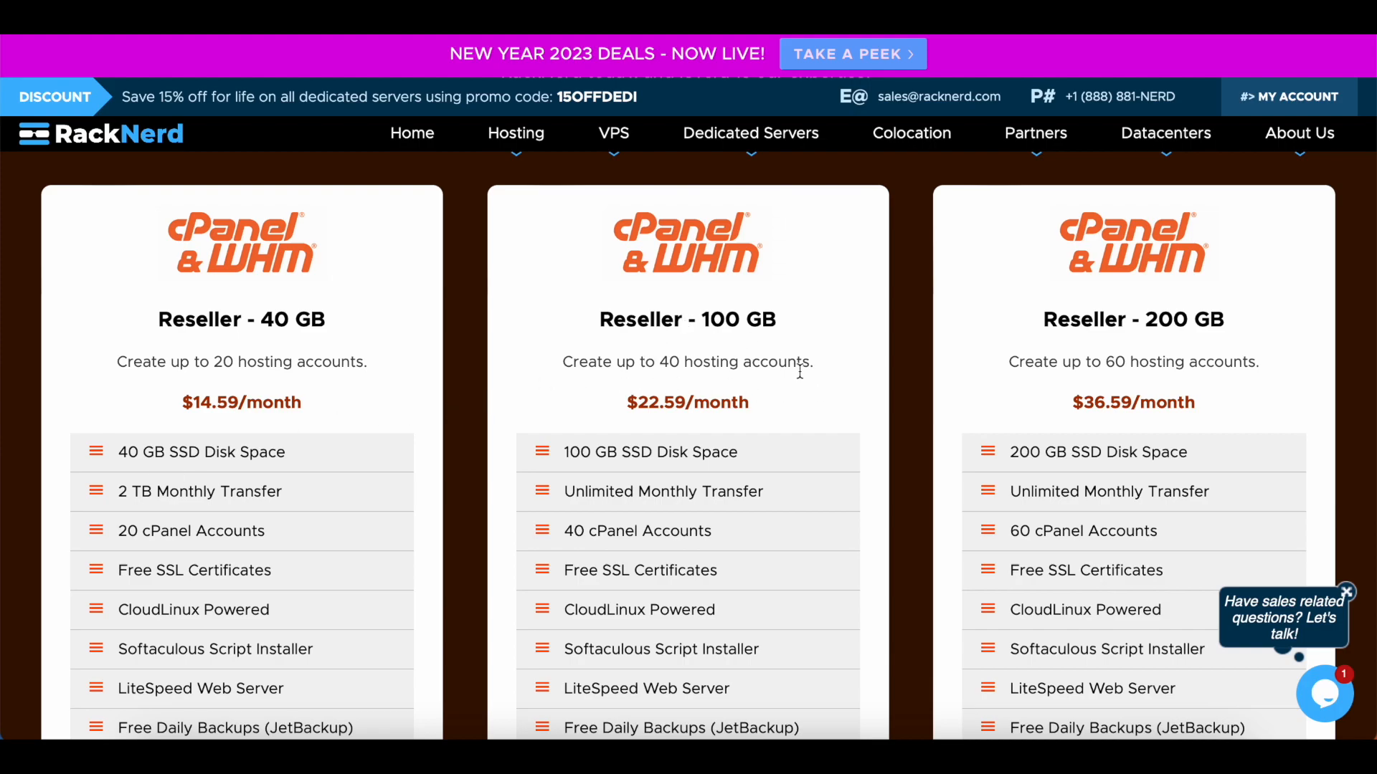
pyautogui.moveTo(745, 393)
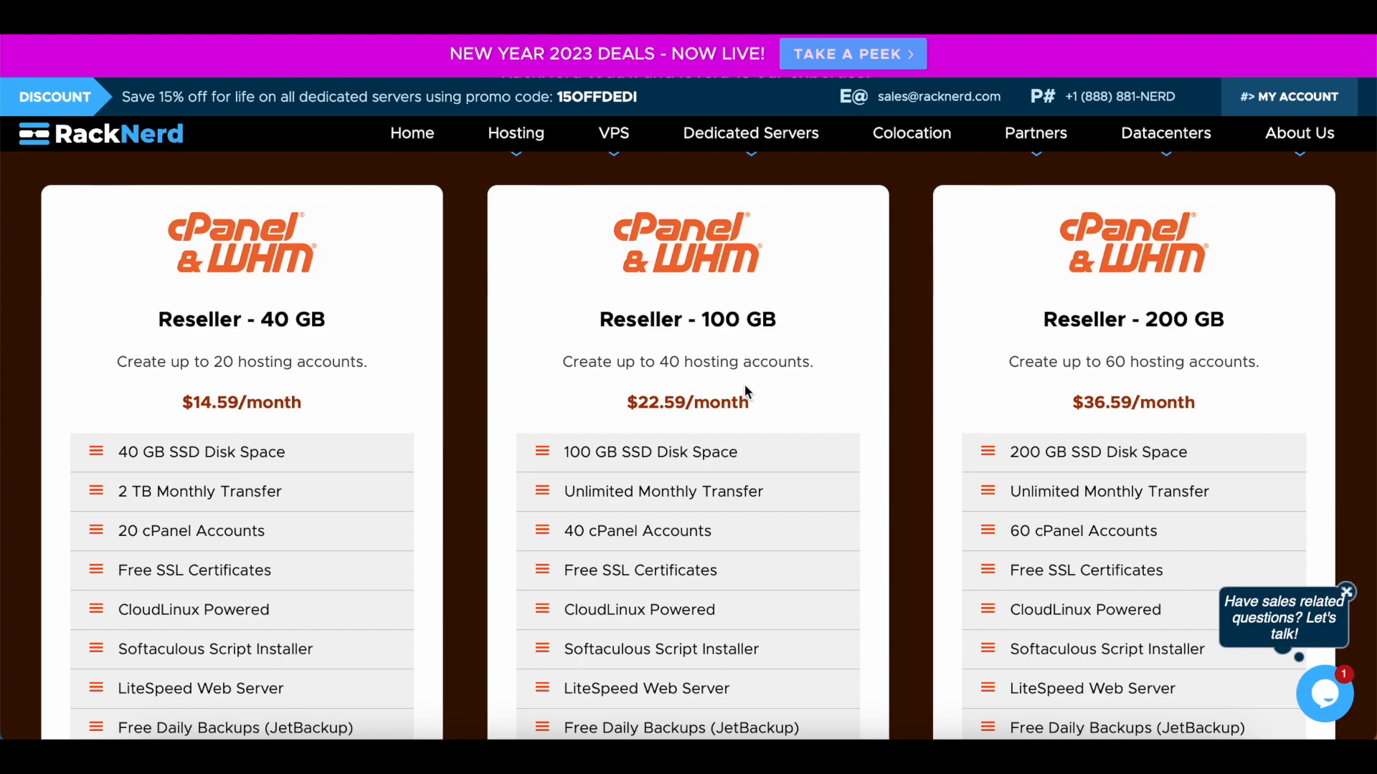
pyautogui.moveTo(1005, 460)
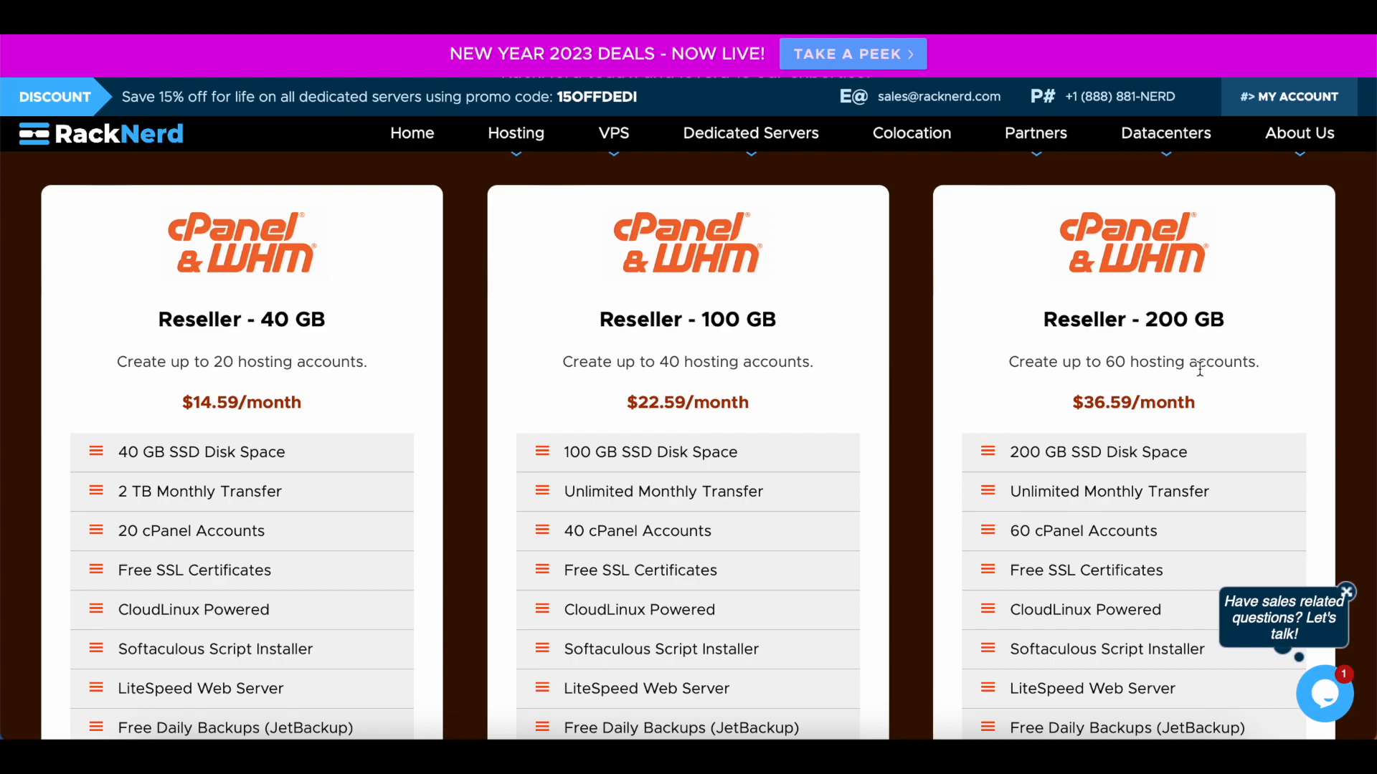
pyautogui.moveTo(1010, 530)
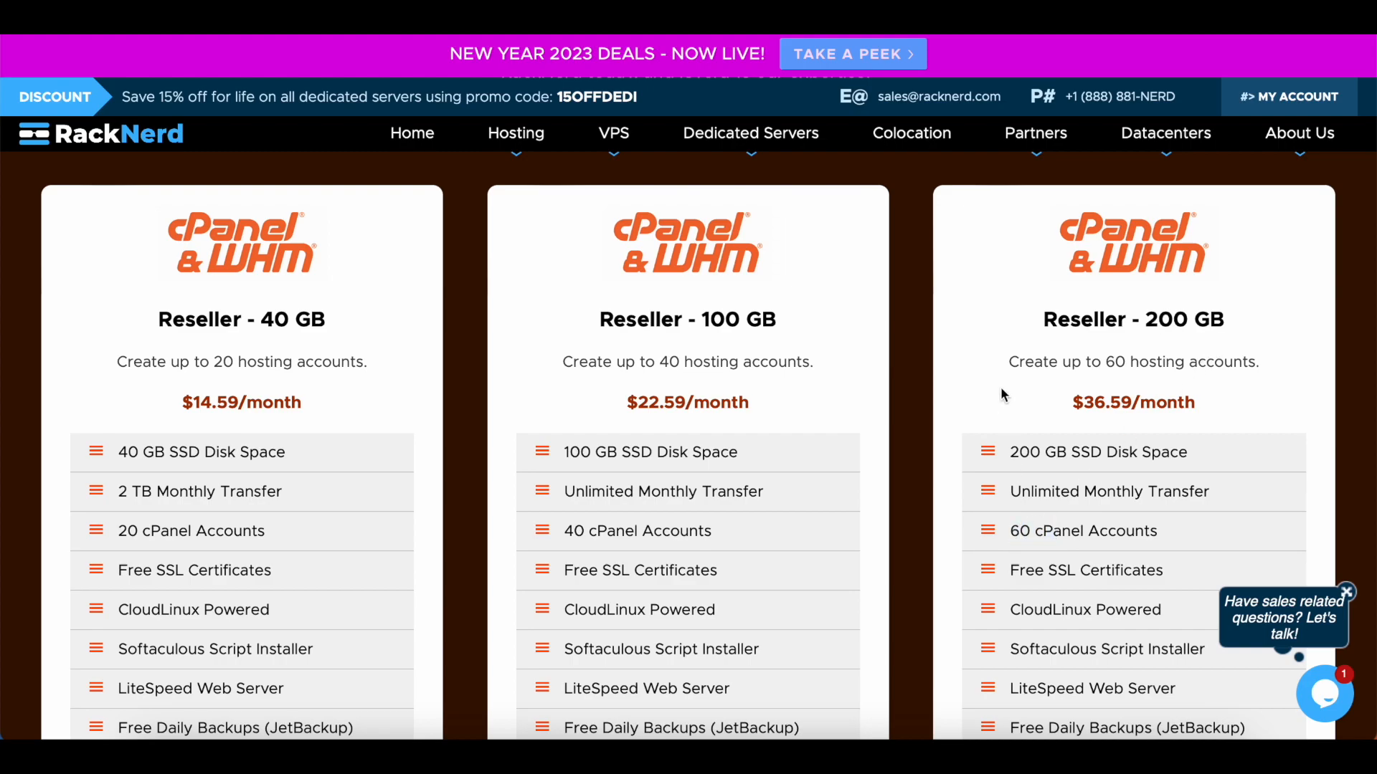
pyautogui.scroll(-3)
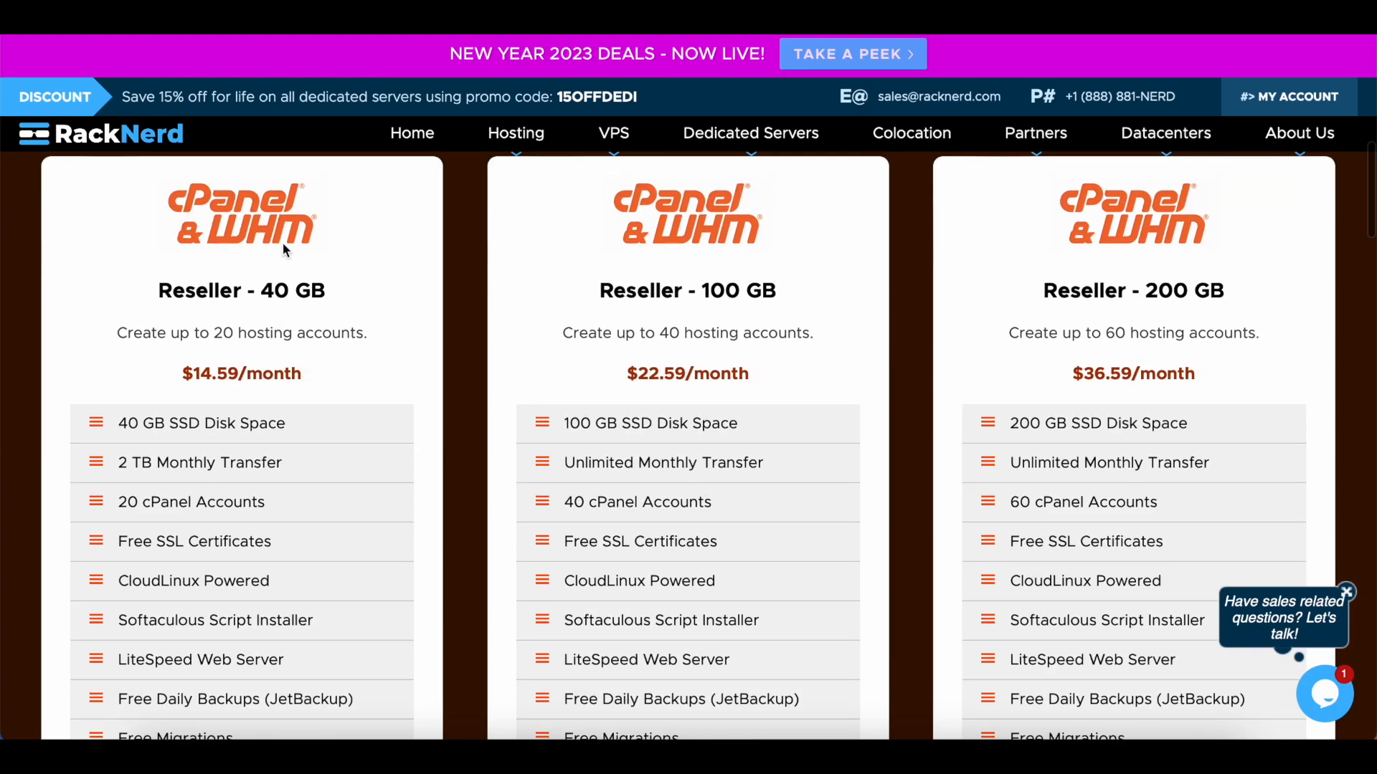
pyautogui.moveTo(302, 451)
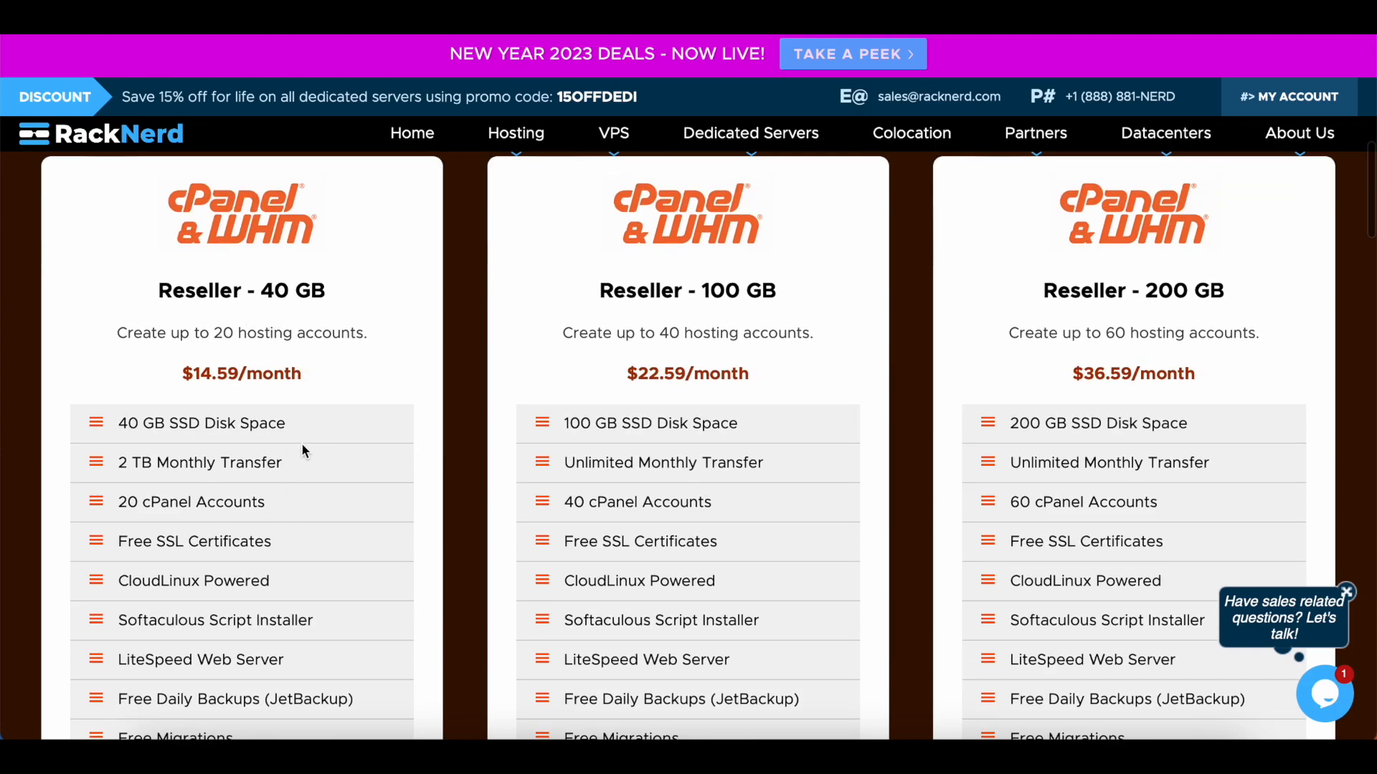
pyautogui.scroll(-3)
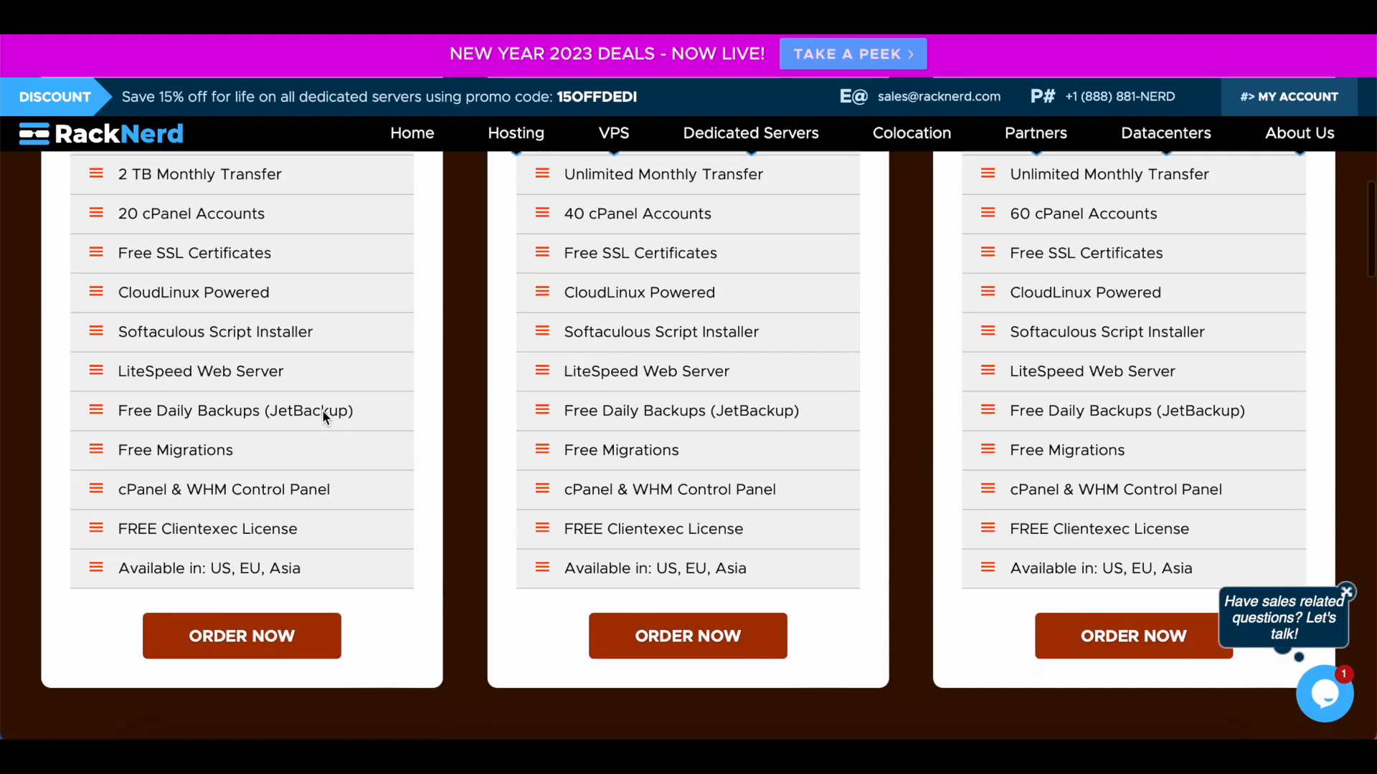
pyautogui.scroll(-3)
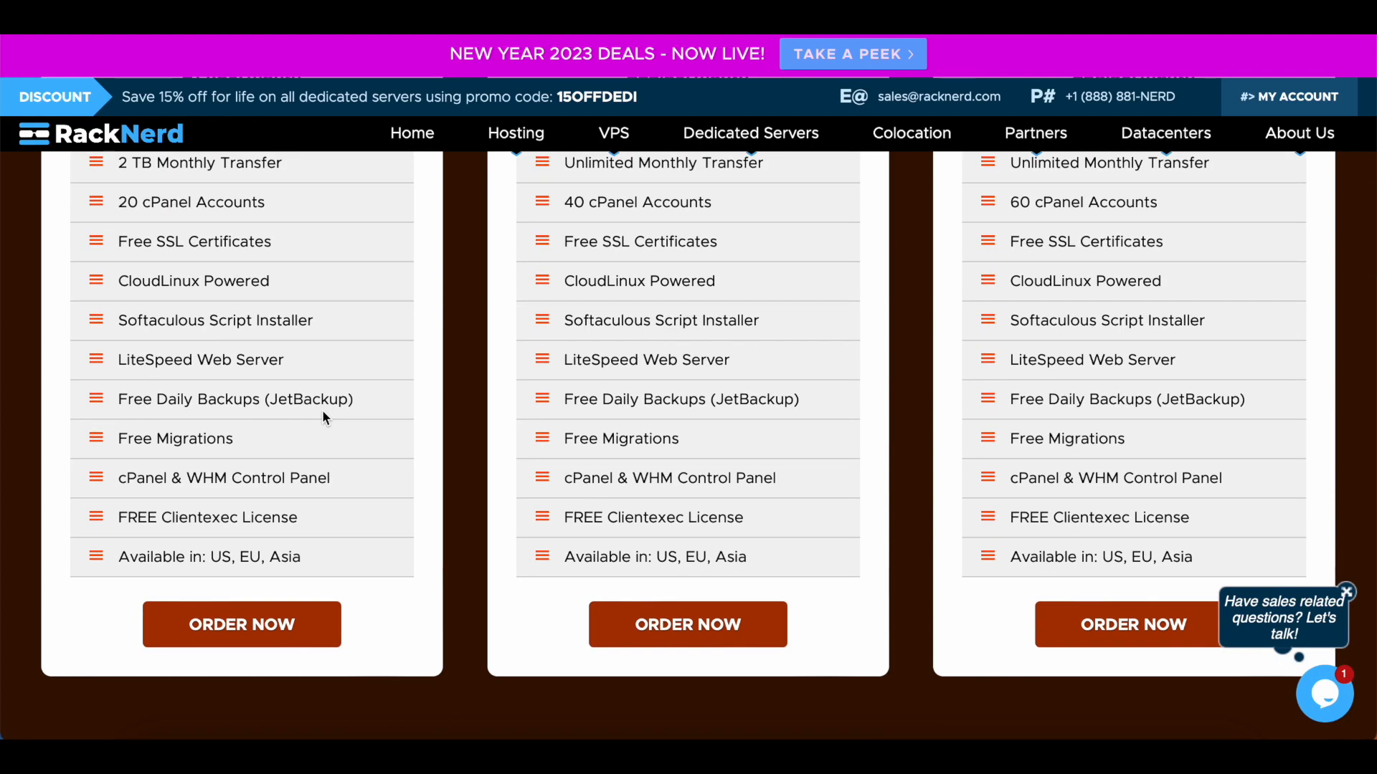
pyautogui.moveTo(241, 624)
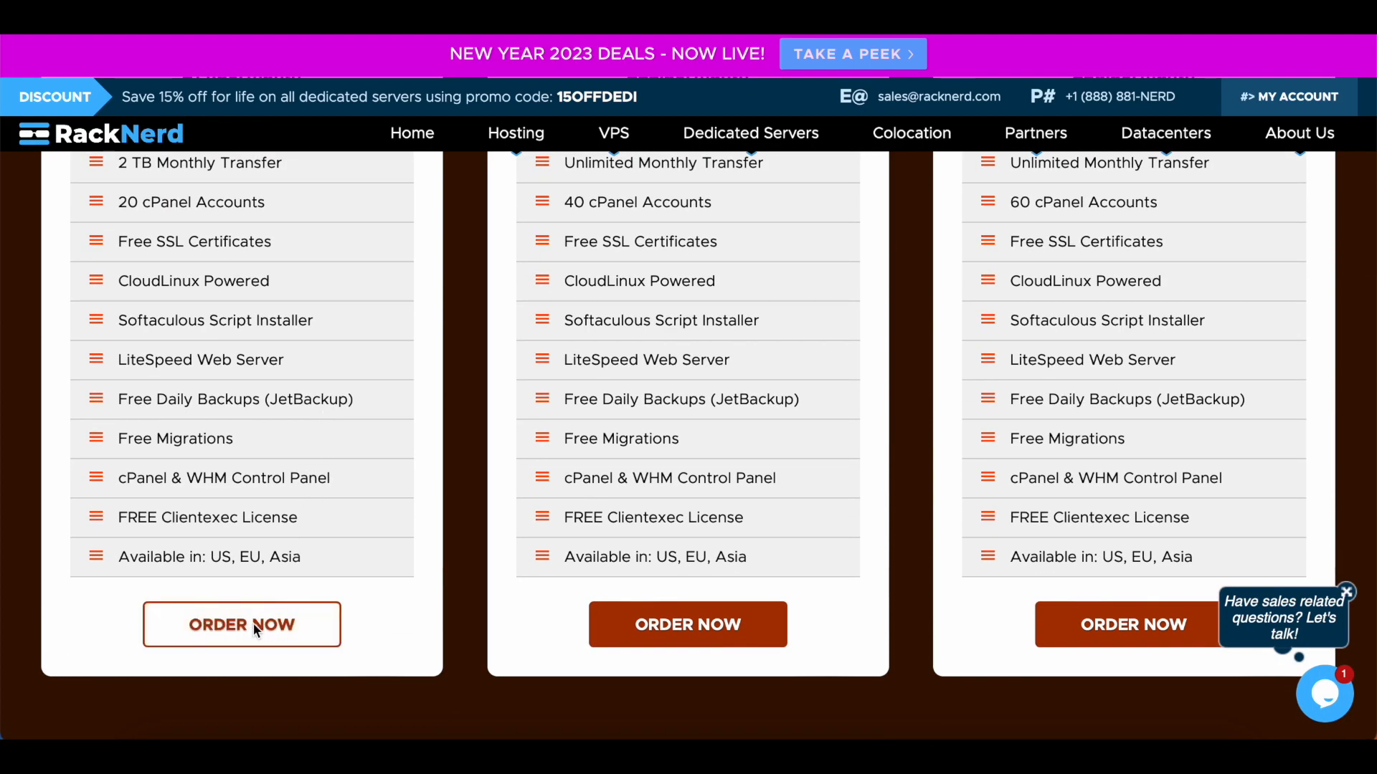
# Order the Reseller - 40 GB plan using the existing domain racknerdtv2.com
pyautogui.click(241, 624)
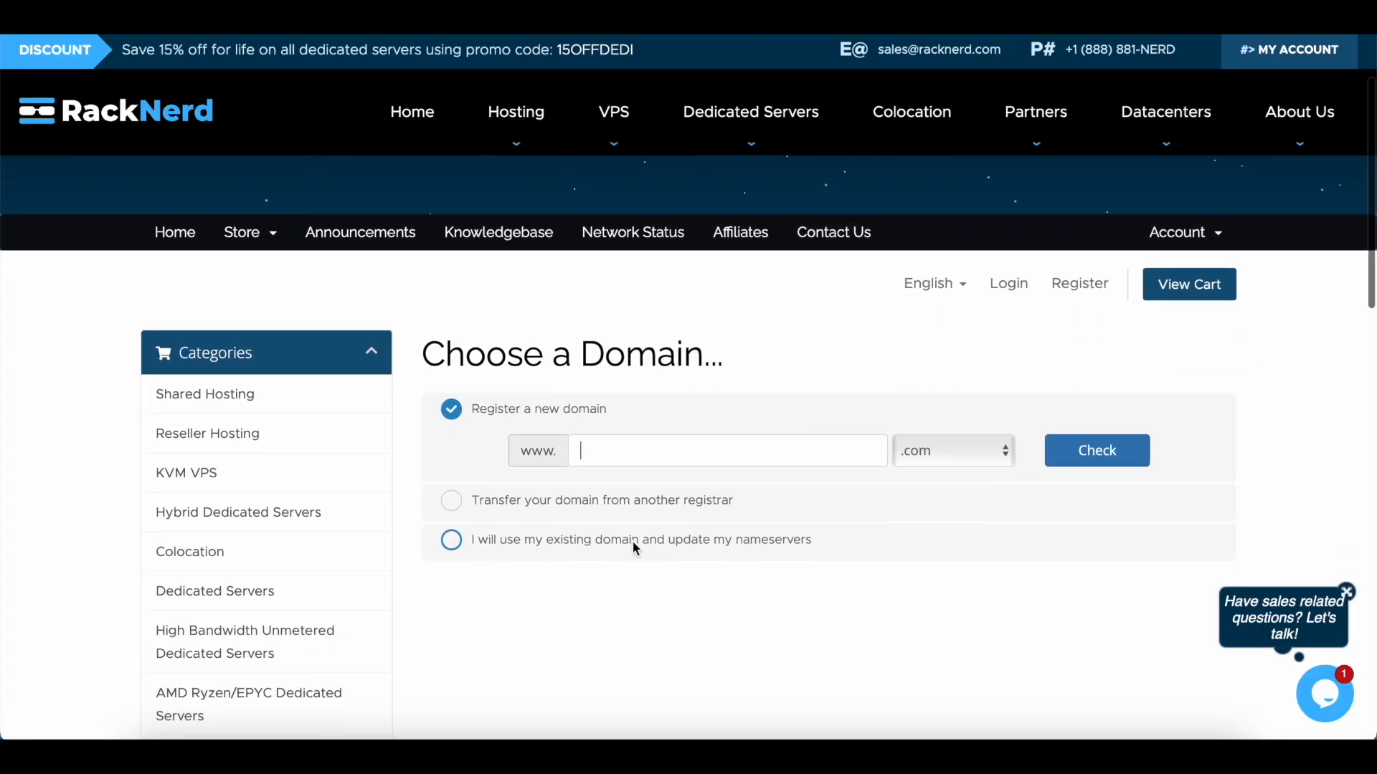
pyautogui.click(451, 539)
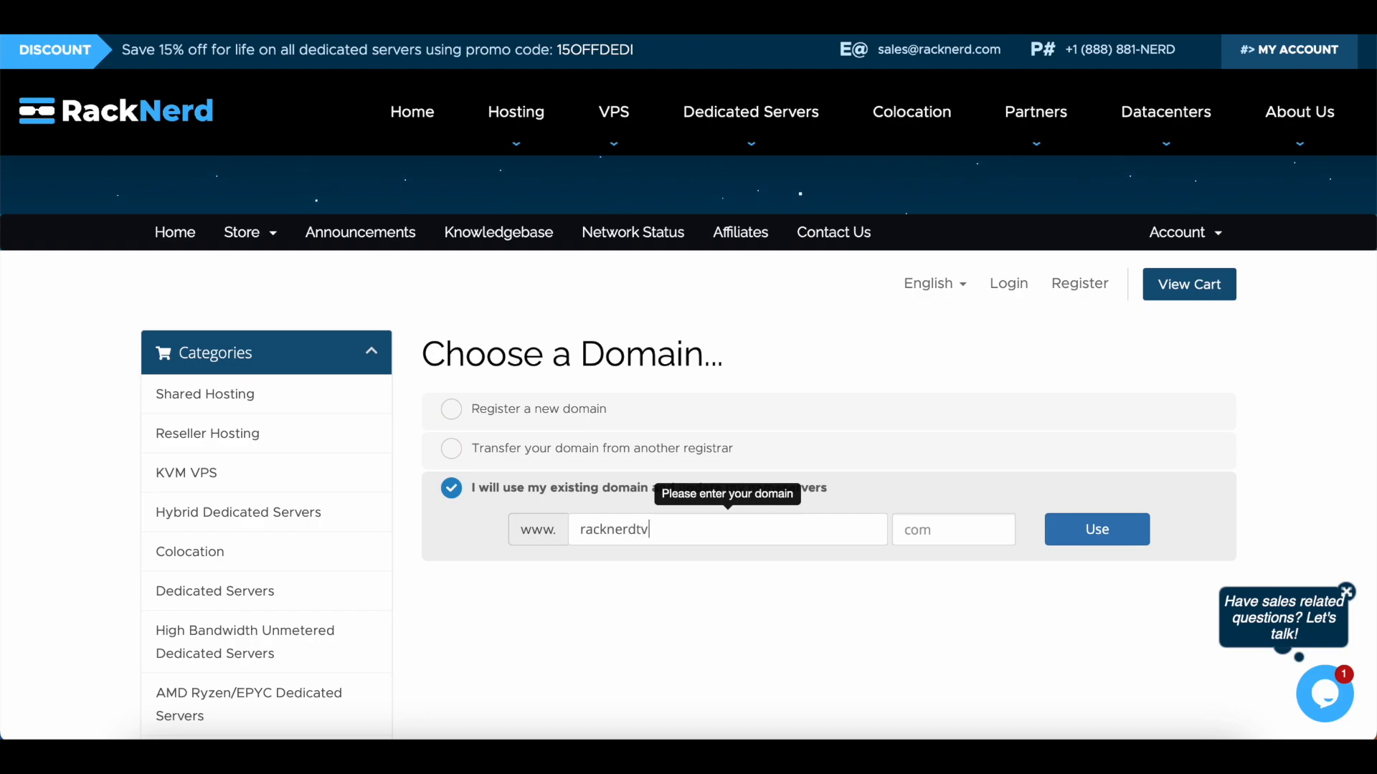
pyautogui.click(1095, 530)
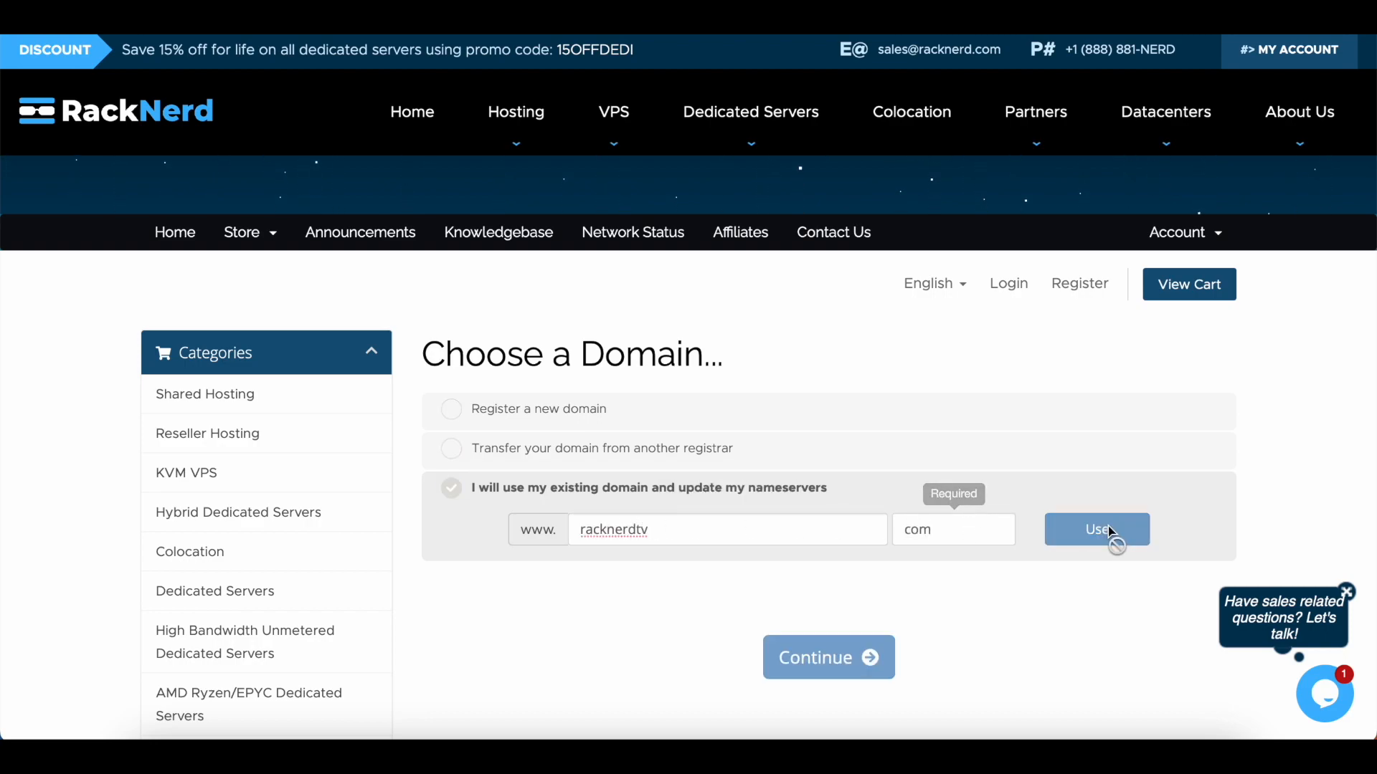
pyautogui.click(1096, 529)
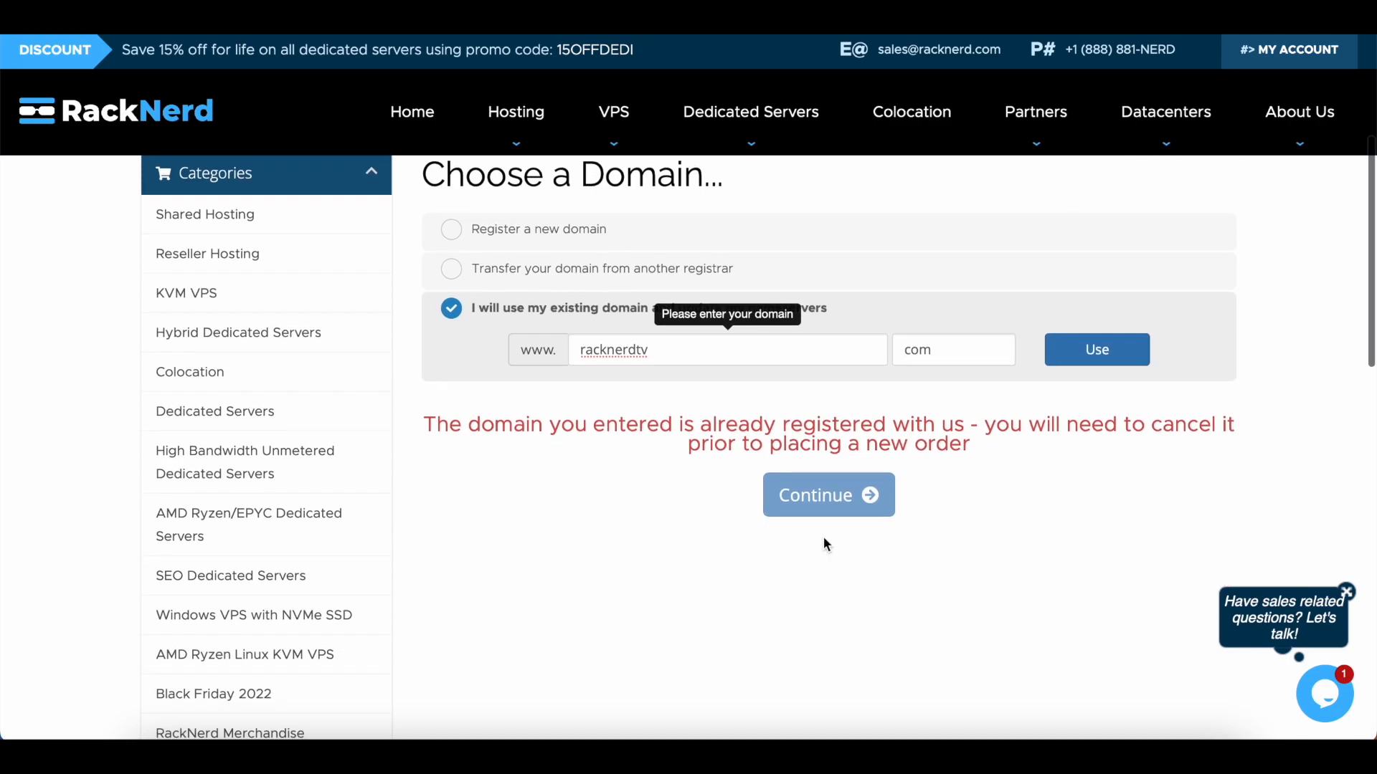
pyautogui.moveTo(780, 403)
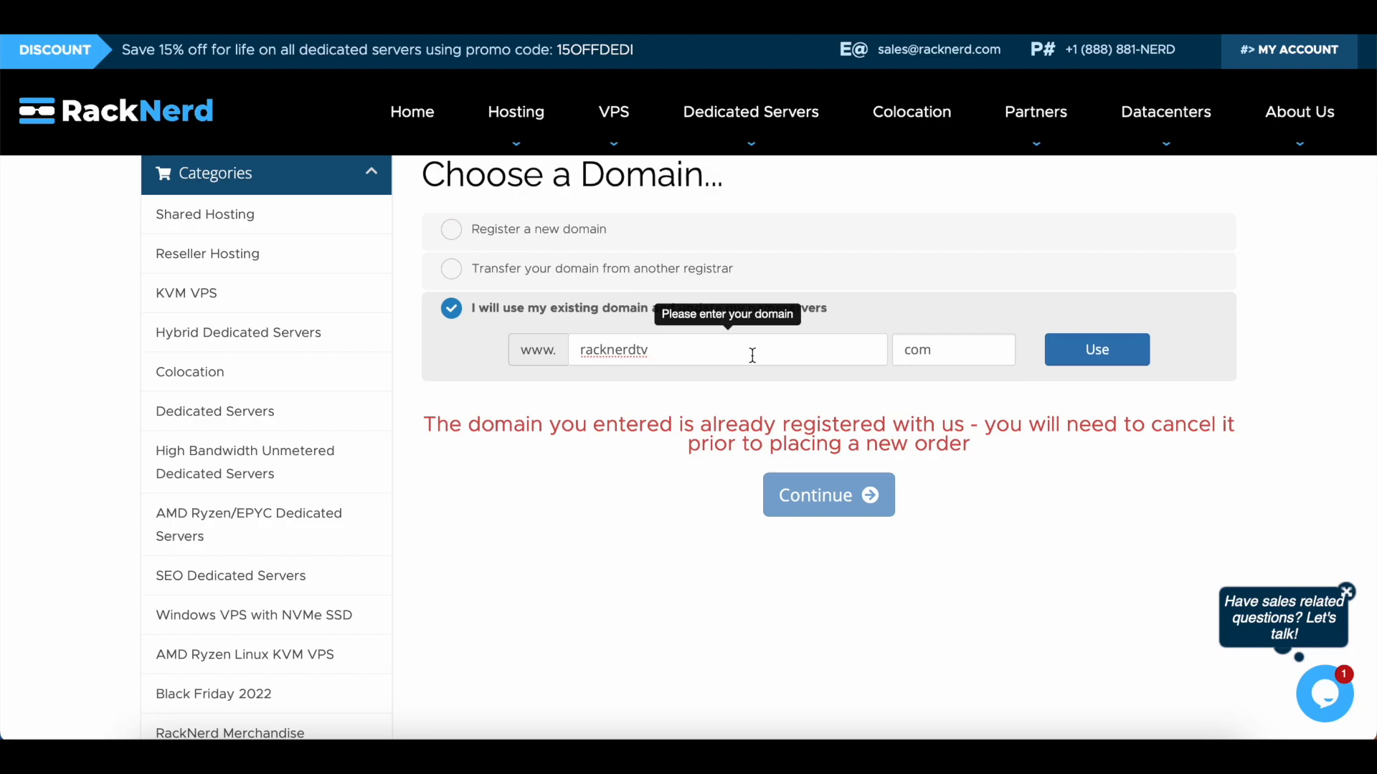
pyautogui.click(1096, 350)
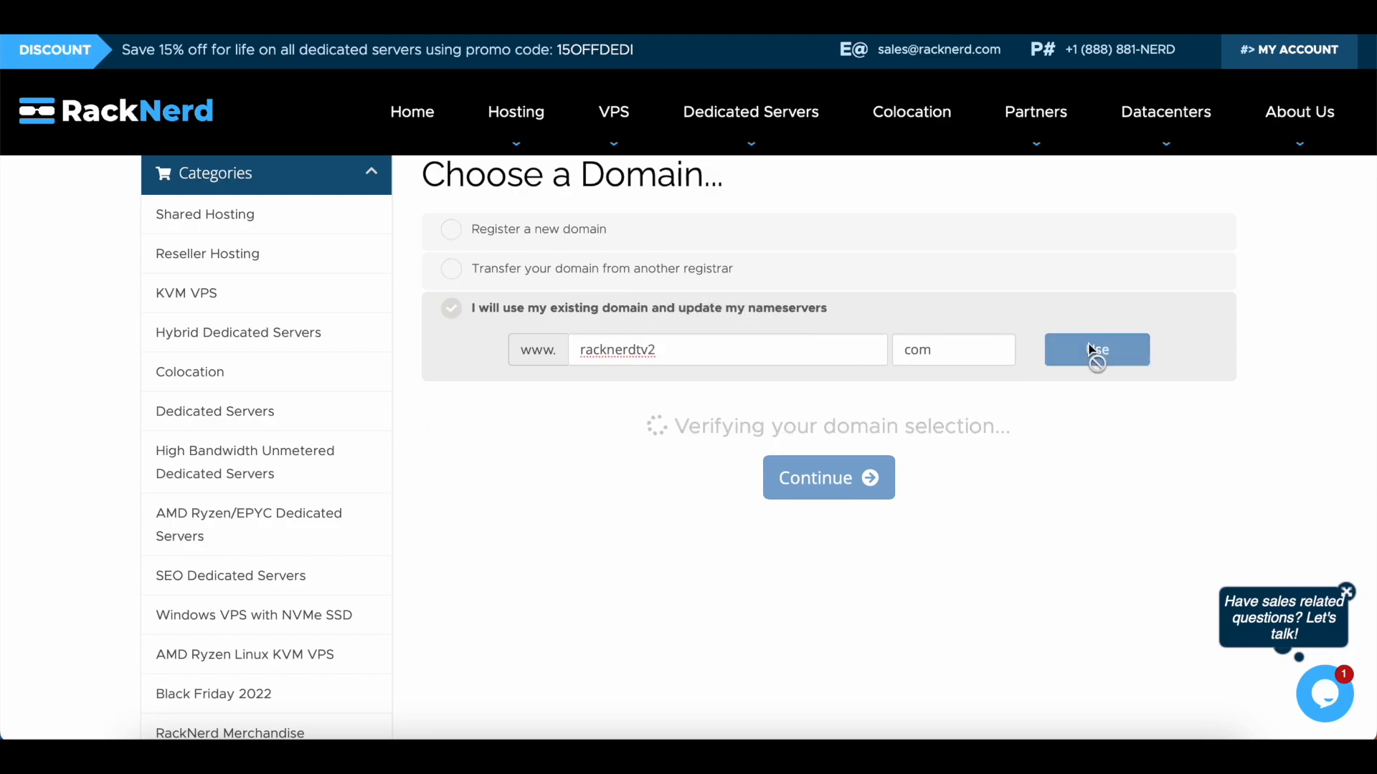
pyautogui.click(1095, 350)
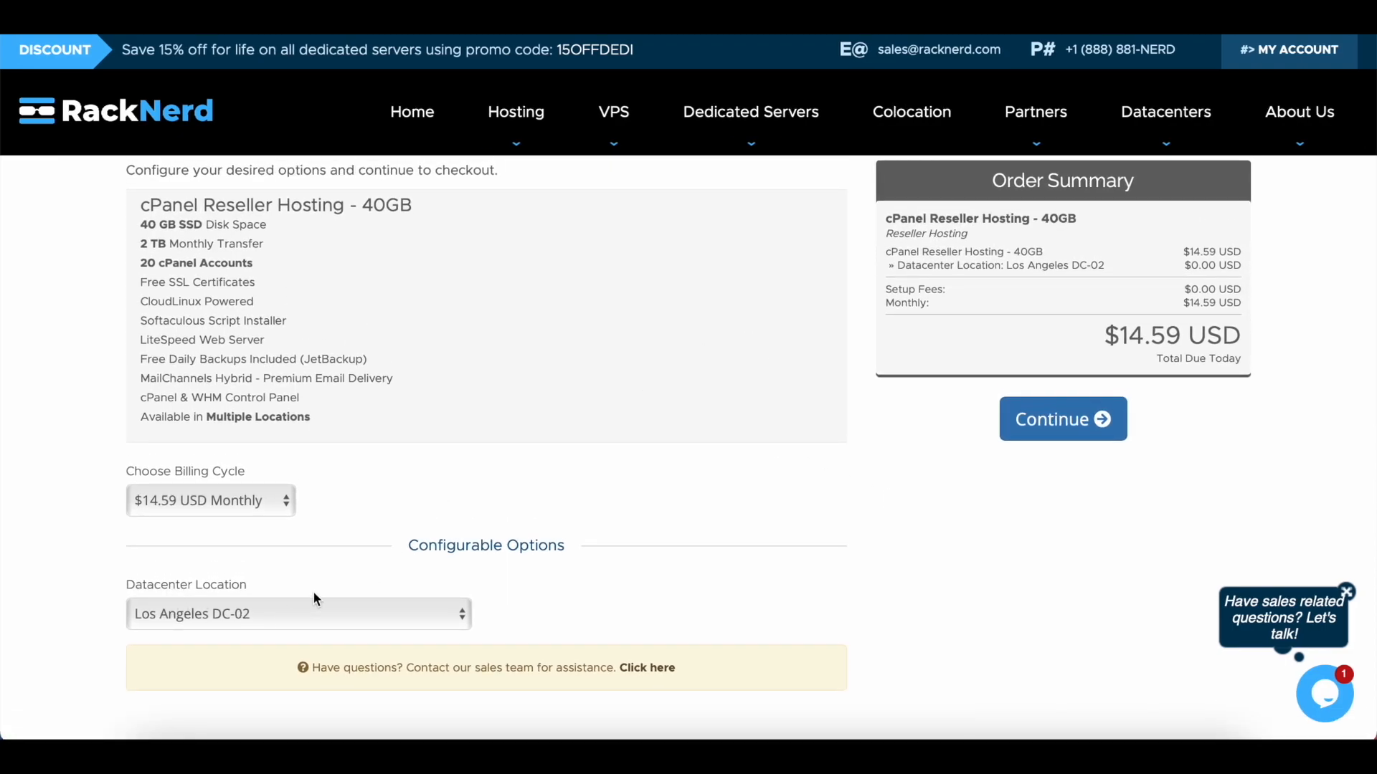
# Keep Los Angeles DC-02 with monthly billing and continue to Review & Checkout at $14.59
pyautogui.click(299, 612)
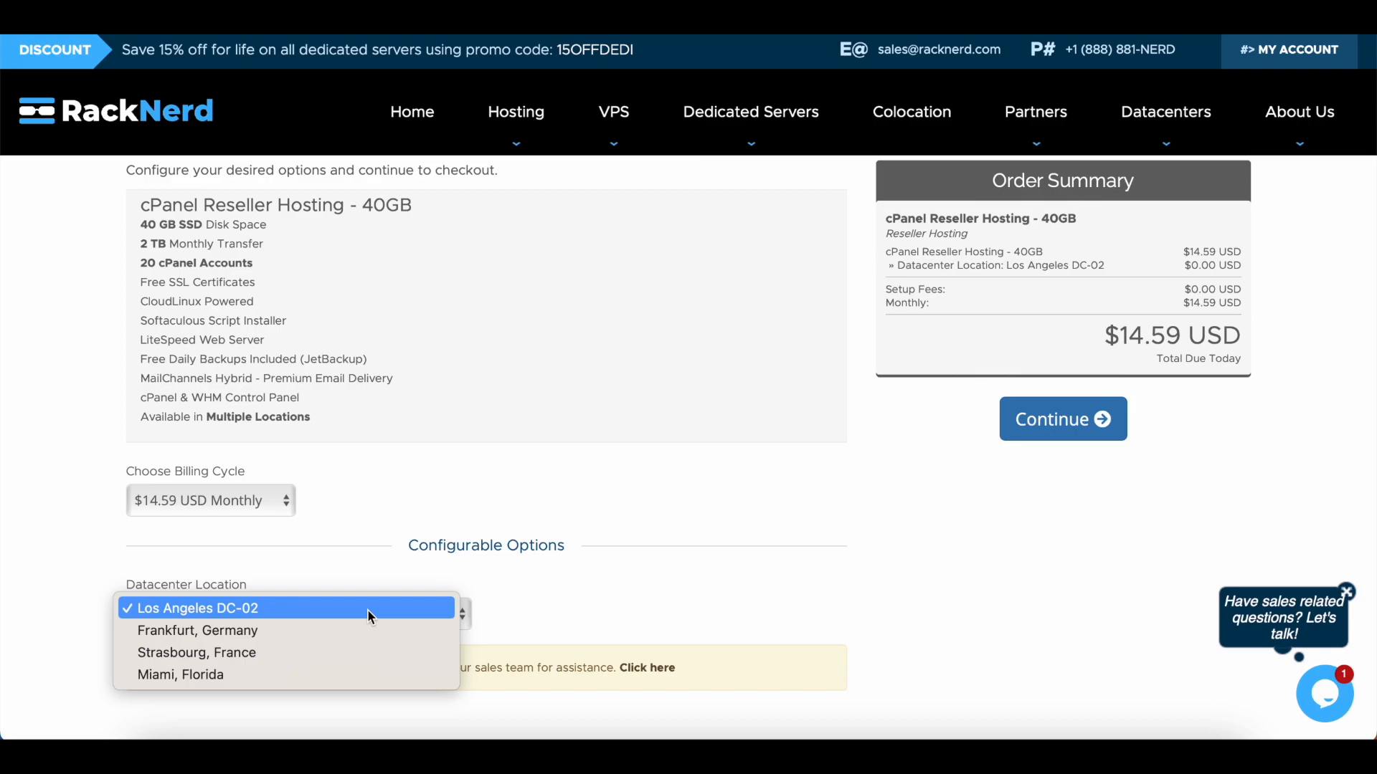
pyautogui.moveTo(363, 653)
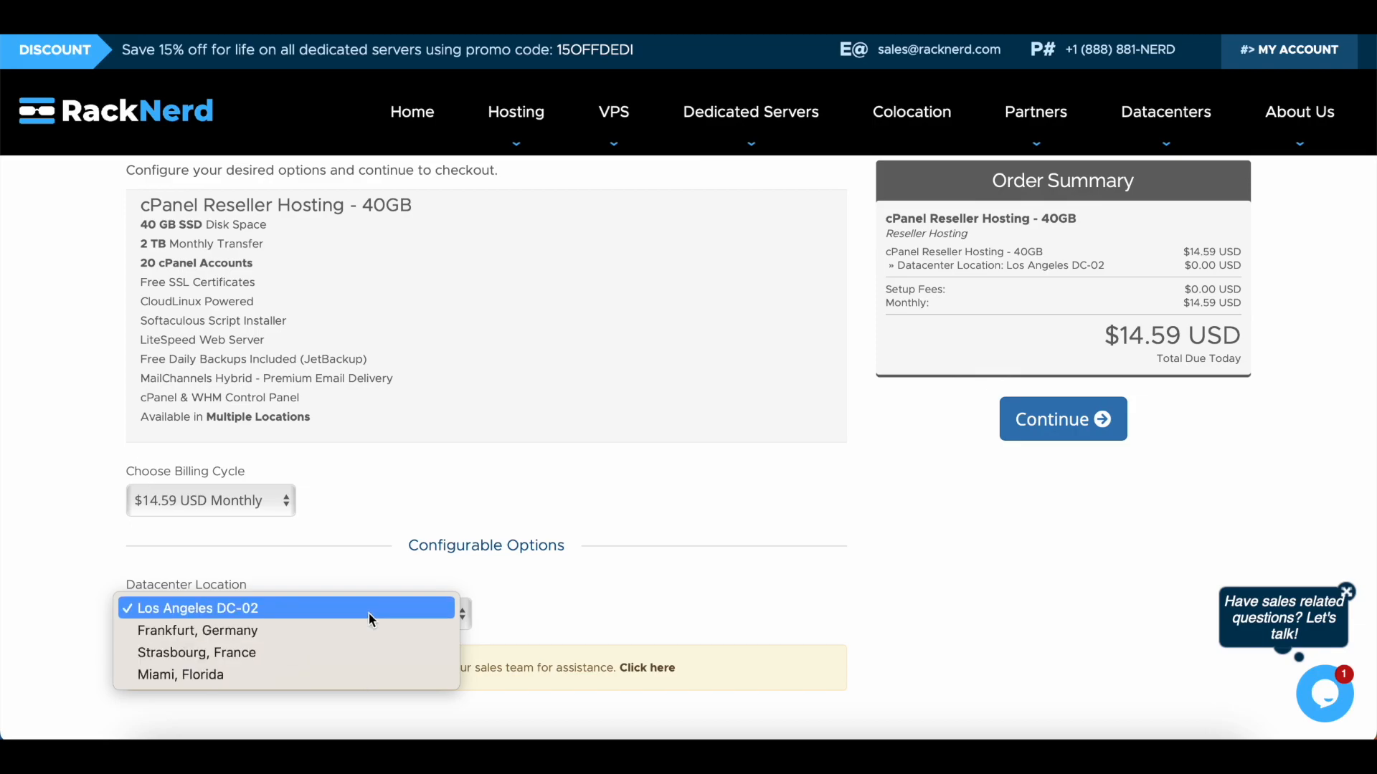
pyautogui.moveTo(726, 598)
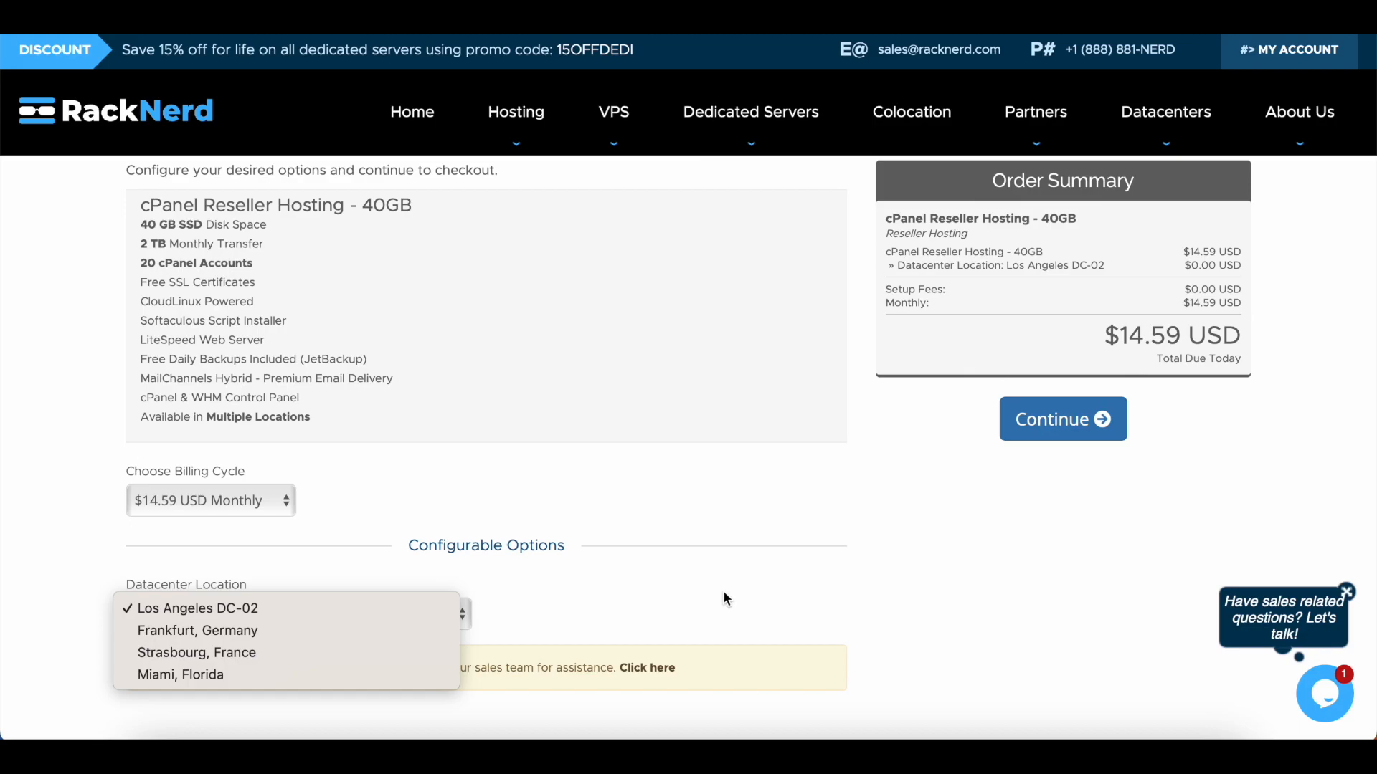
pyautogui.click(197, 608)
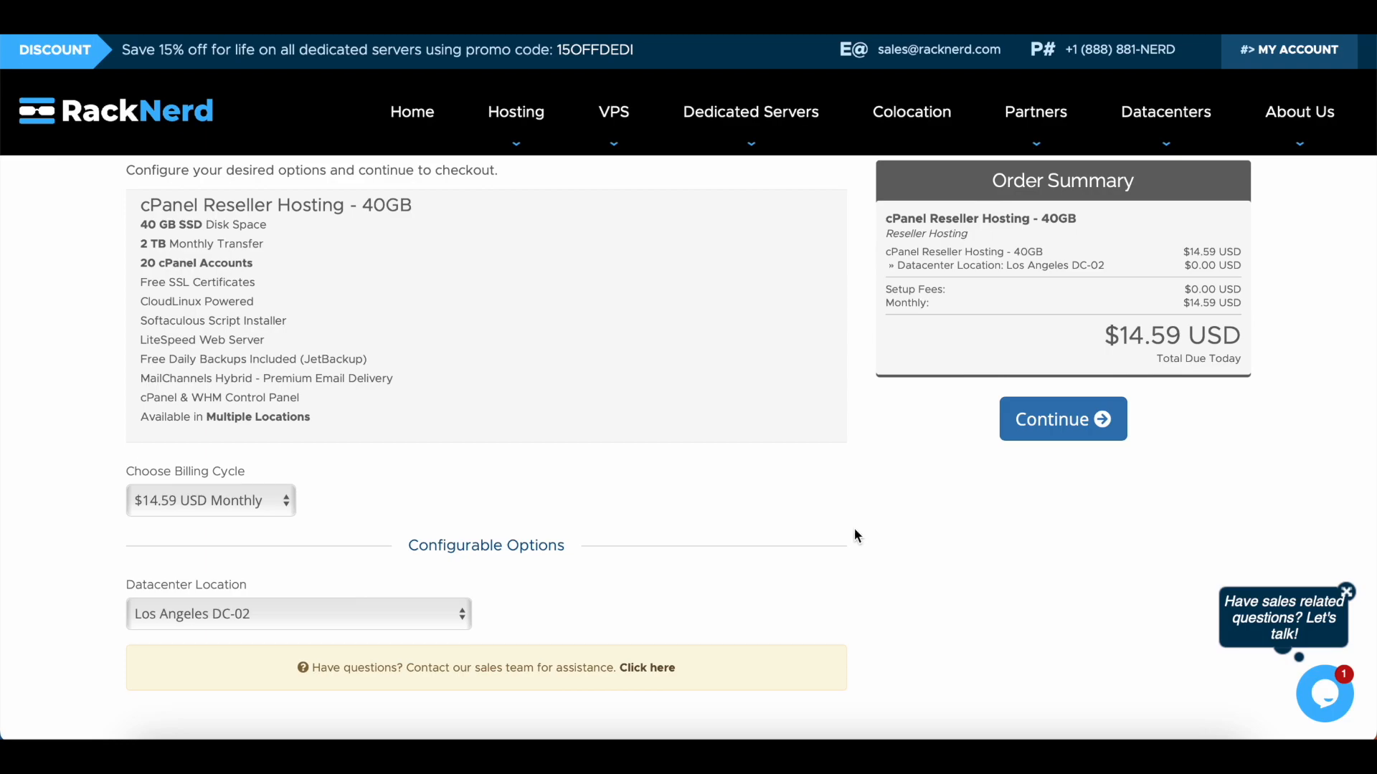
pyautogui.click(1062, 419)
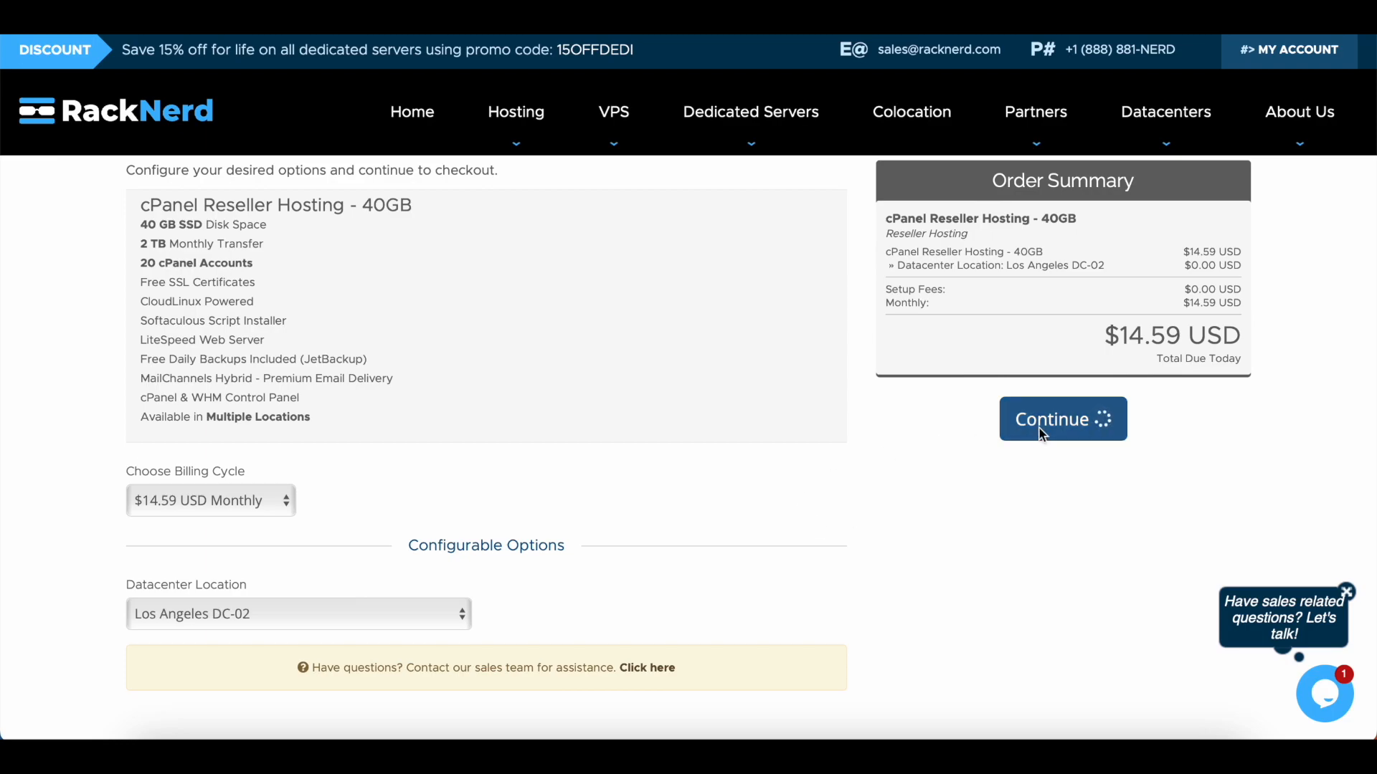
pyautogui.click(1062, 419)
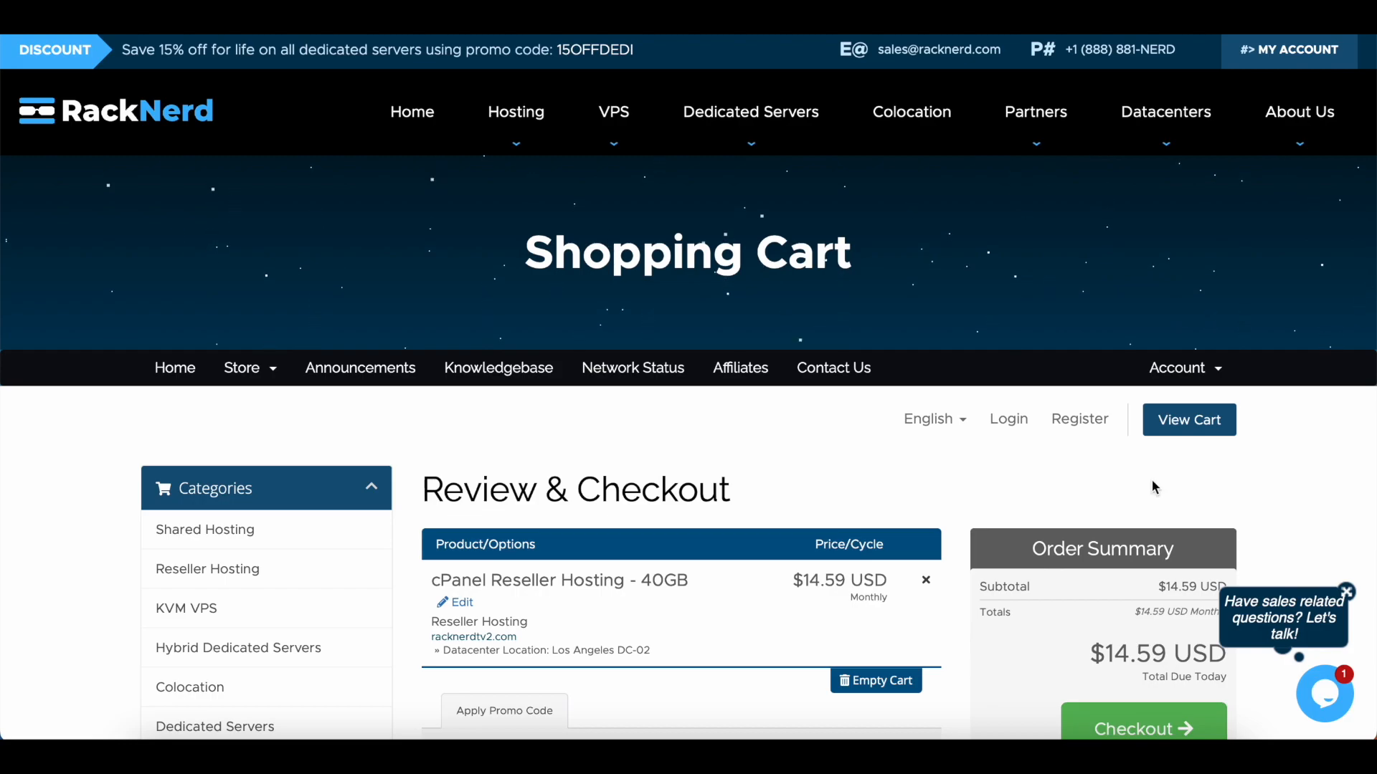
# Log in to the RackNerd client account and view My Products & Services
pyautogui.click(1185, 368)
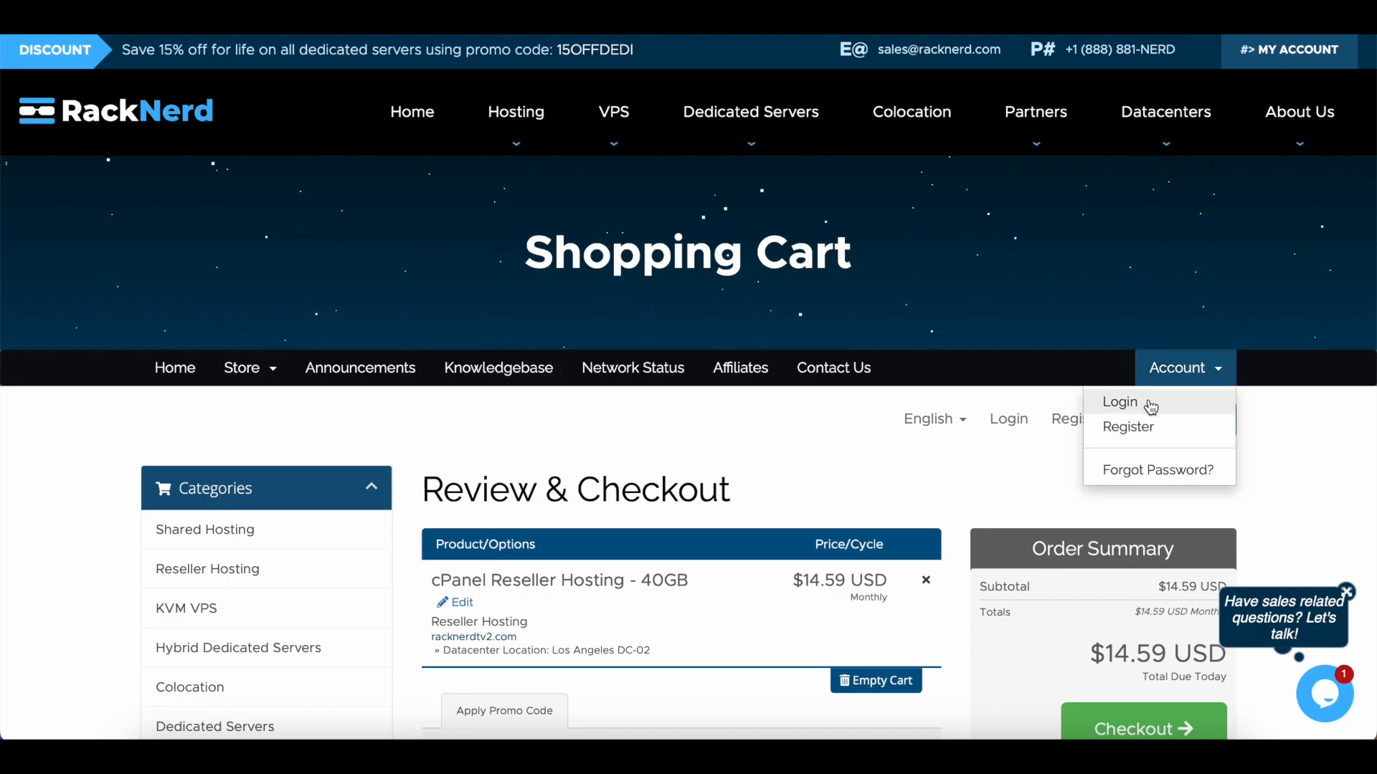
pyautogui.click(1120, 402)
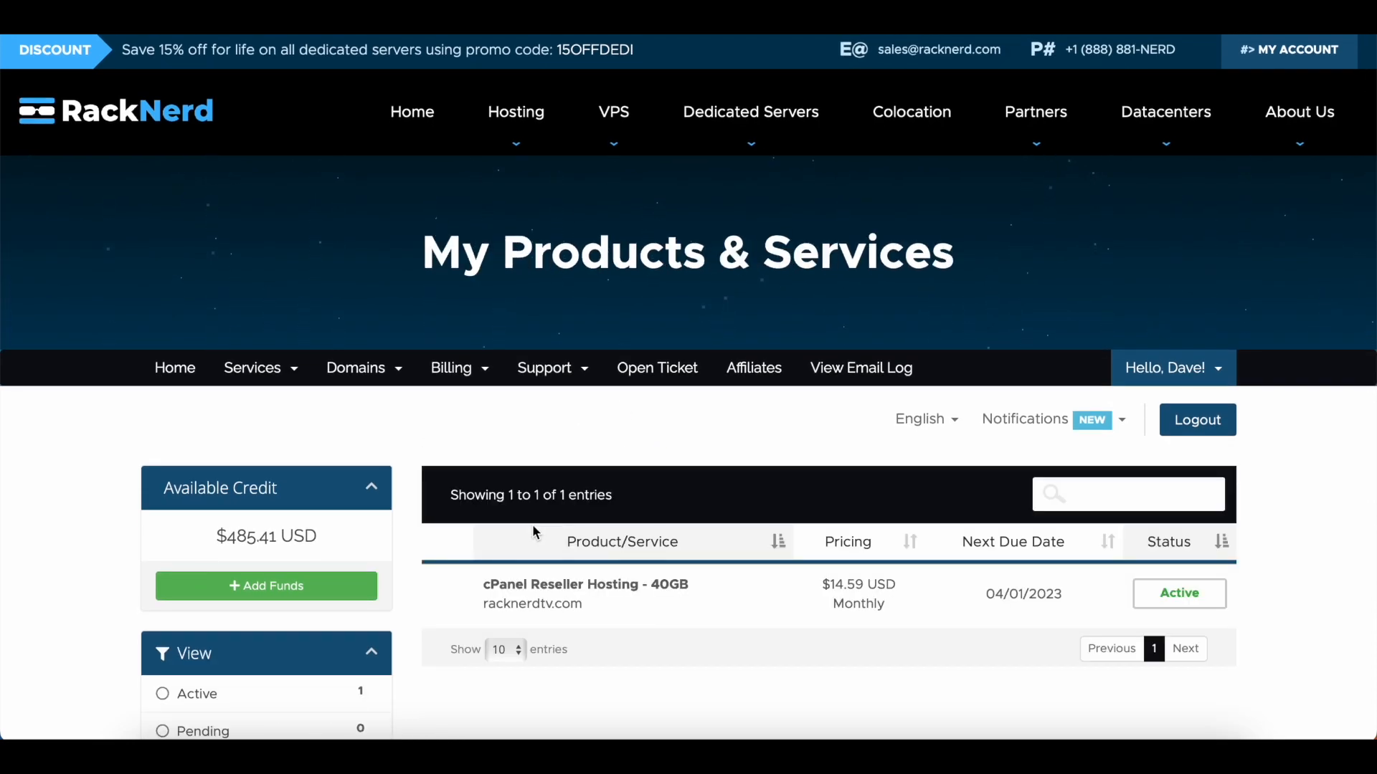
pyautogui.scroll(-3)
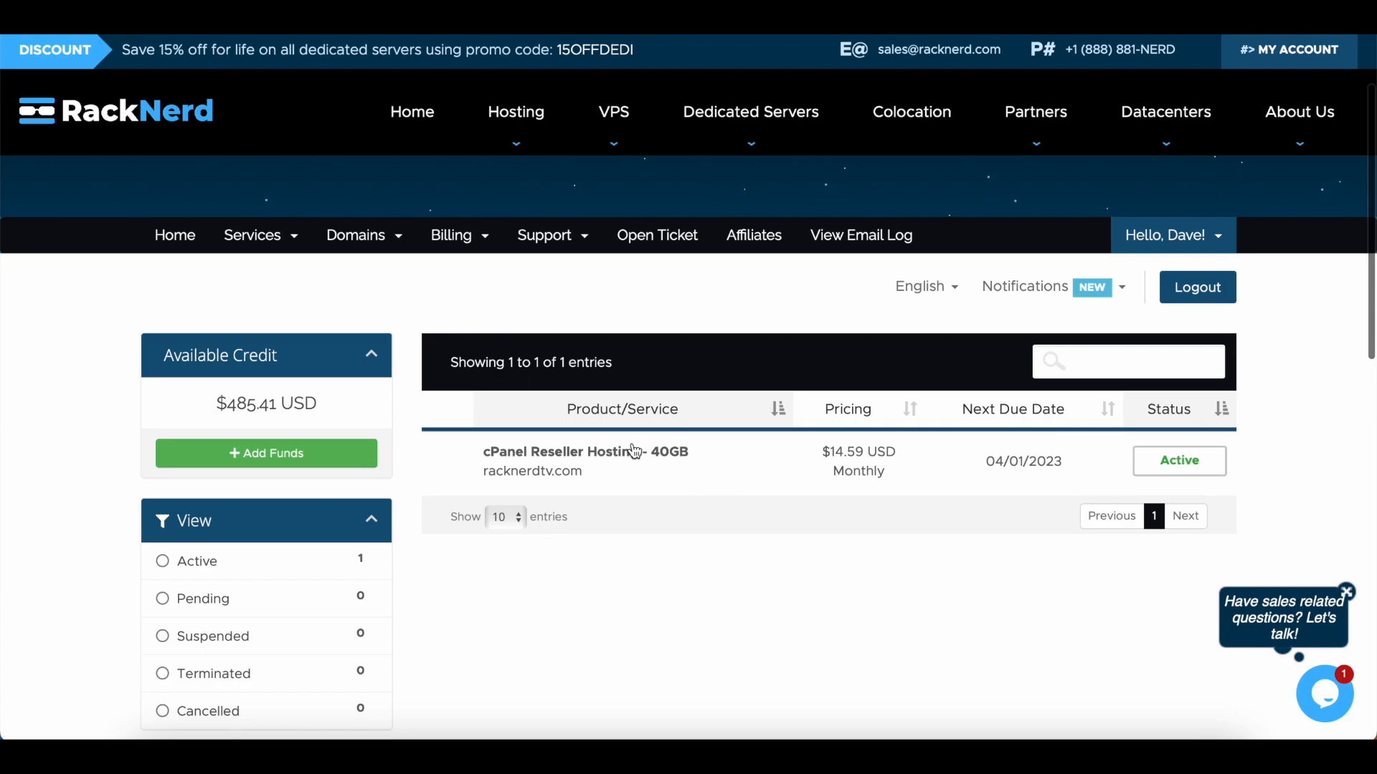
pyautogui.moveTo(636, 474)
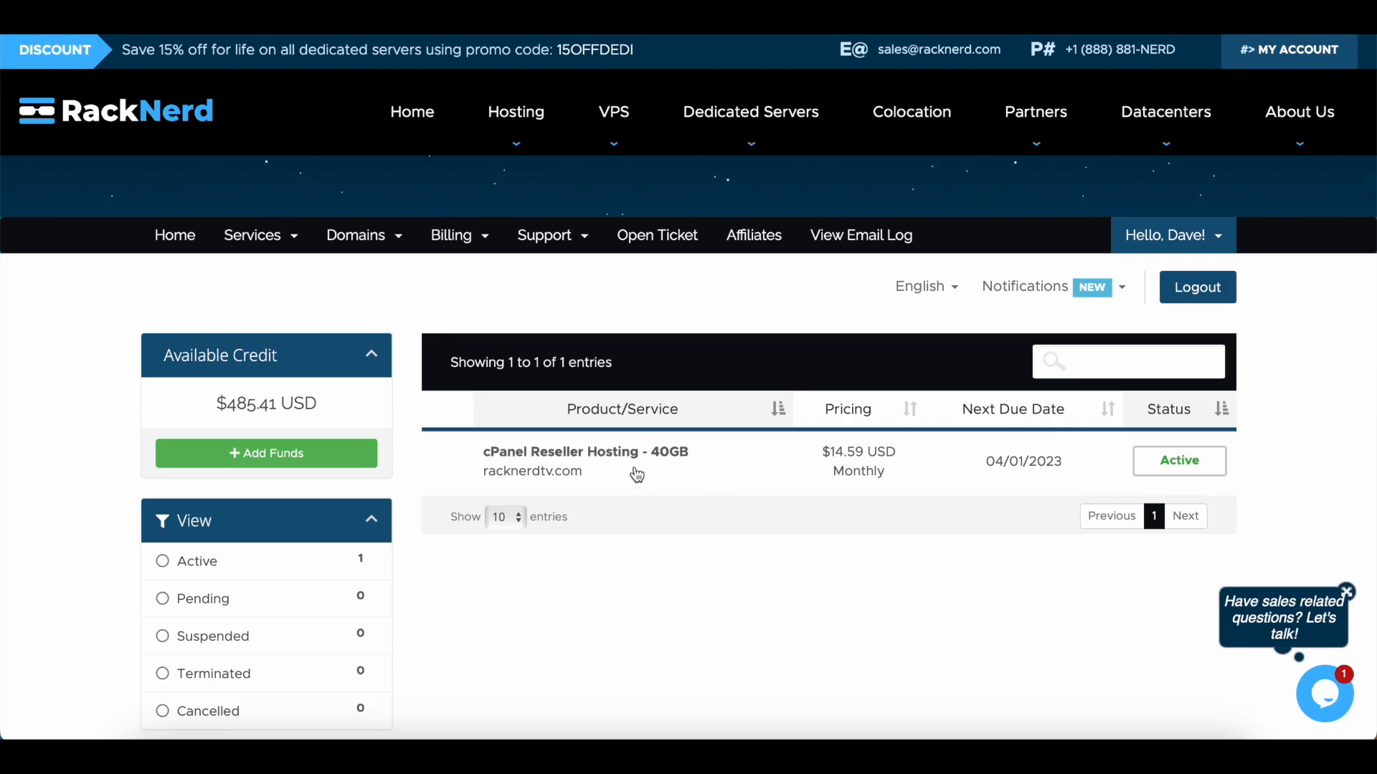
# View the details page of the cPanel Reseller Hosting - 40GB service
pyautogui.click(585, 451)
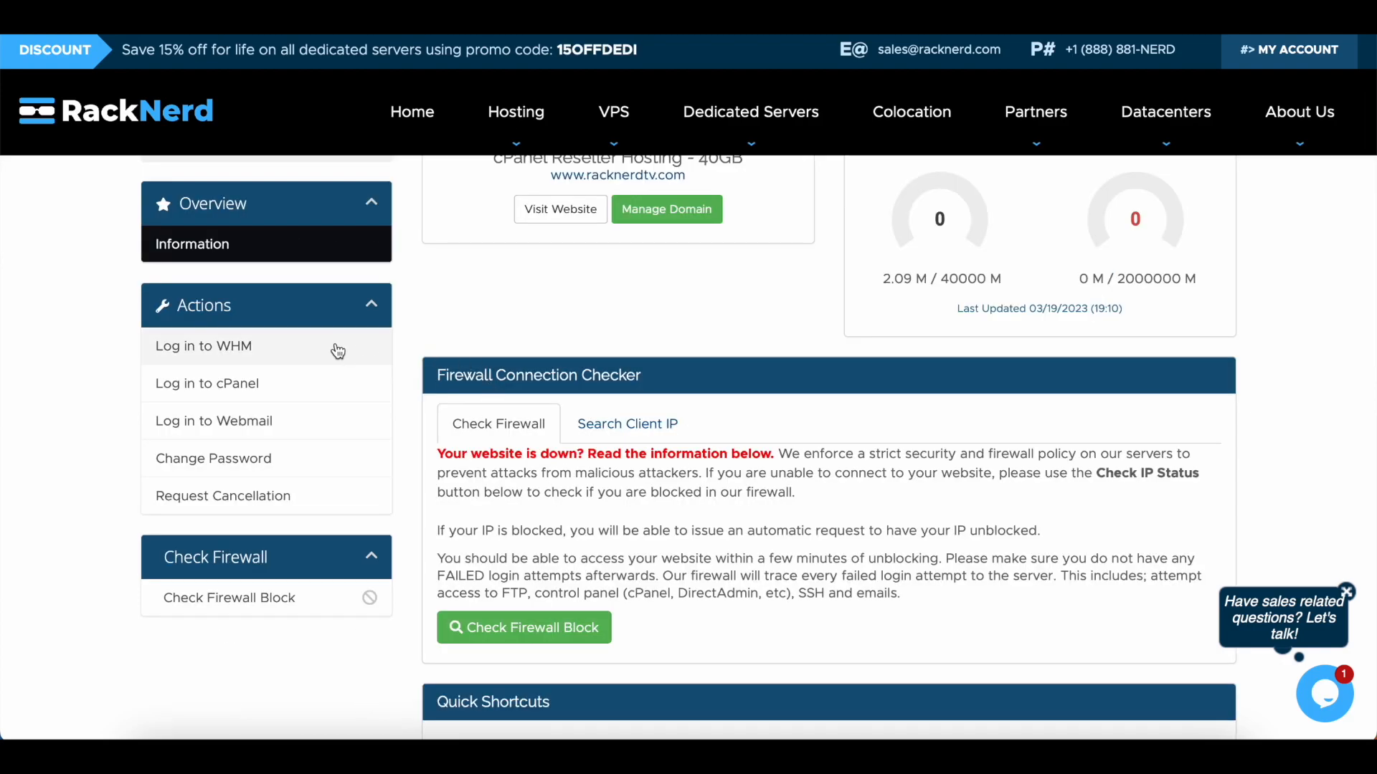
pyautogui.moveTo(316, 390)
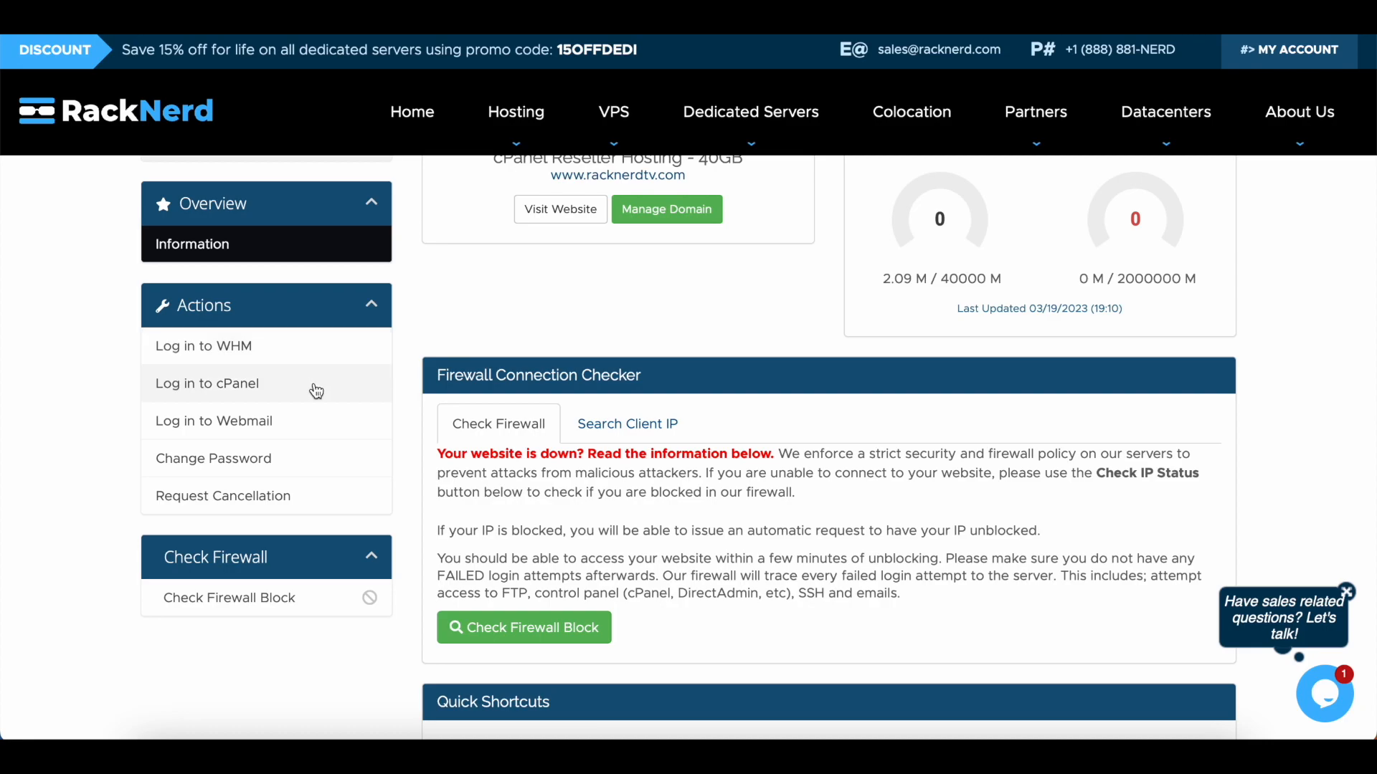
pyautogui.moveTo(233, 346)
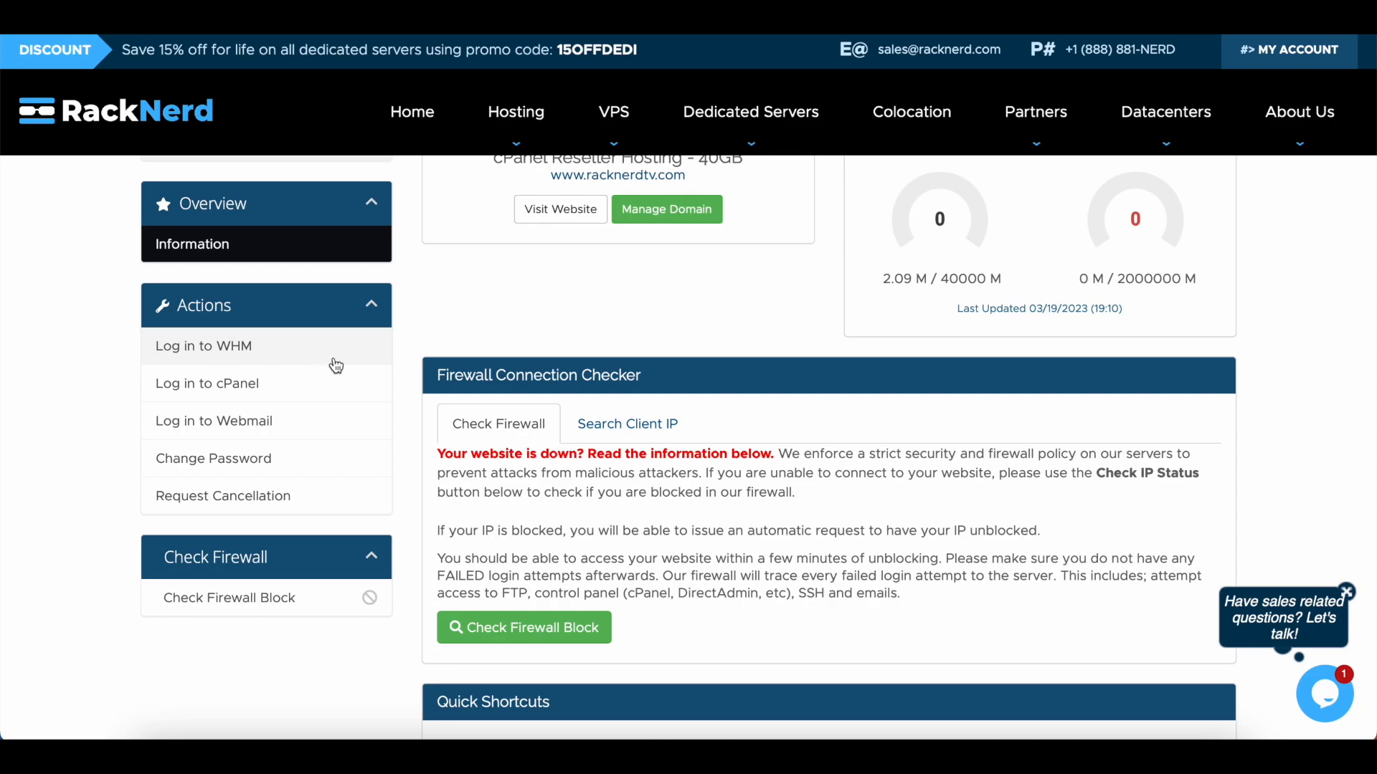
pyautogui.moveTo(218, 390)
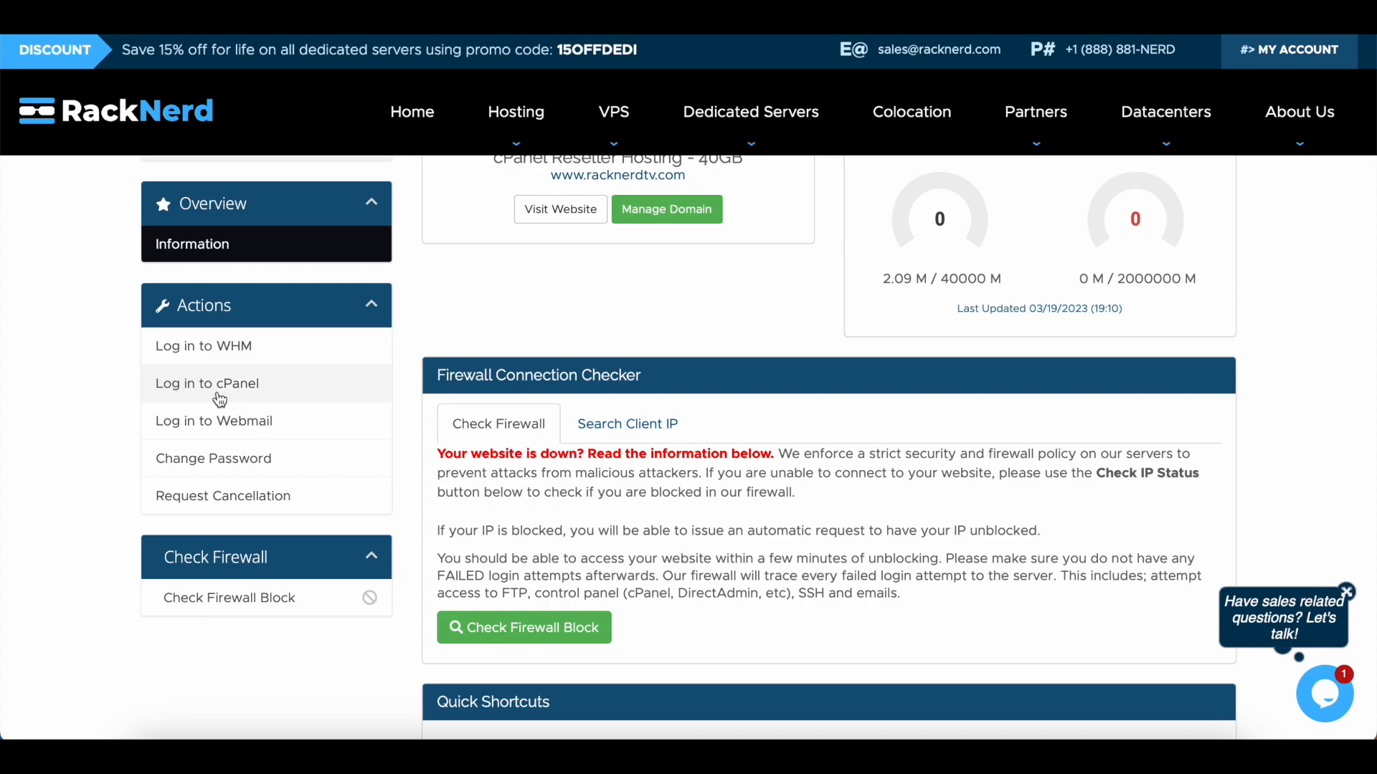
pyautogui.moveTo(226, 397)
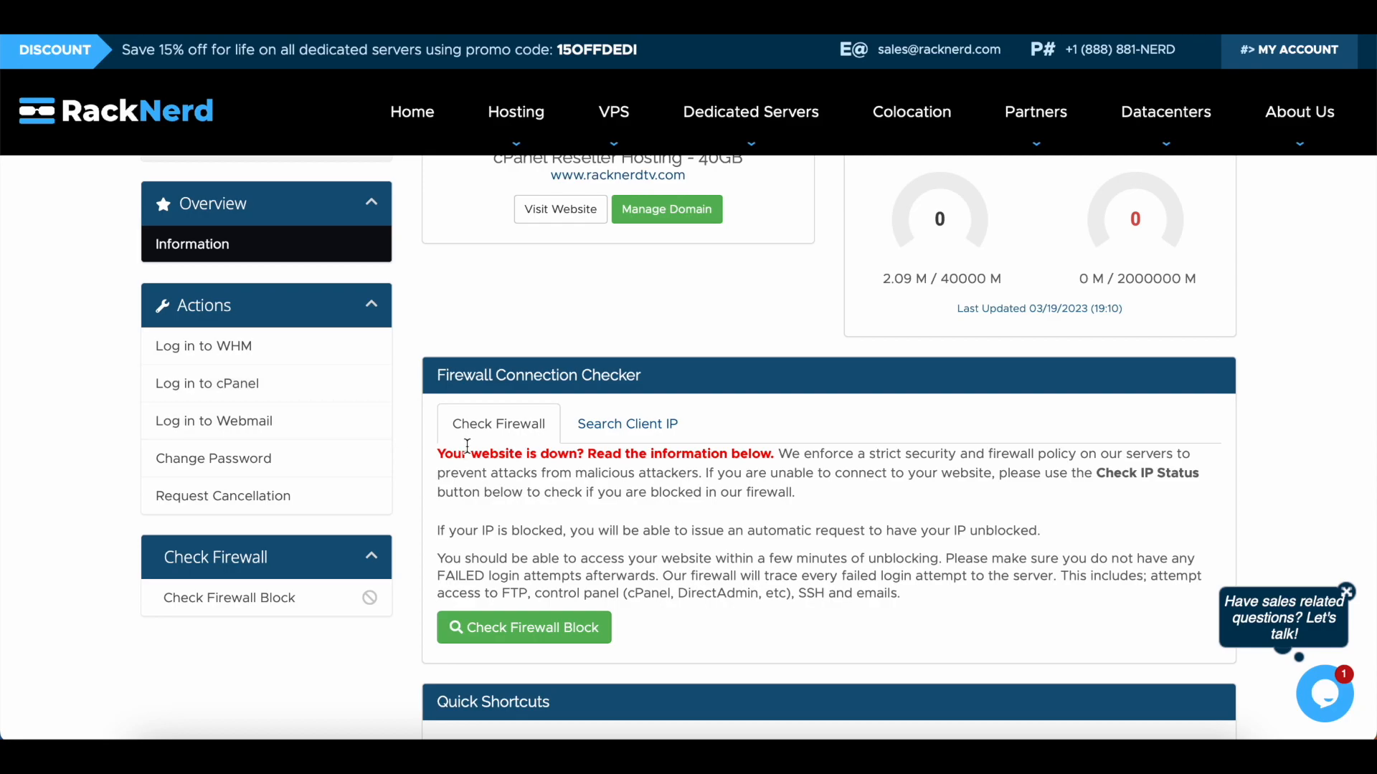
pyautogui.moveTo(204, 345)
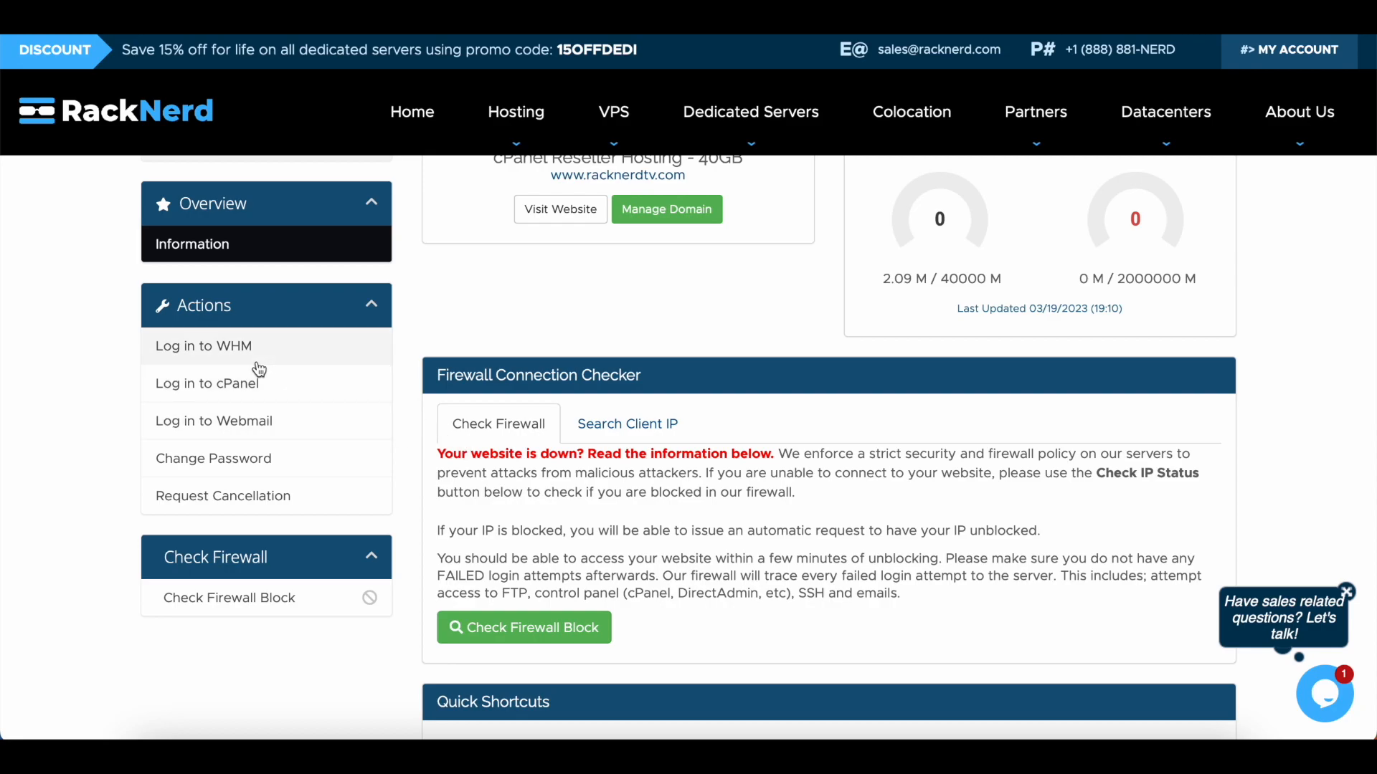
pyautogui.moveTo(235, 352)
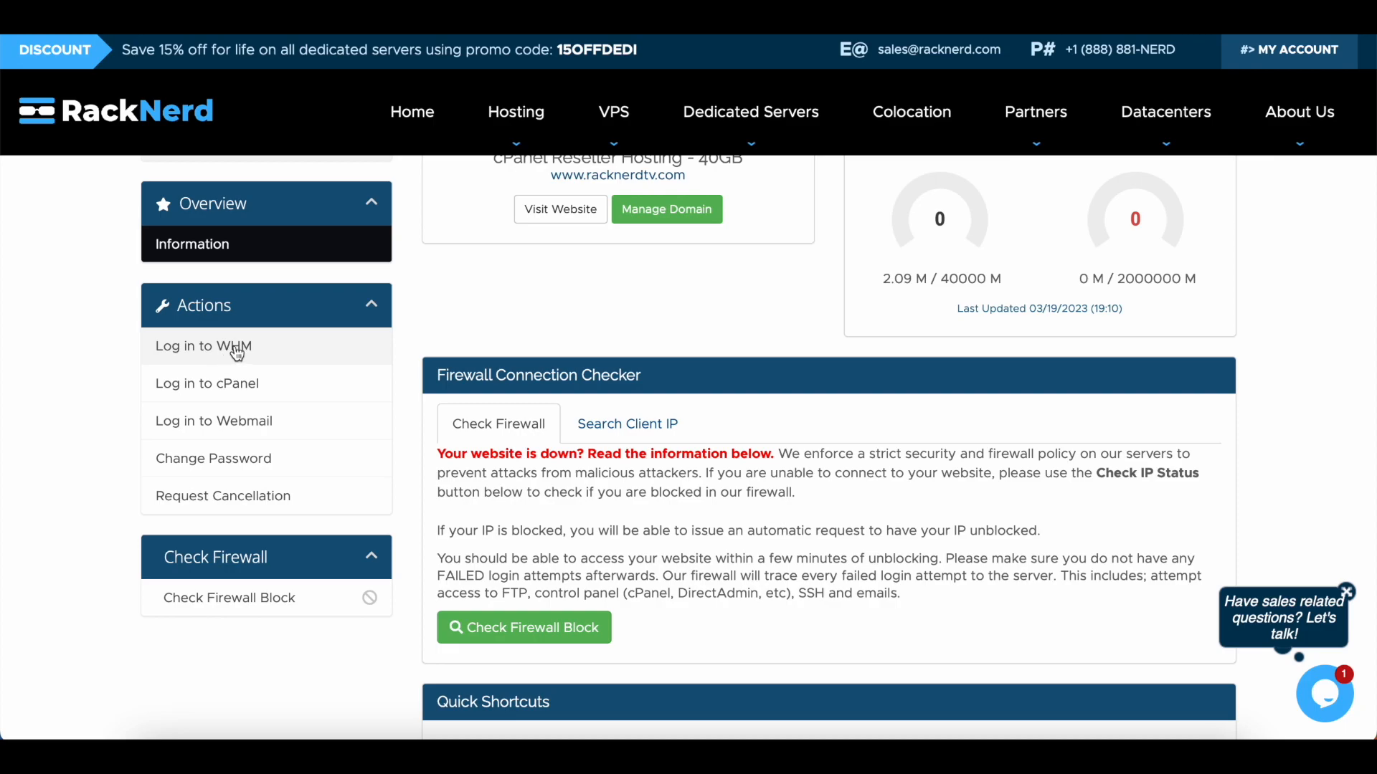
pyautogui.click(203, 345)
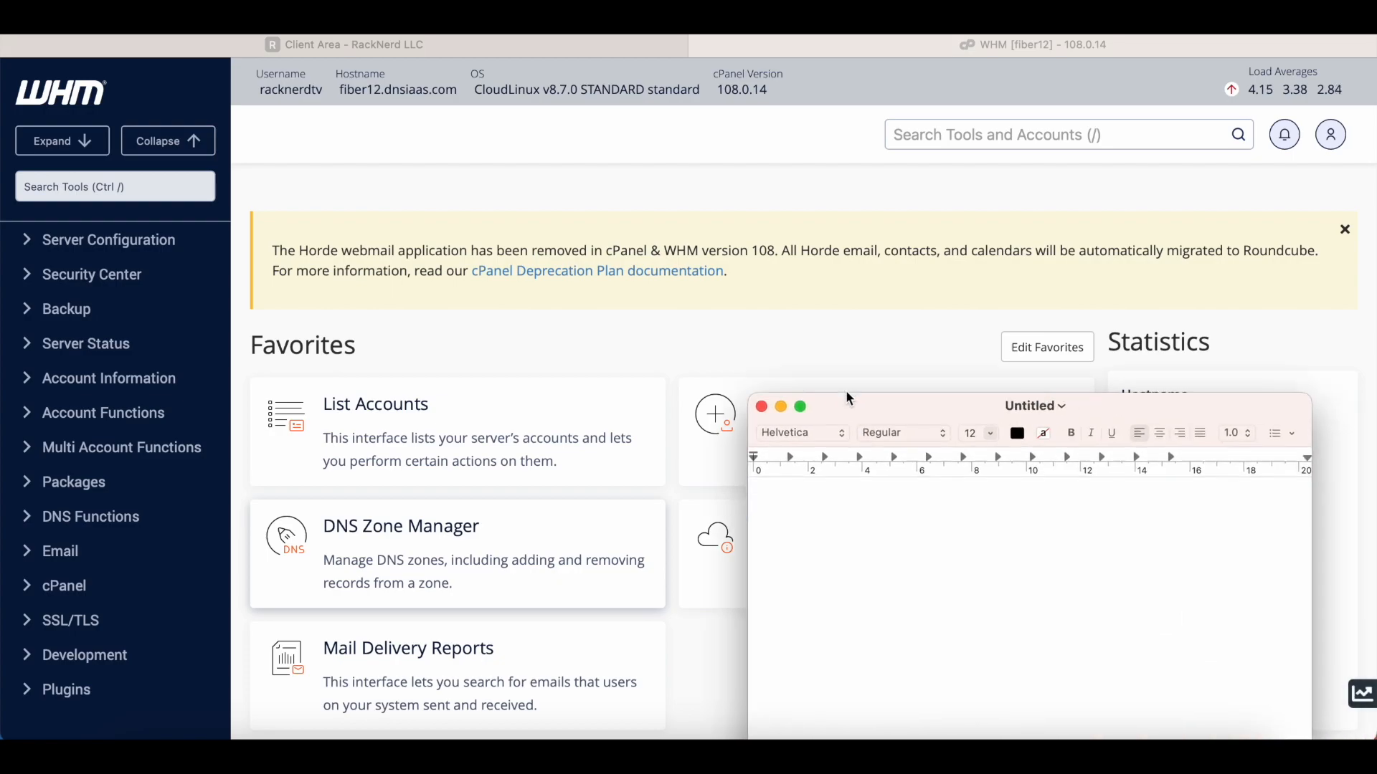
pyautogui.write('rak')
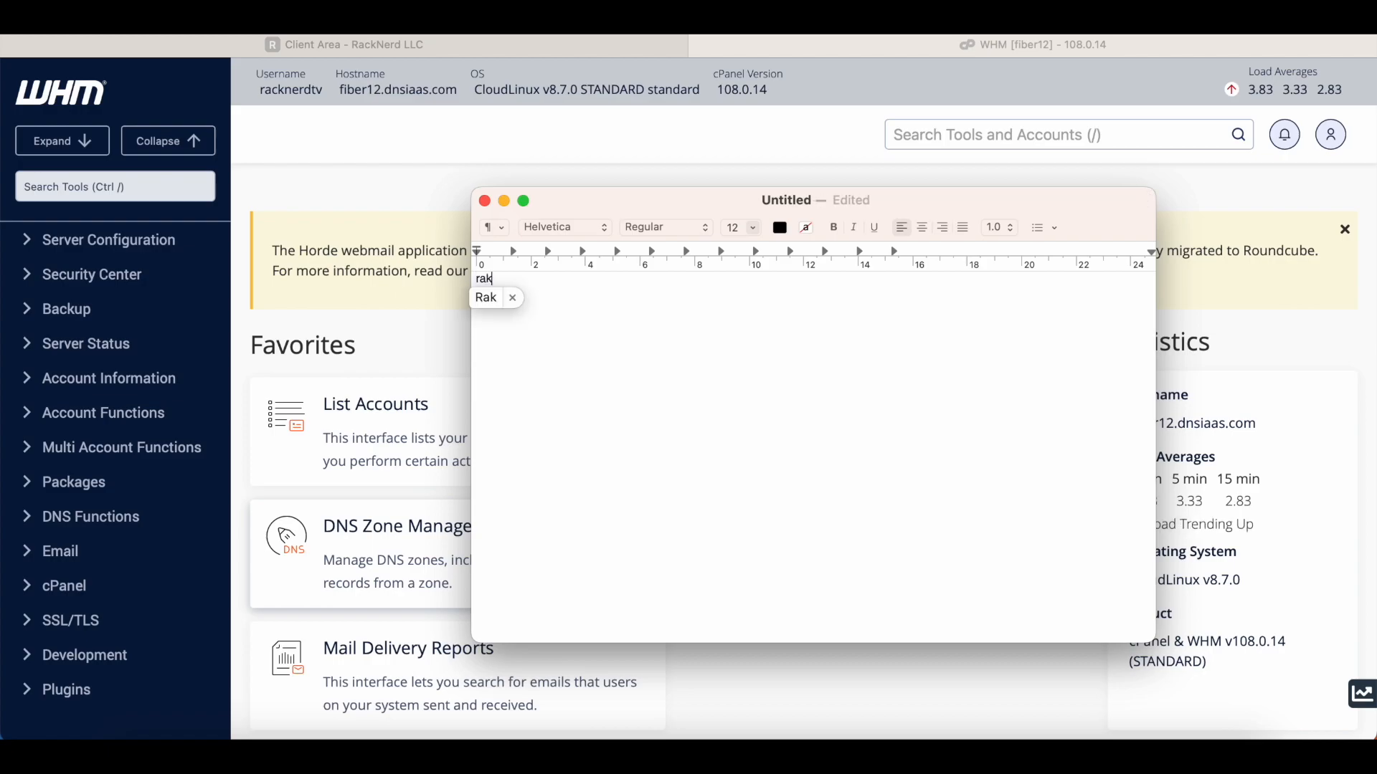
pyautogui.write('https://')
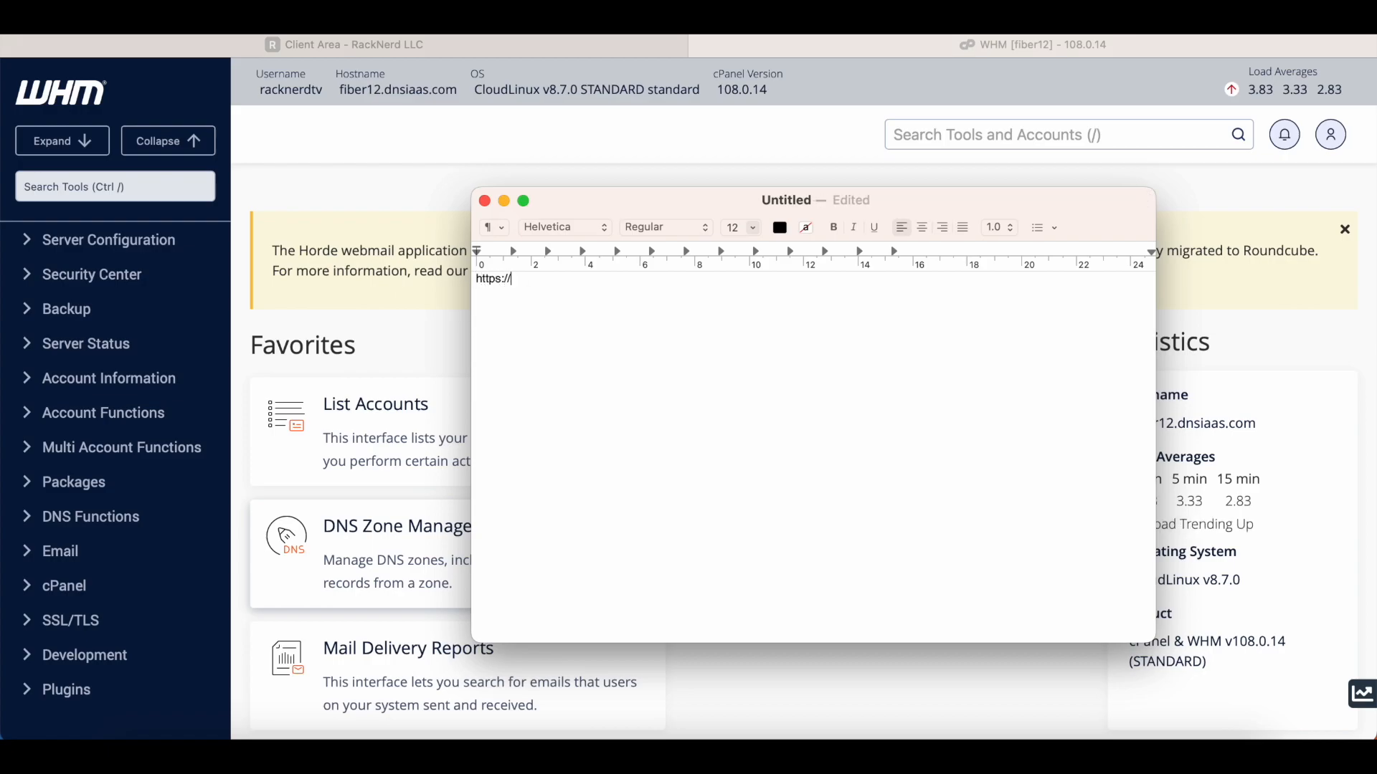
pyautogui.write('www')
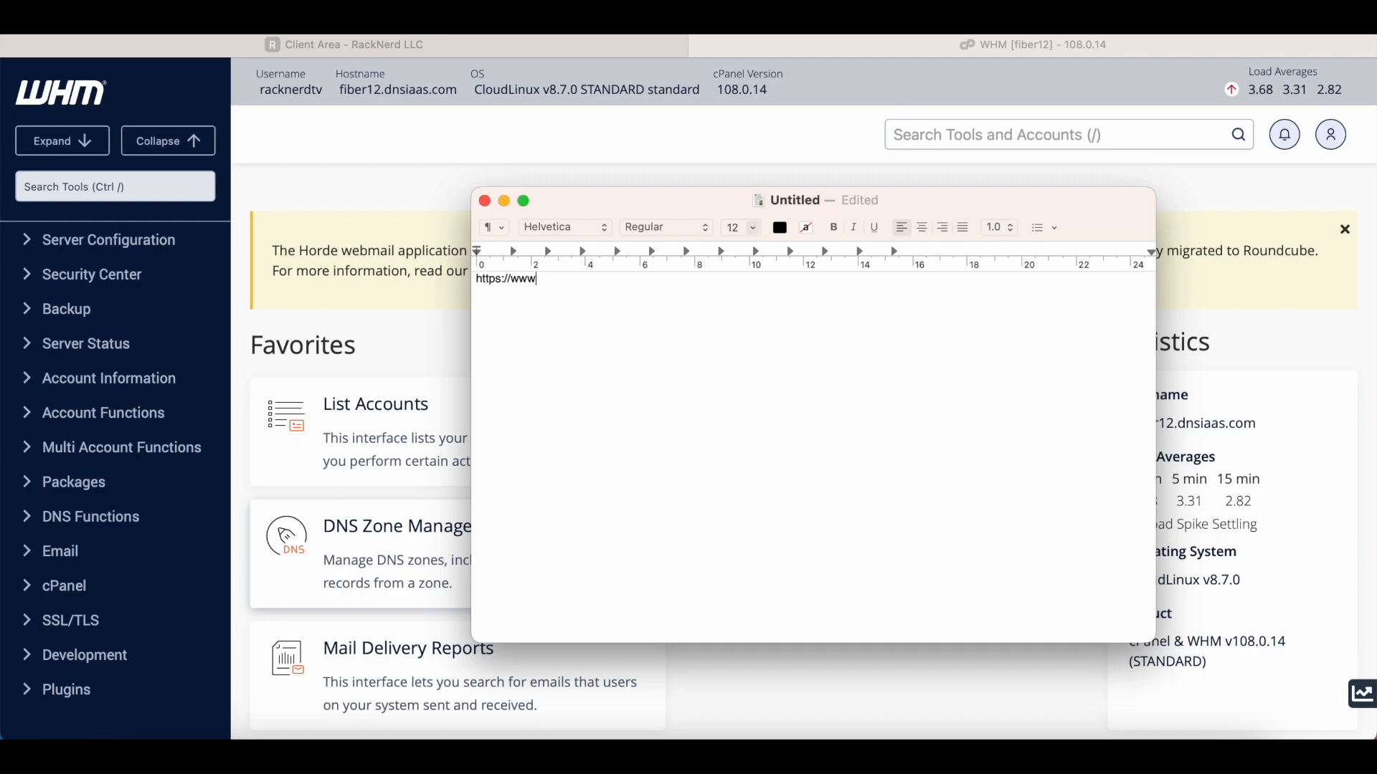
pyautogui.write('.racknerd')
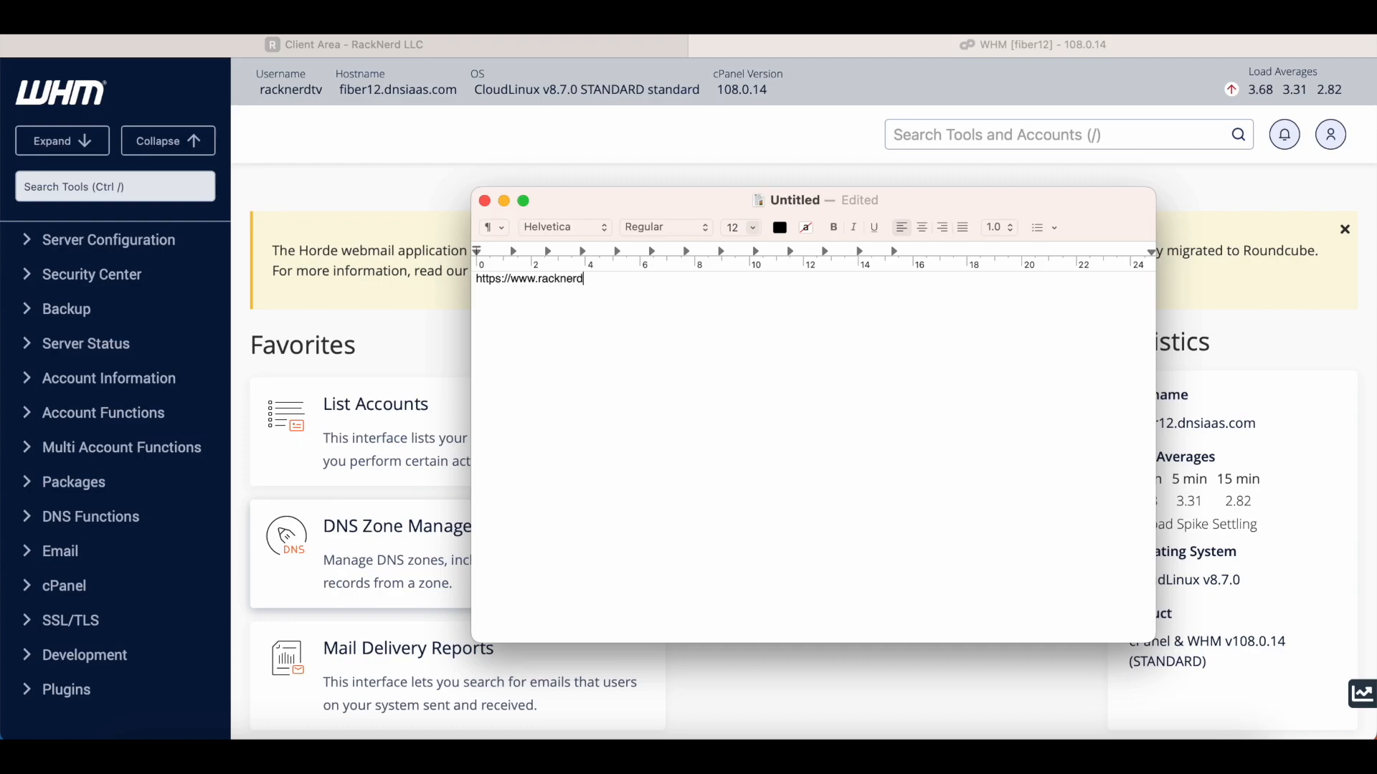
pyautogui.write('tv.com/')
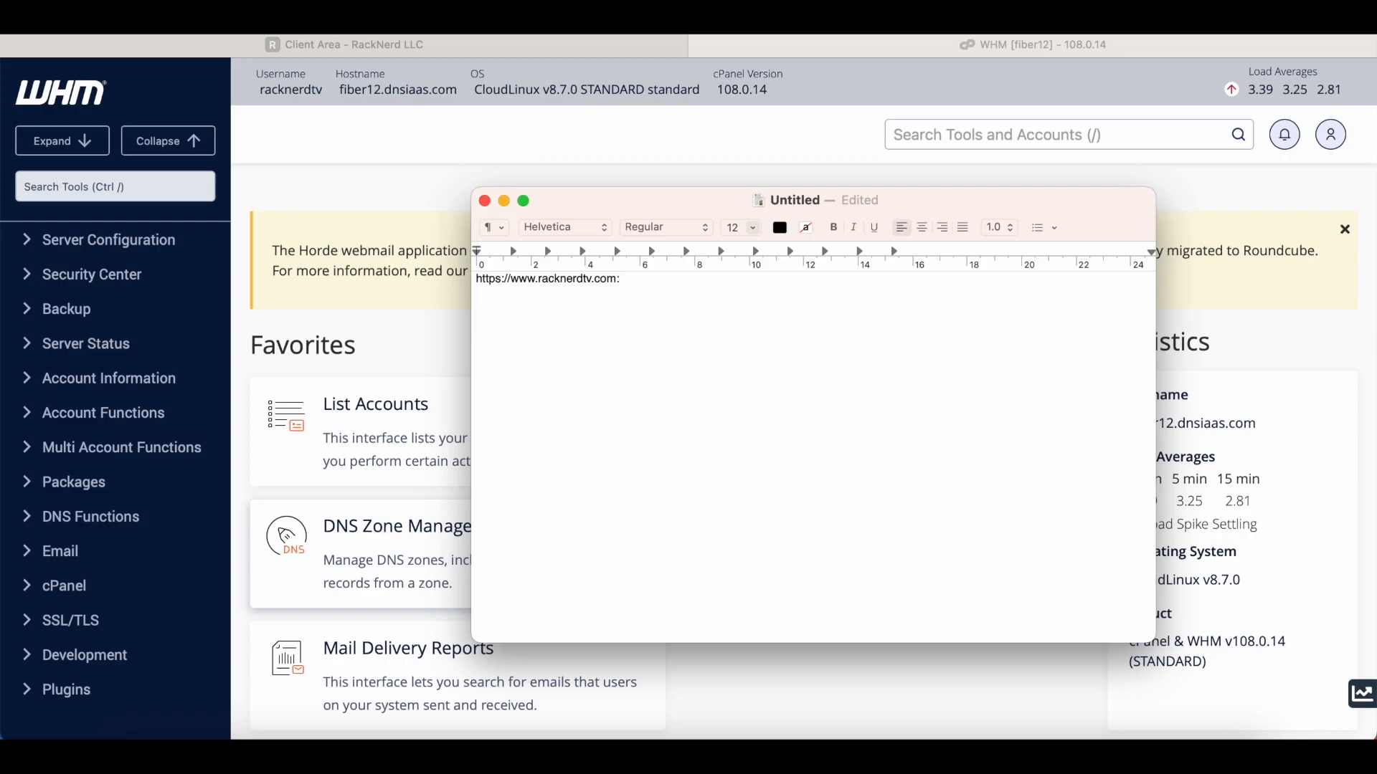
pyautogui.write('2083')
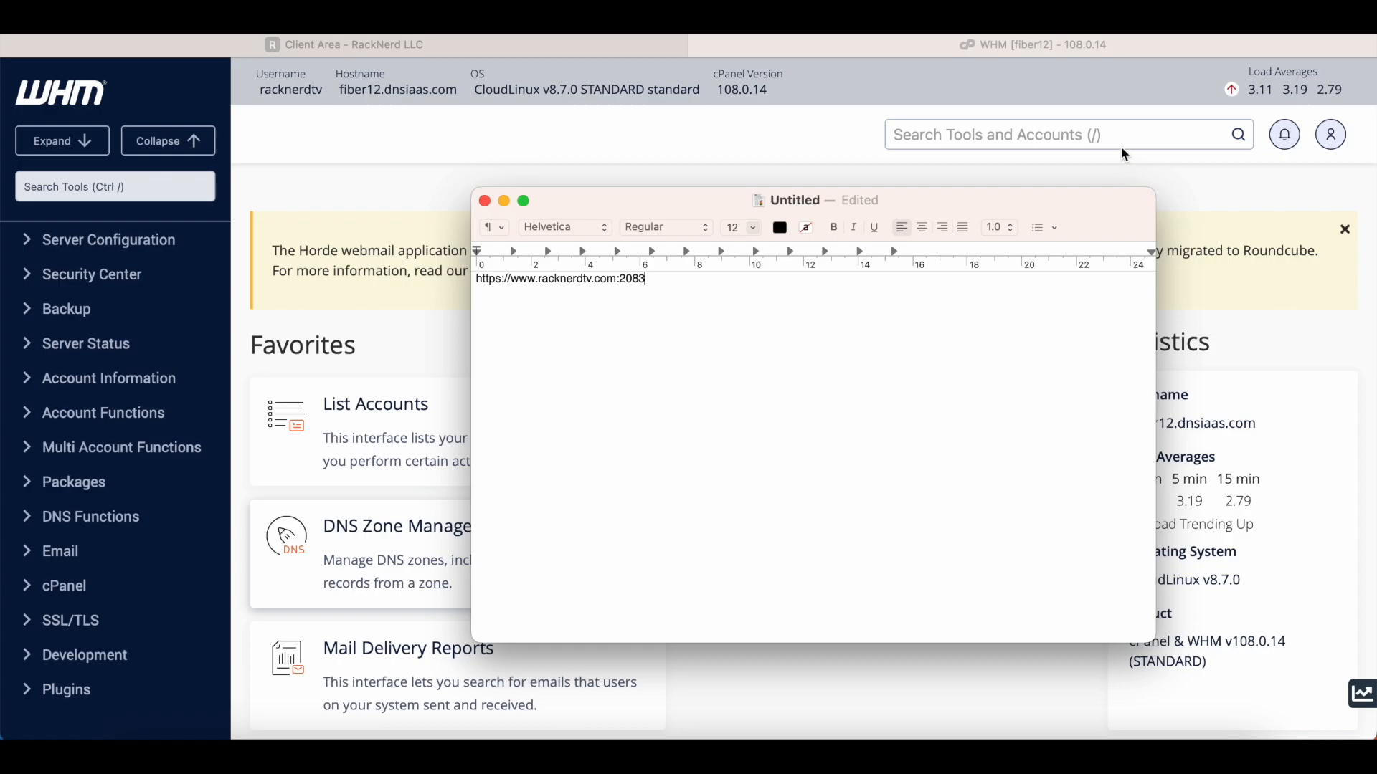
pyautogui.moveTo(694, 170)
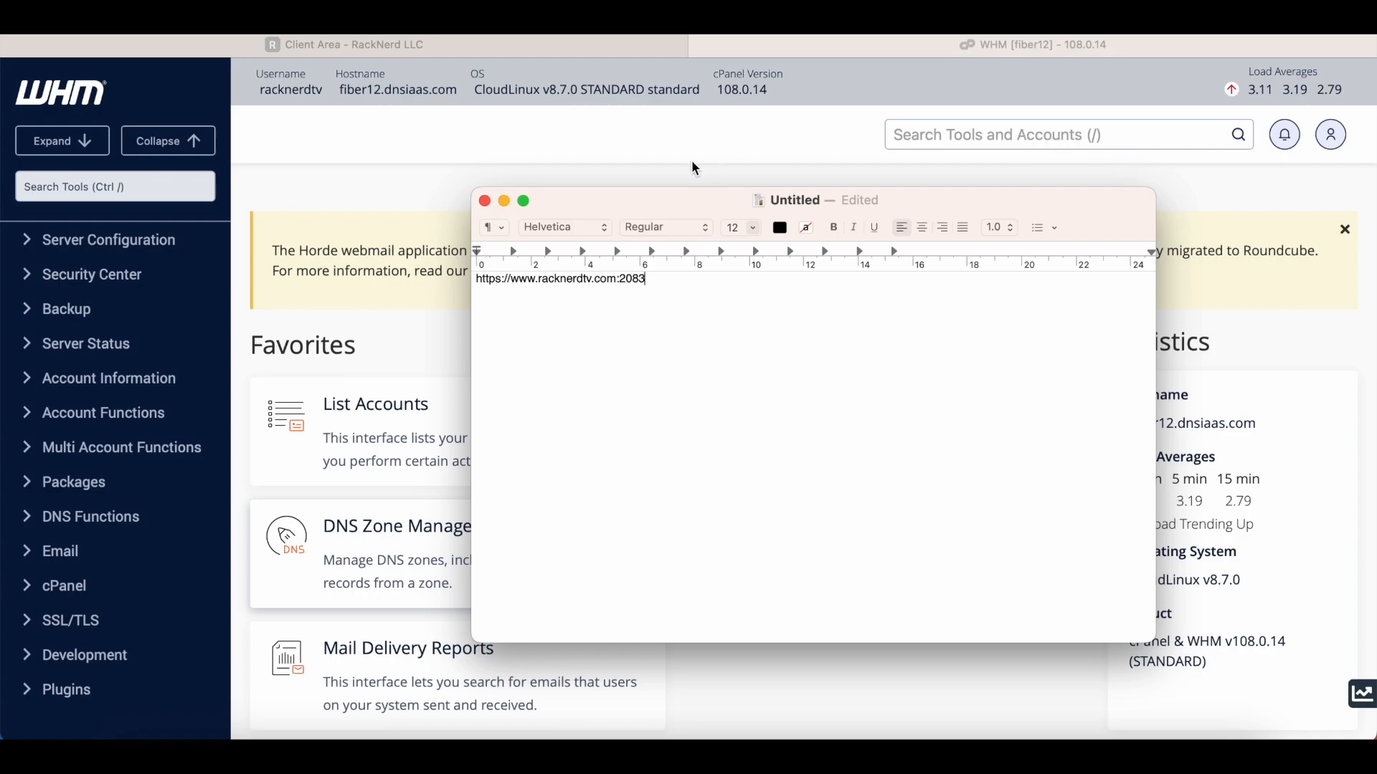
# Bring WHM forward and expand the Packages section in the sidebar
pyautogui.click(483, 201)
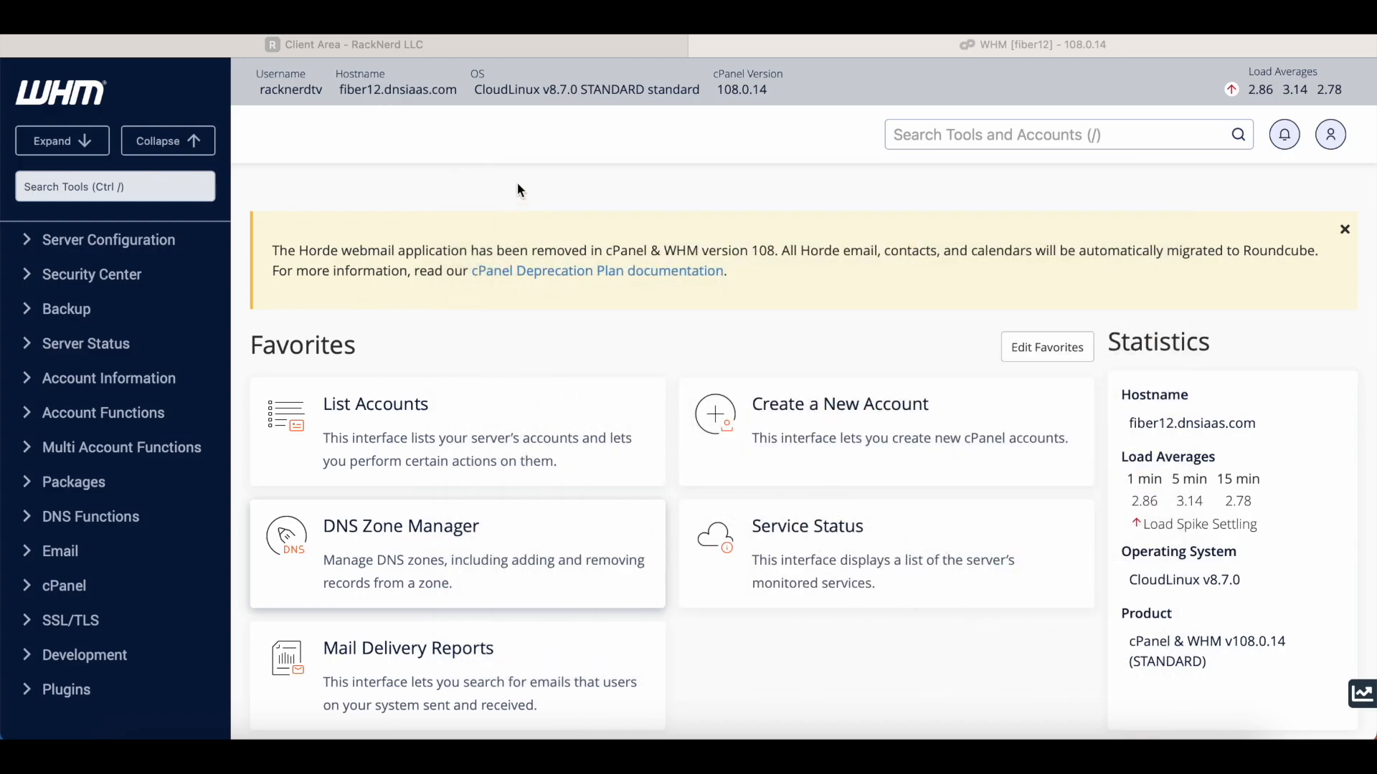
pyautogui.click(74, 482)
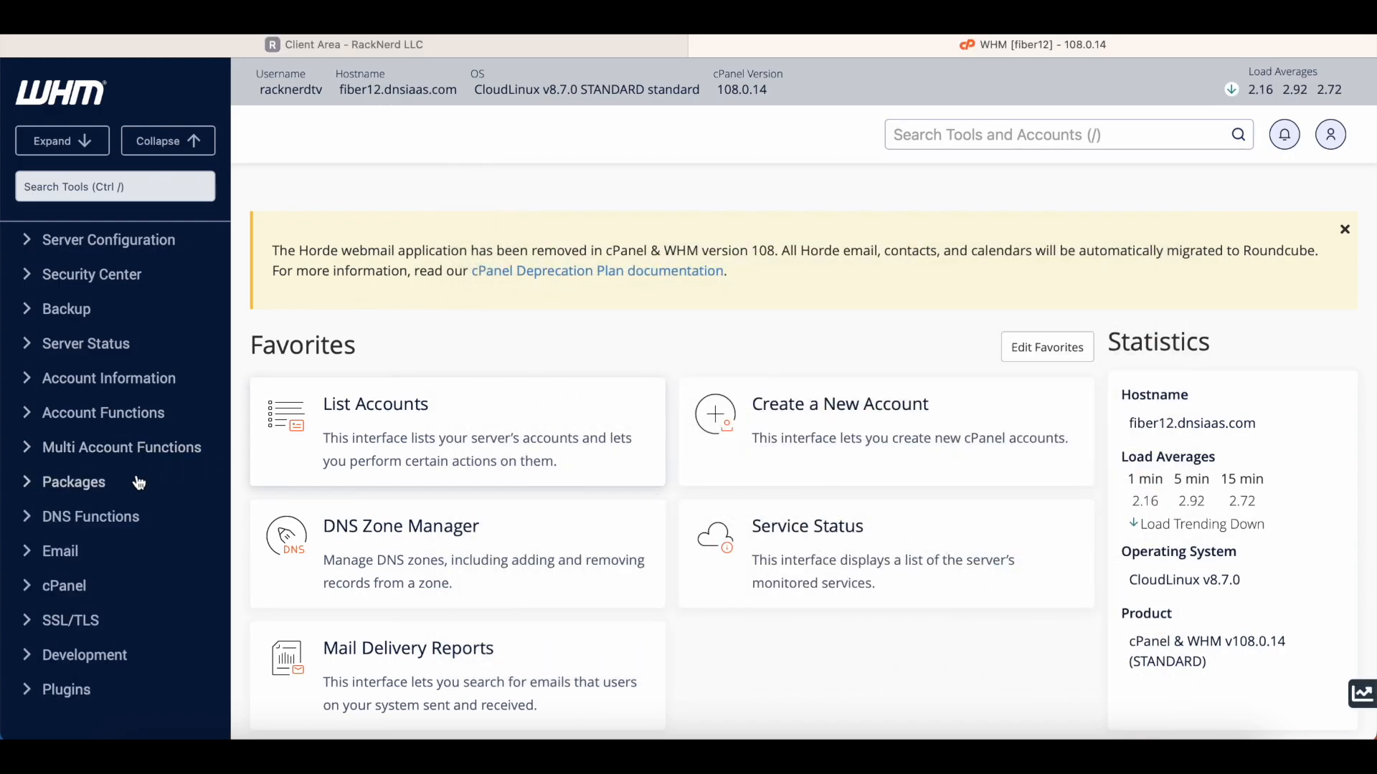
pyautogui.click(73, 481)
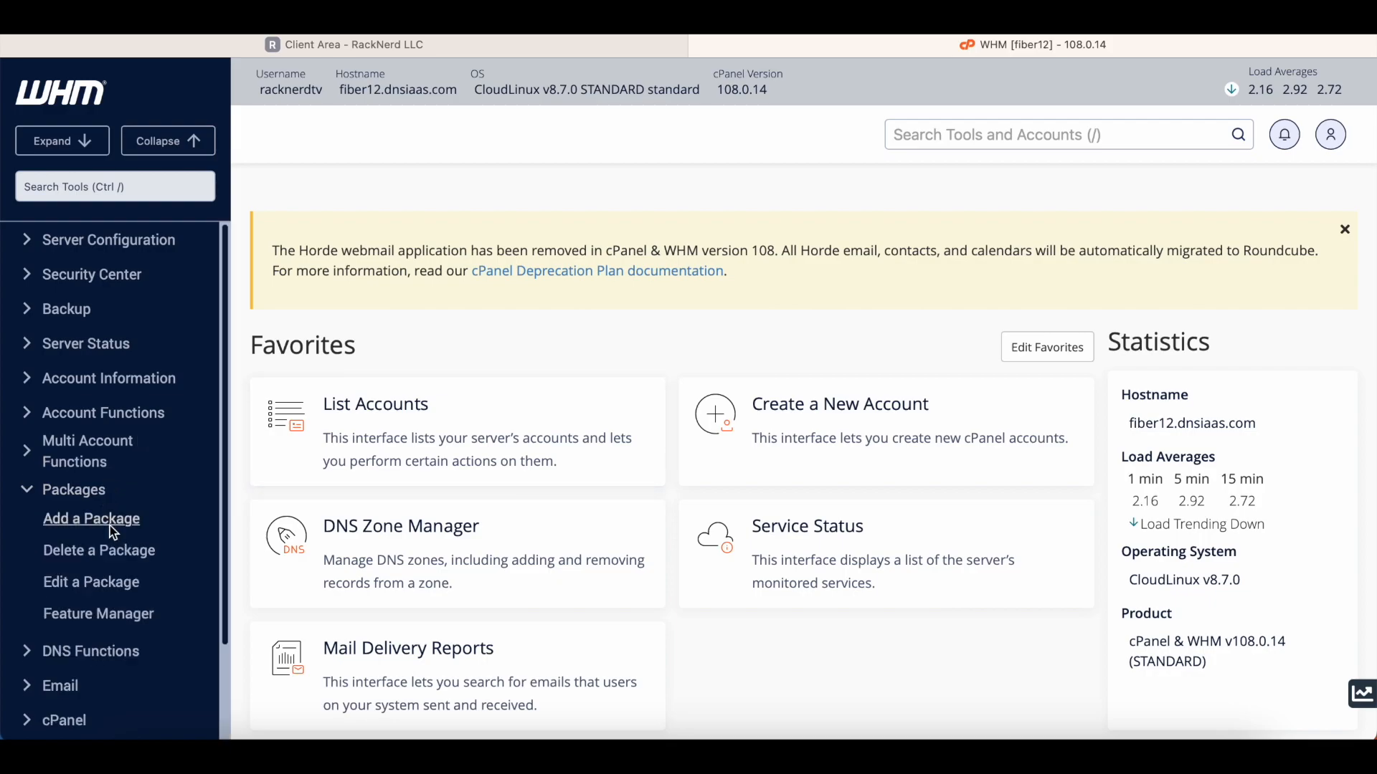
# Start a new package with a 1024 MB disk quota and 2 email accounts
pyautogui.click(90, 518)
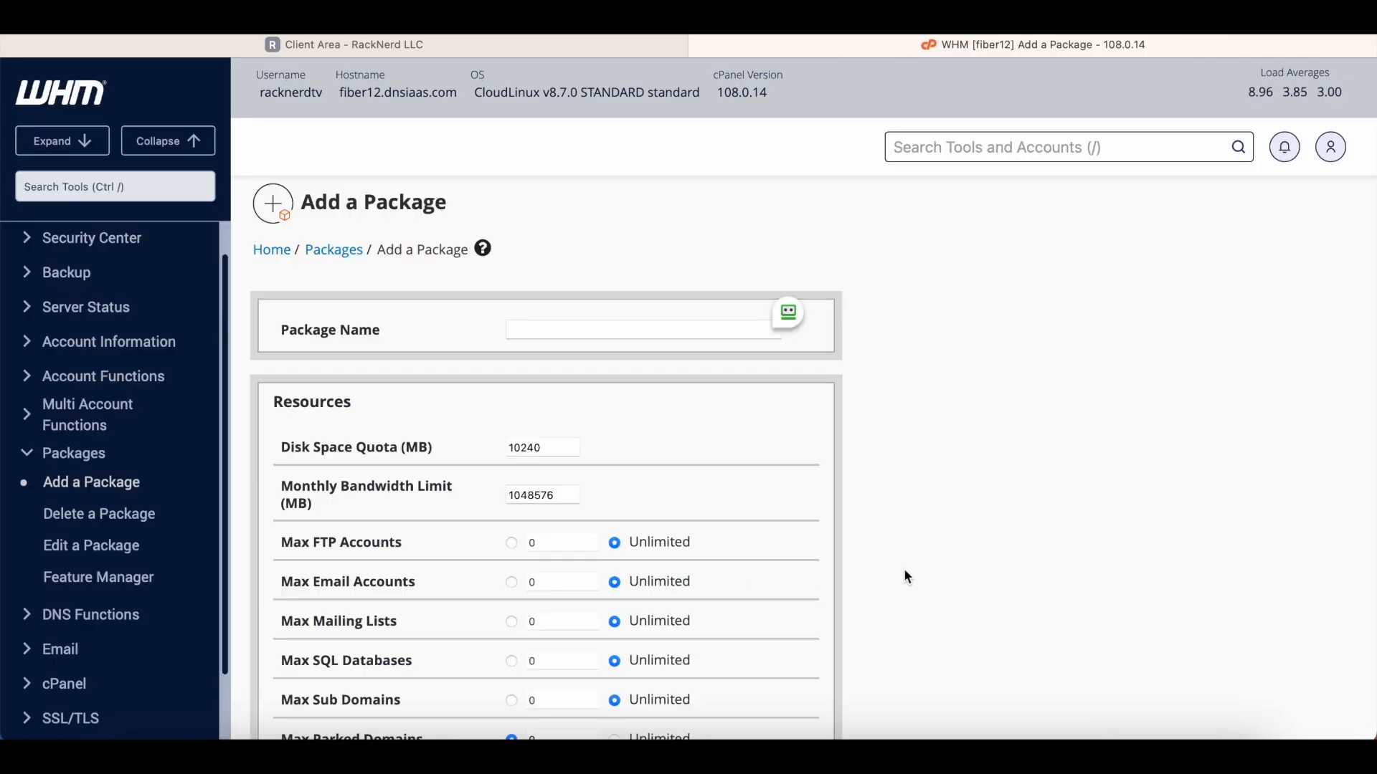
pyautogui.scroll(-3)
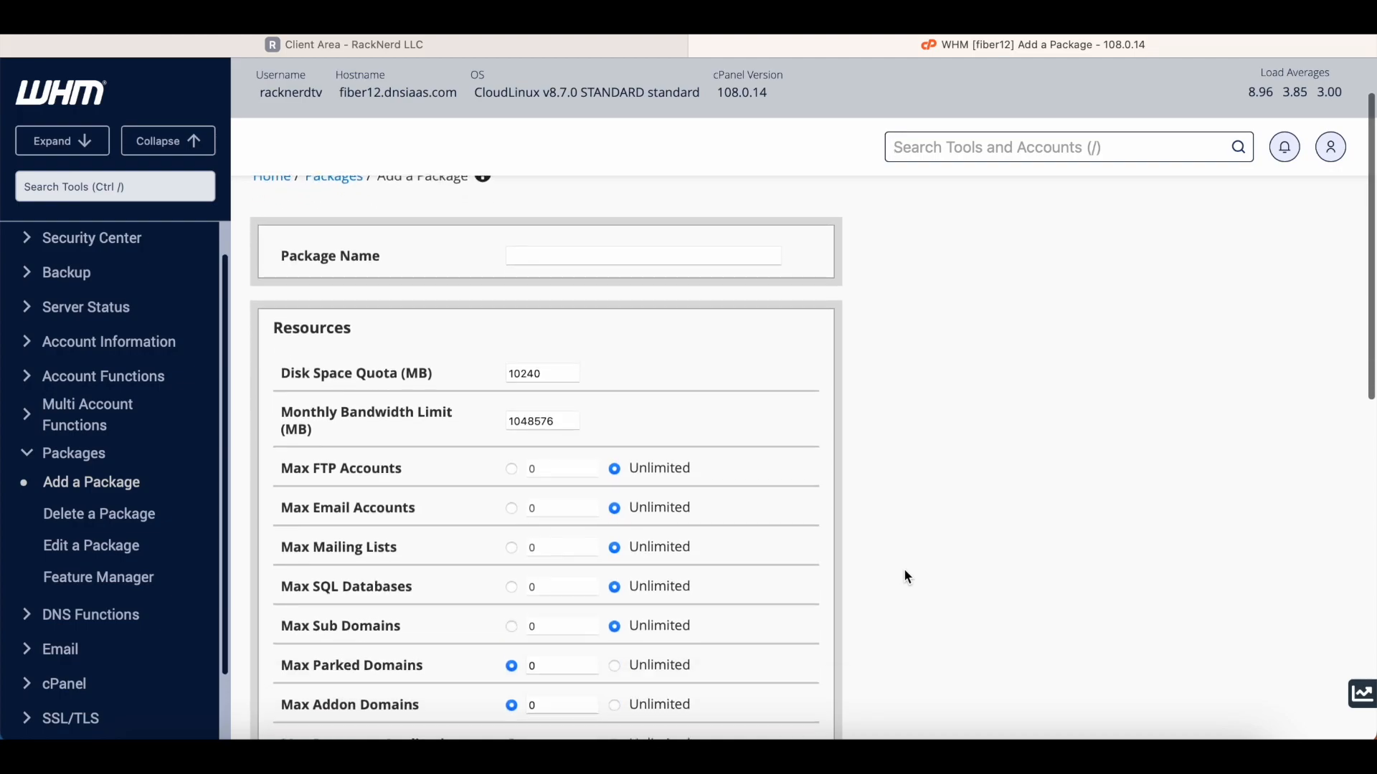
pyautogui.scroll(-3)
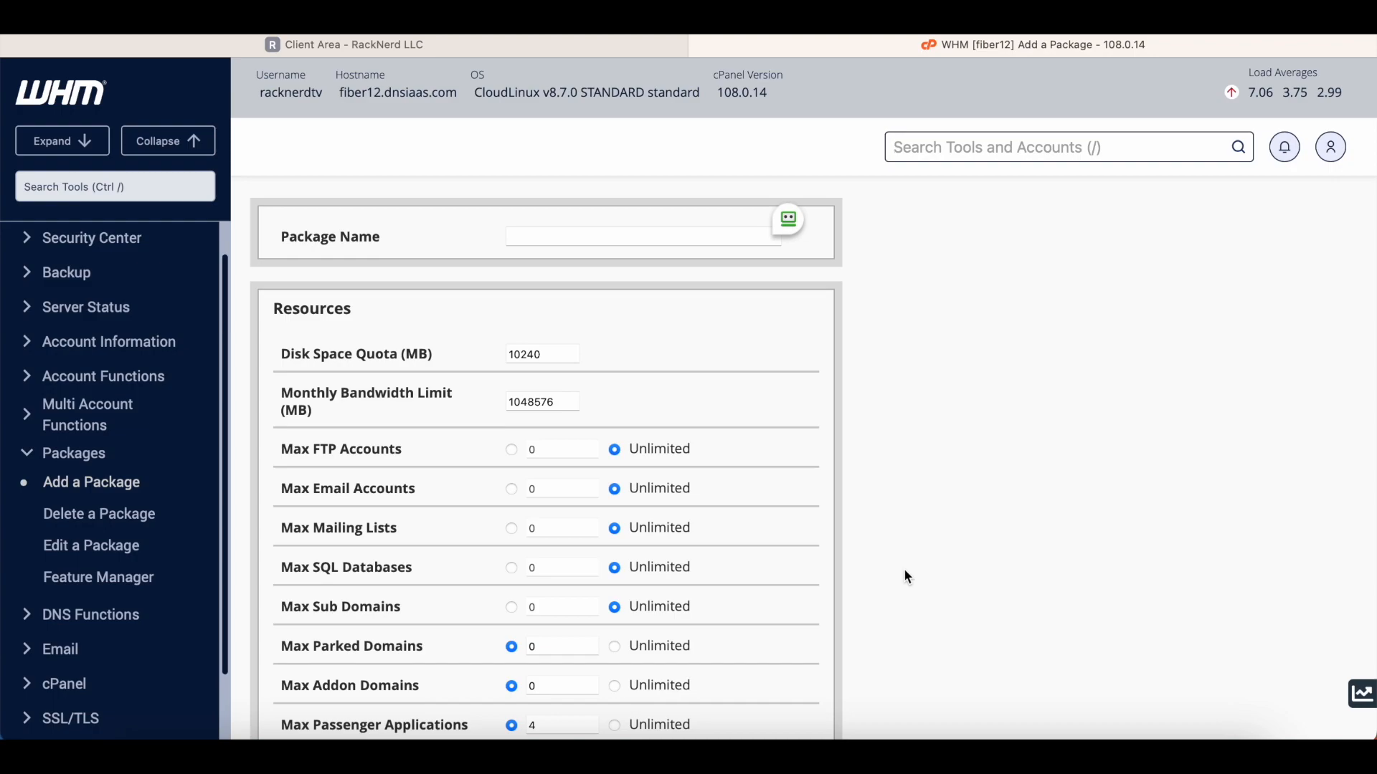
pyautogui.click(542, 353)
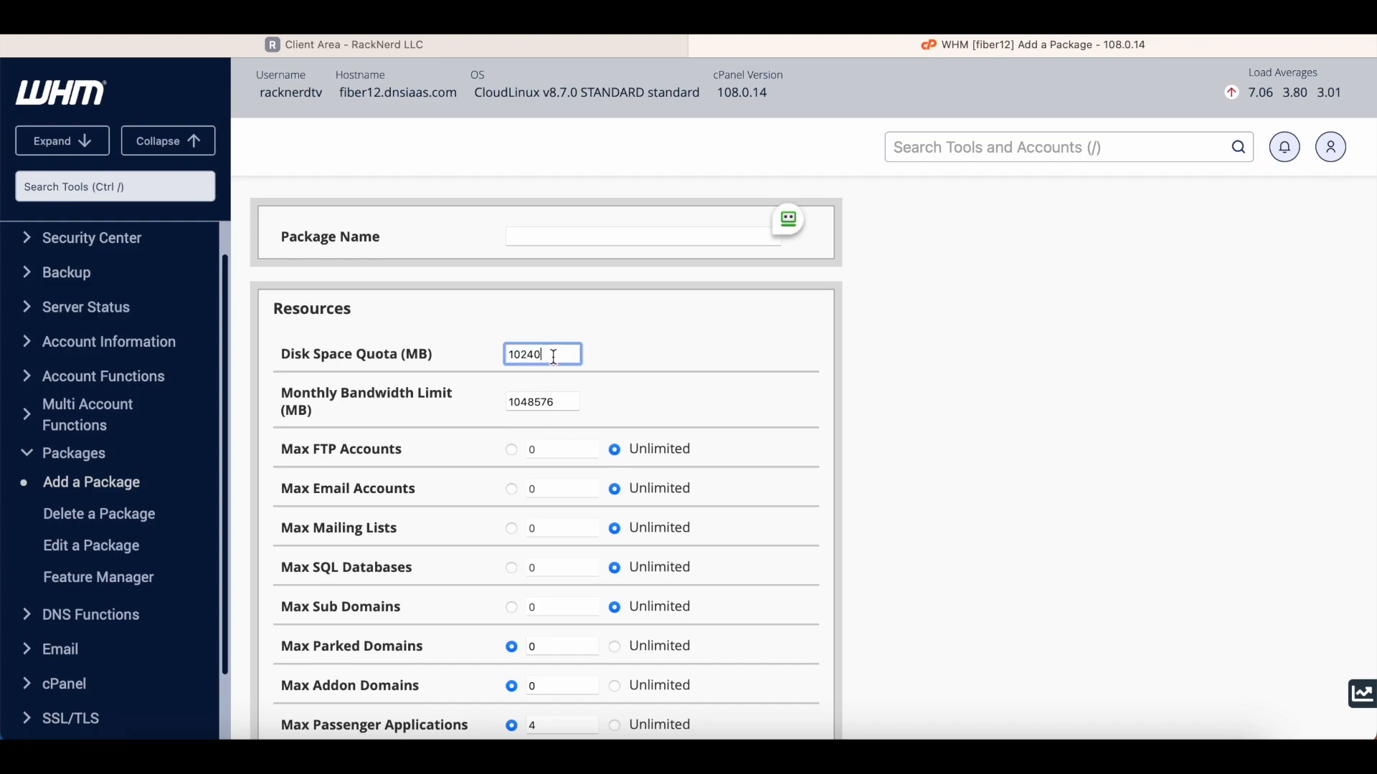
pyautogui.press('Backspace')
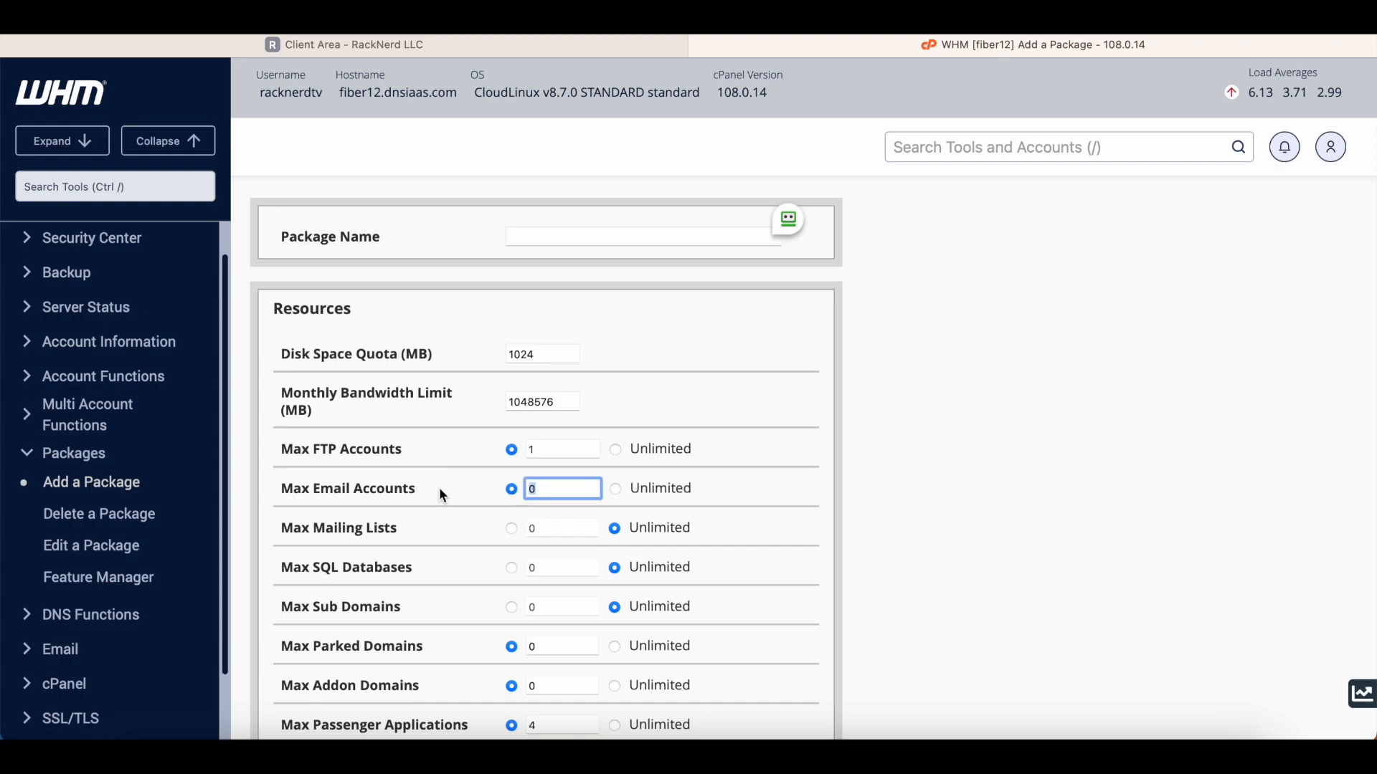
pyautogui.write('2')
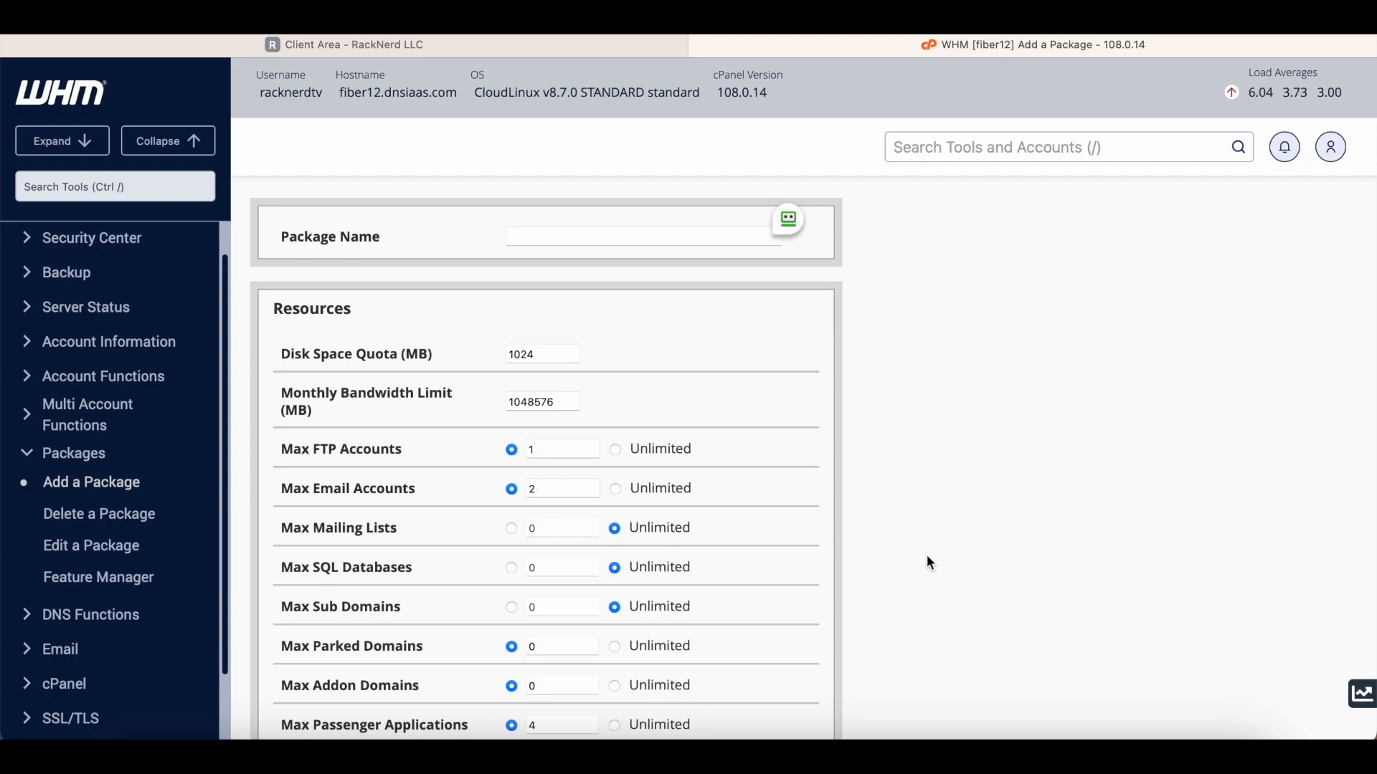
pyautogui.scroll(-3)
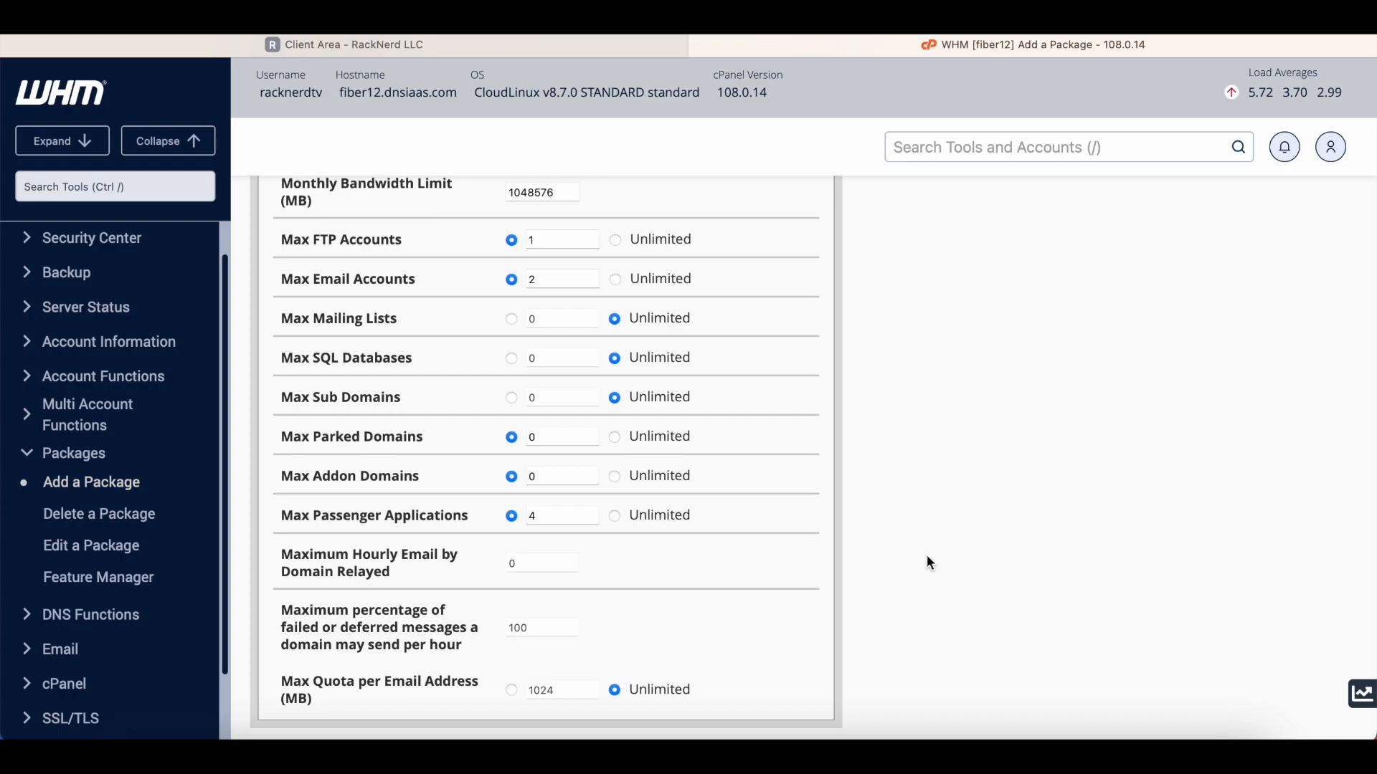
pyautogui.scroll(-3)
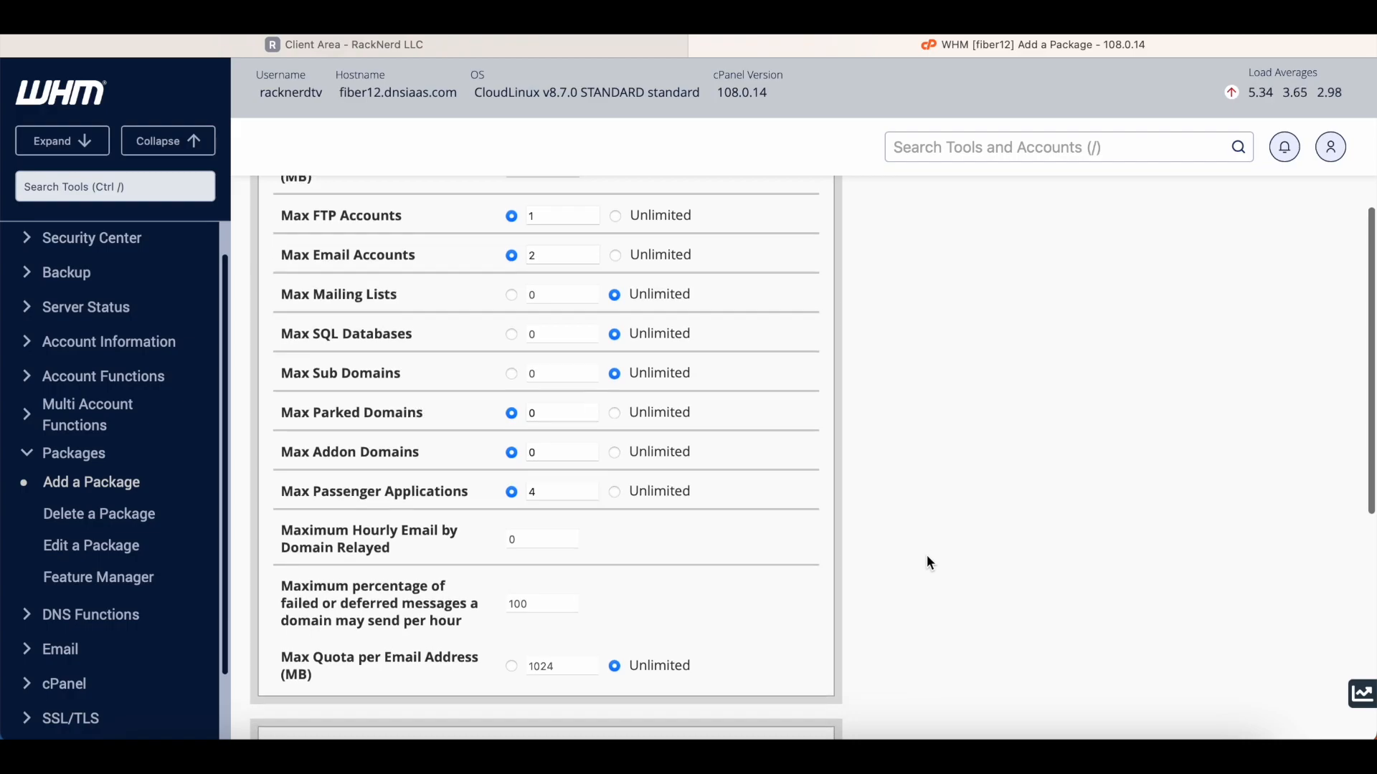
pyautogui.scroll(-3)
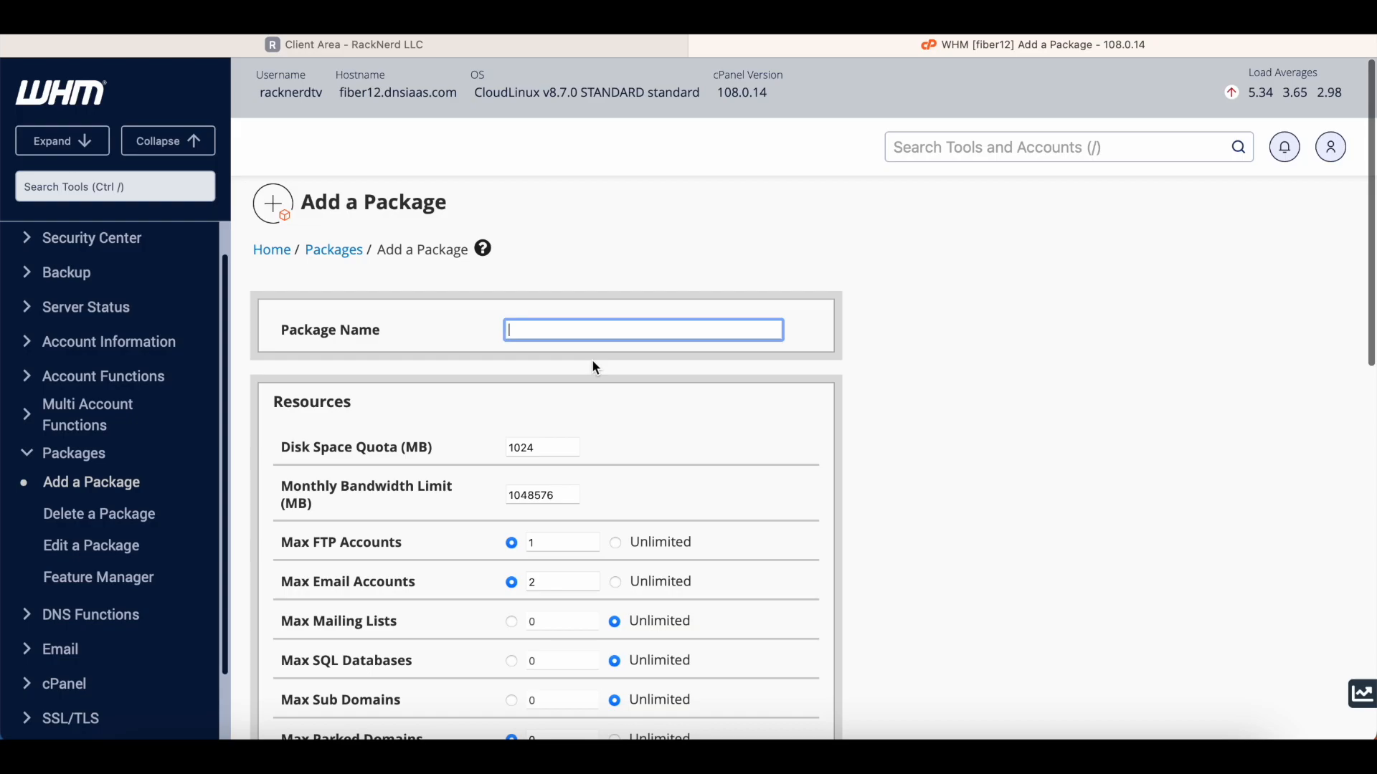
# Name the package 1gbpackage and reach the Add button
pyautogui.write('1gb')
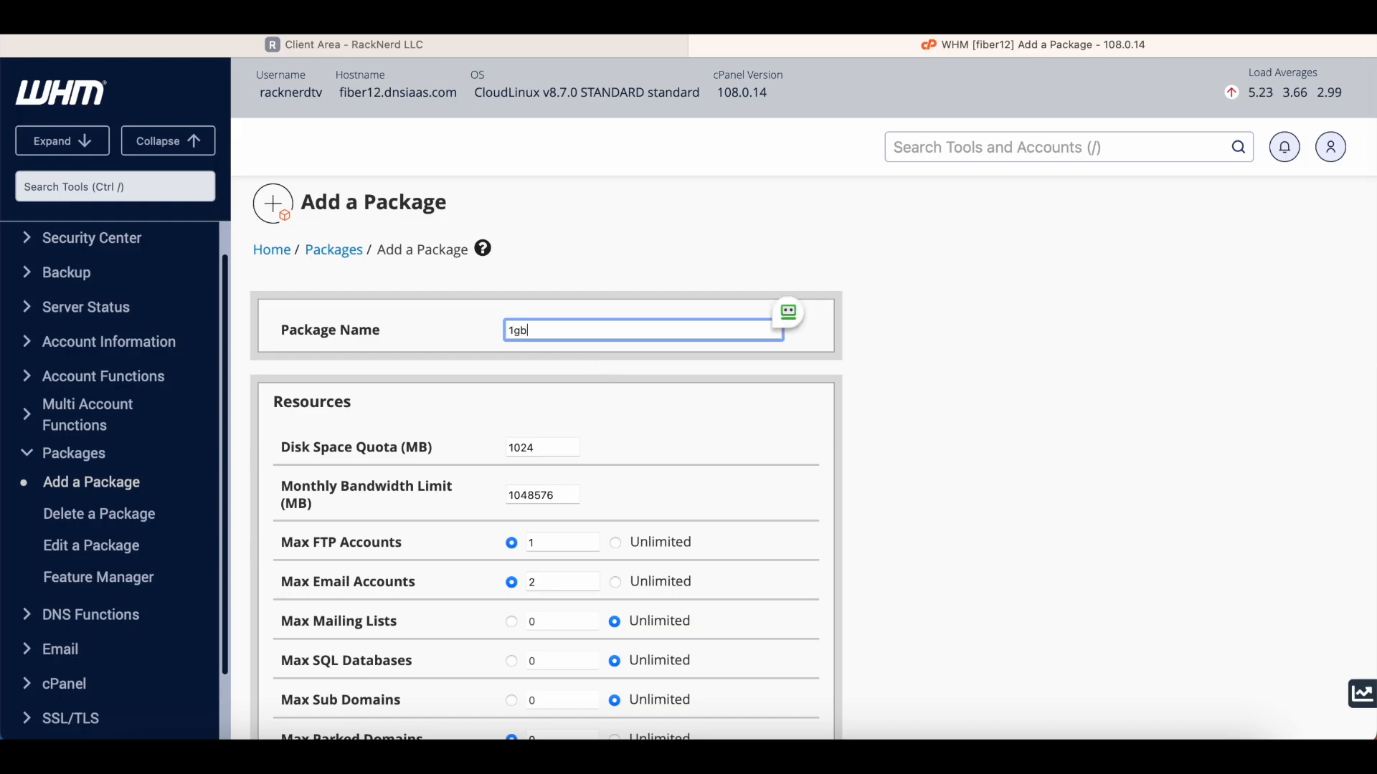
pyautogui.write('package')
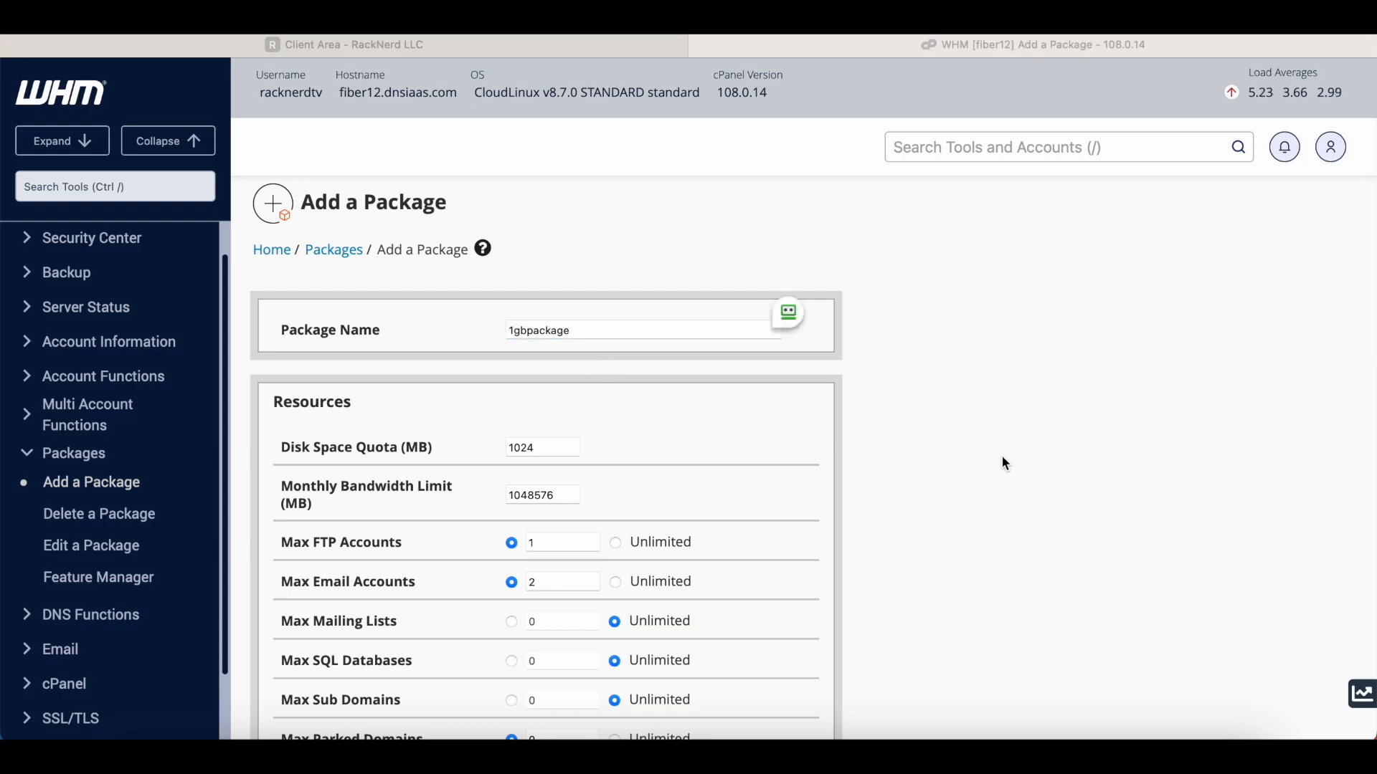
pyautogui.scroll(-3)
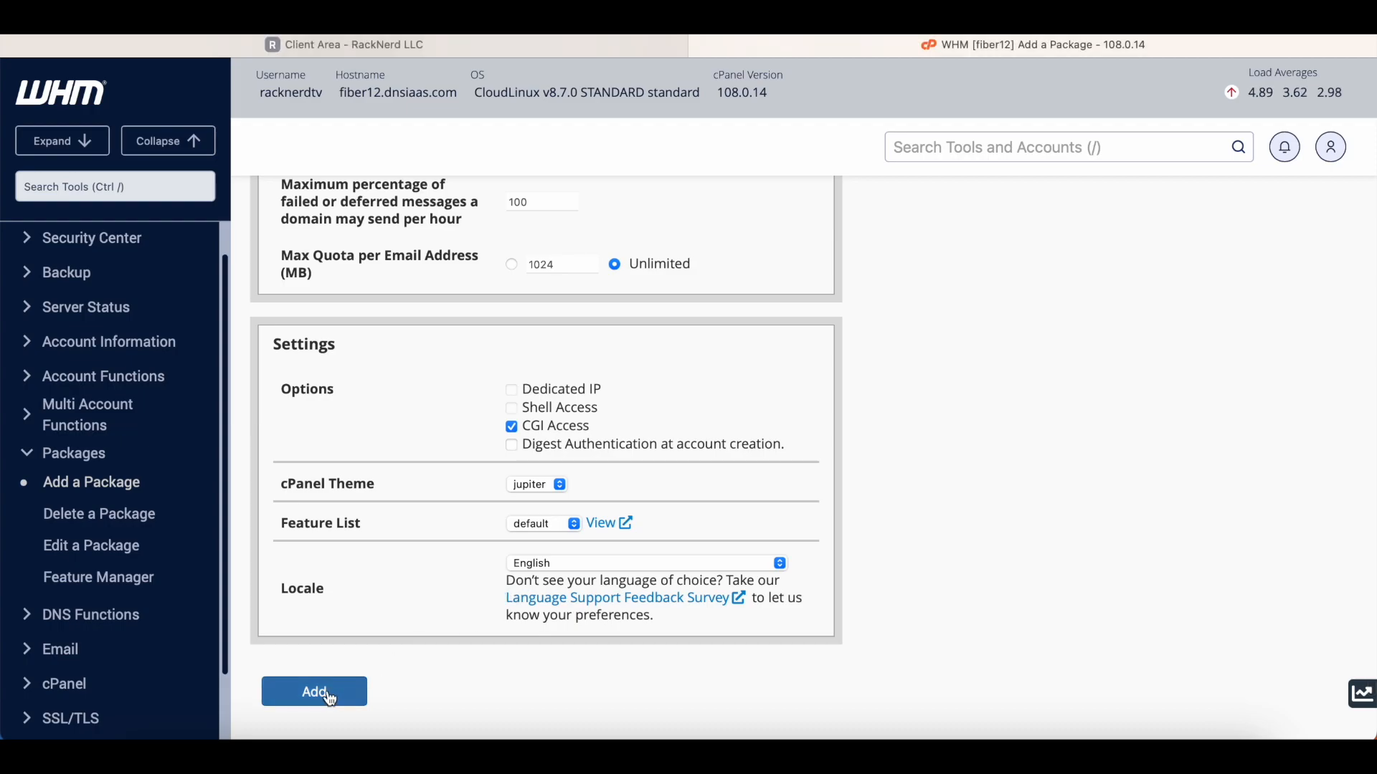
# Add the package, creating racknerdtv_1gbpackage
pyautogui.click(314, 691)
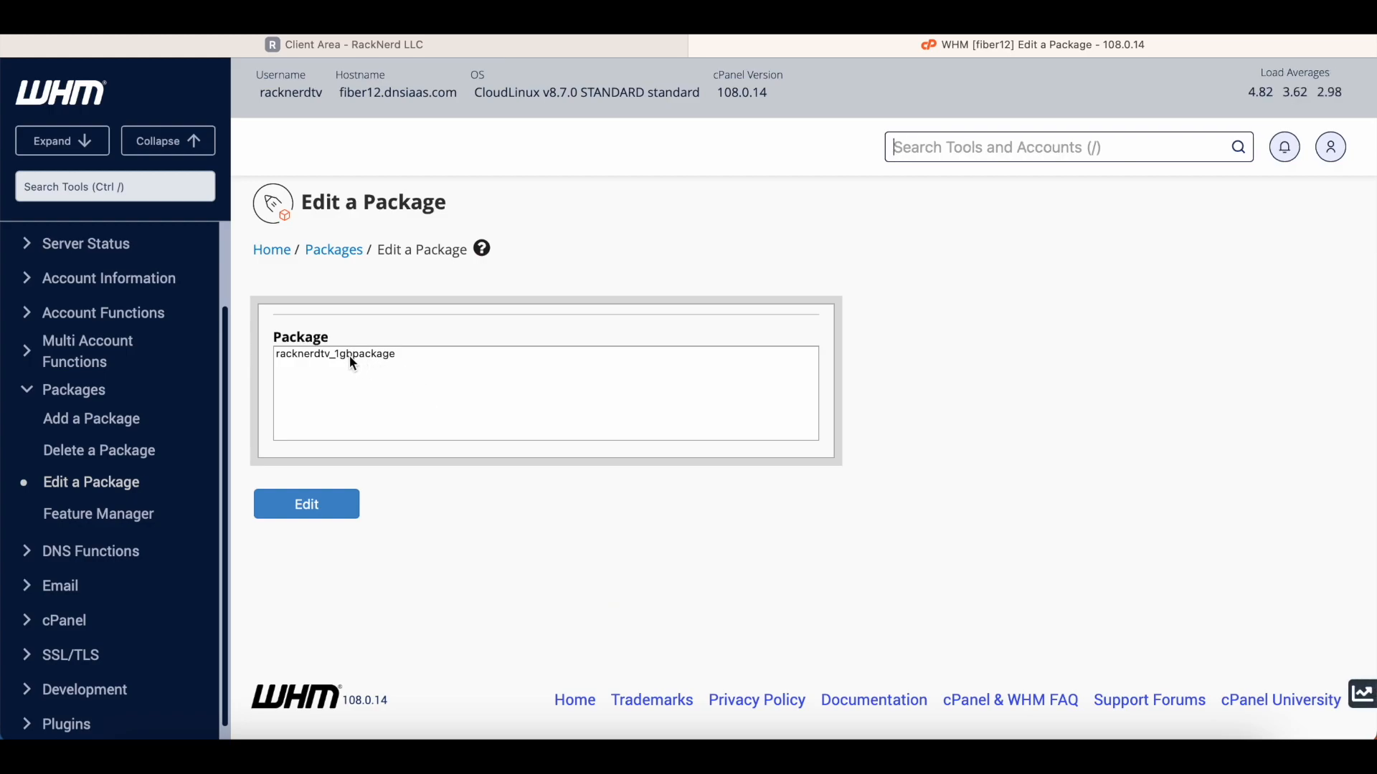
pyautogui.moveTo(353, 406)
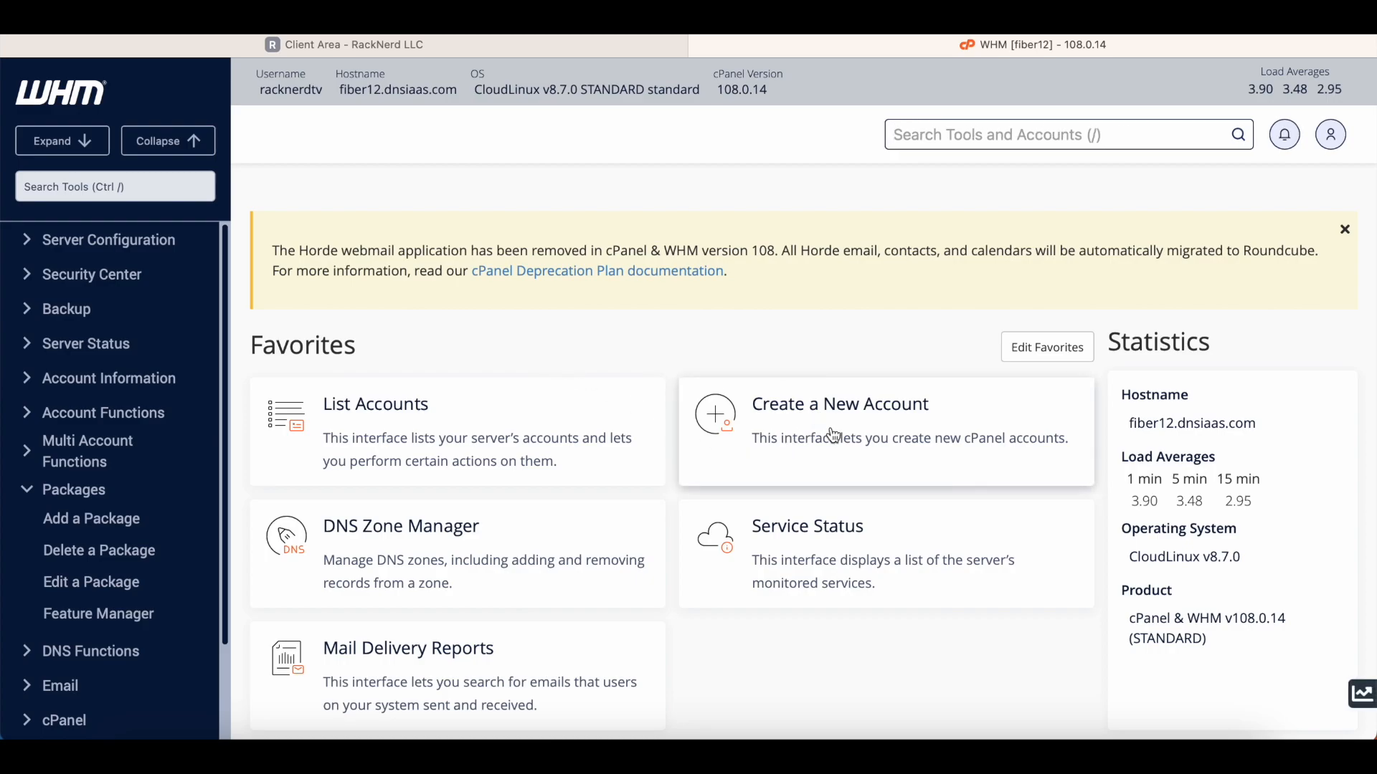
# Go to Create a New Account, showing 0 of 20 accounts used
pyautogui.click(839, 404)
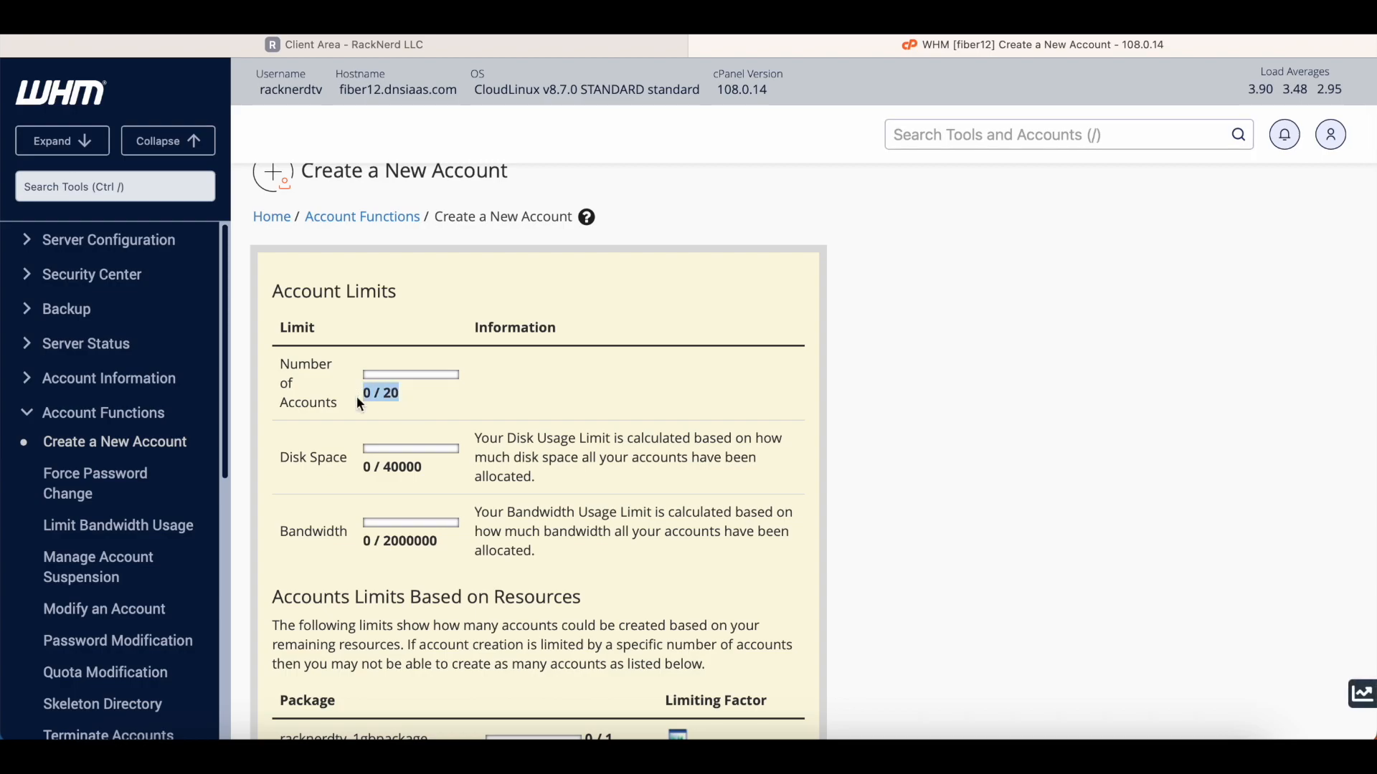
pyautogui.moveTo(466, 443)
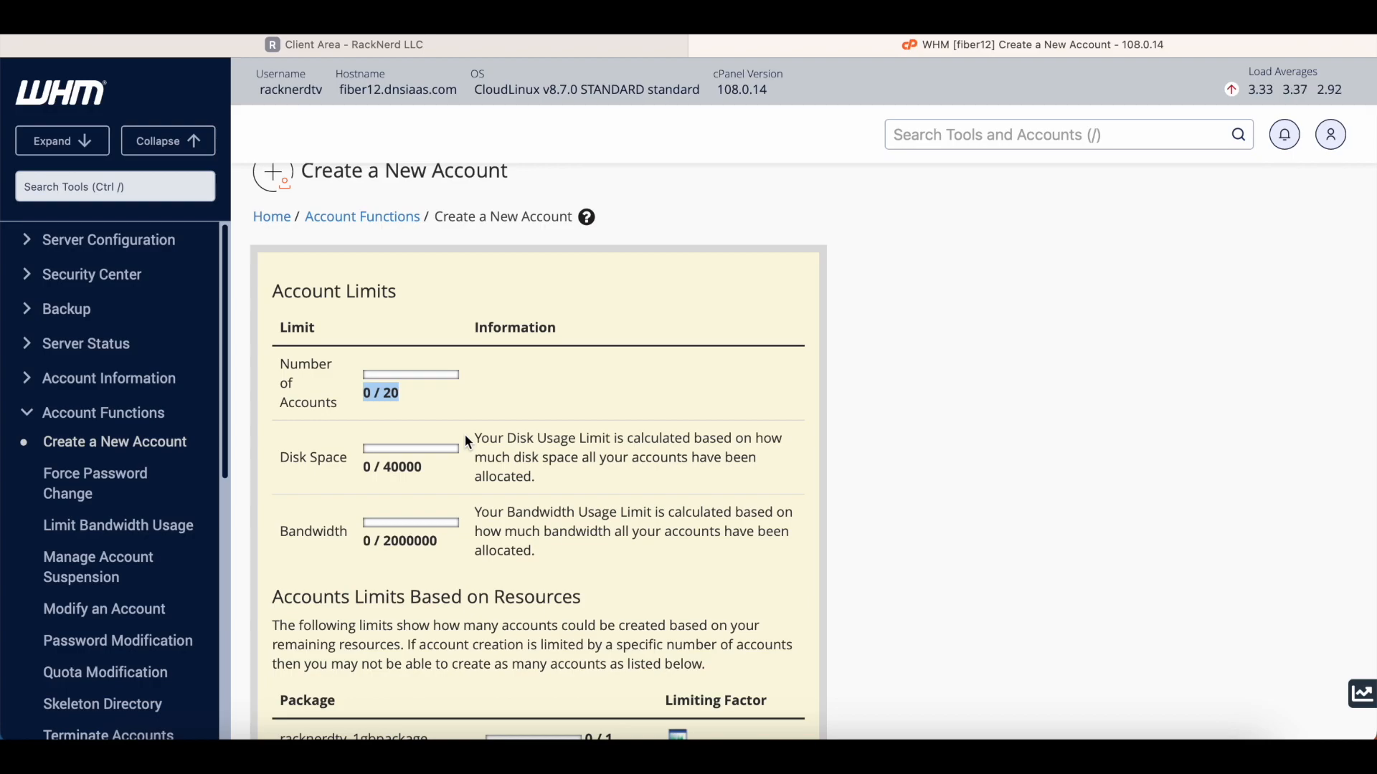
# Enter domain thebestcafe.com and username thebestcafe in the Create a New Account form
pyautogui.scroll(-3)
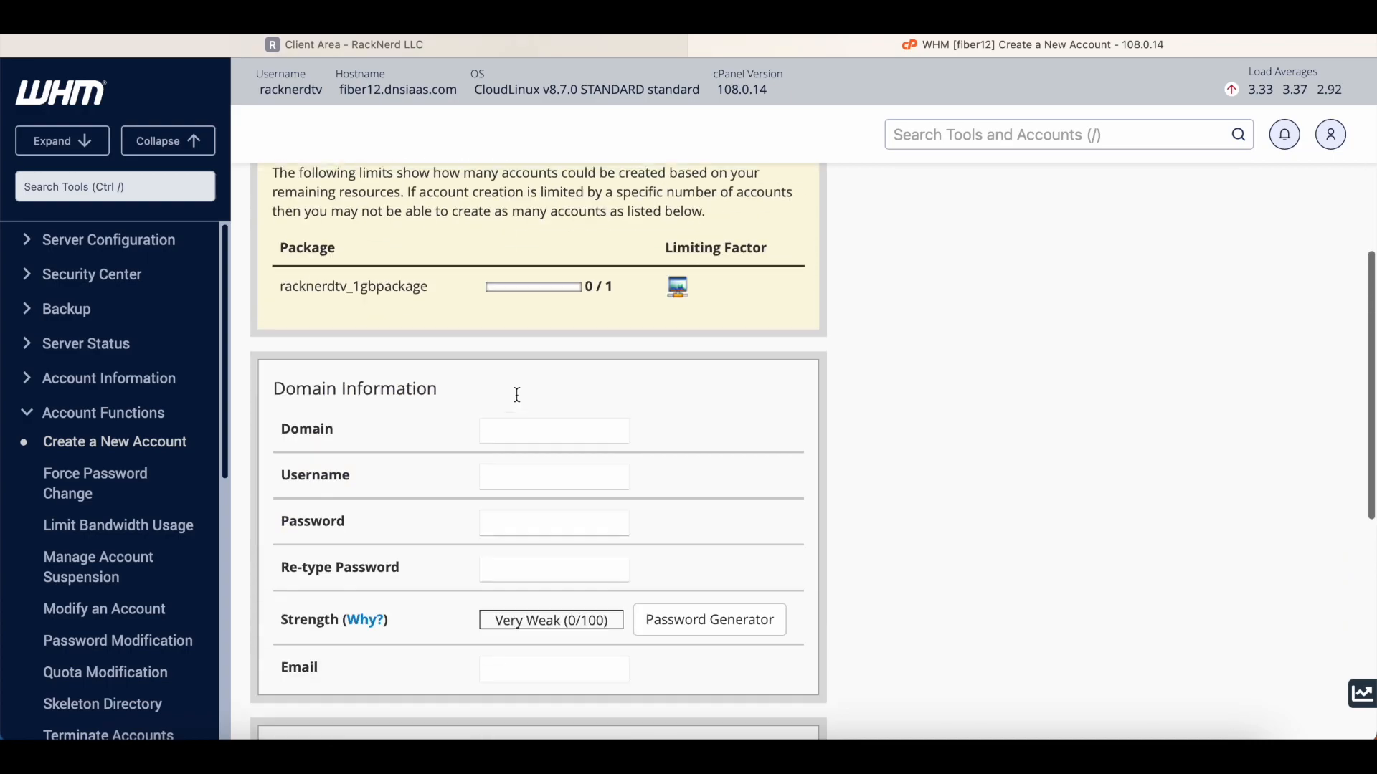
pyautogui.scroll(-3)
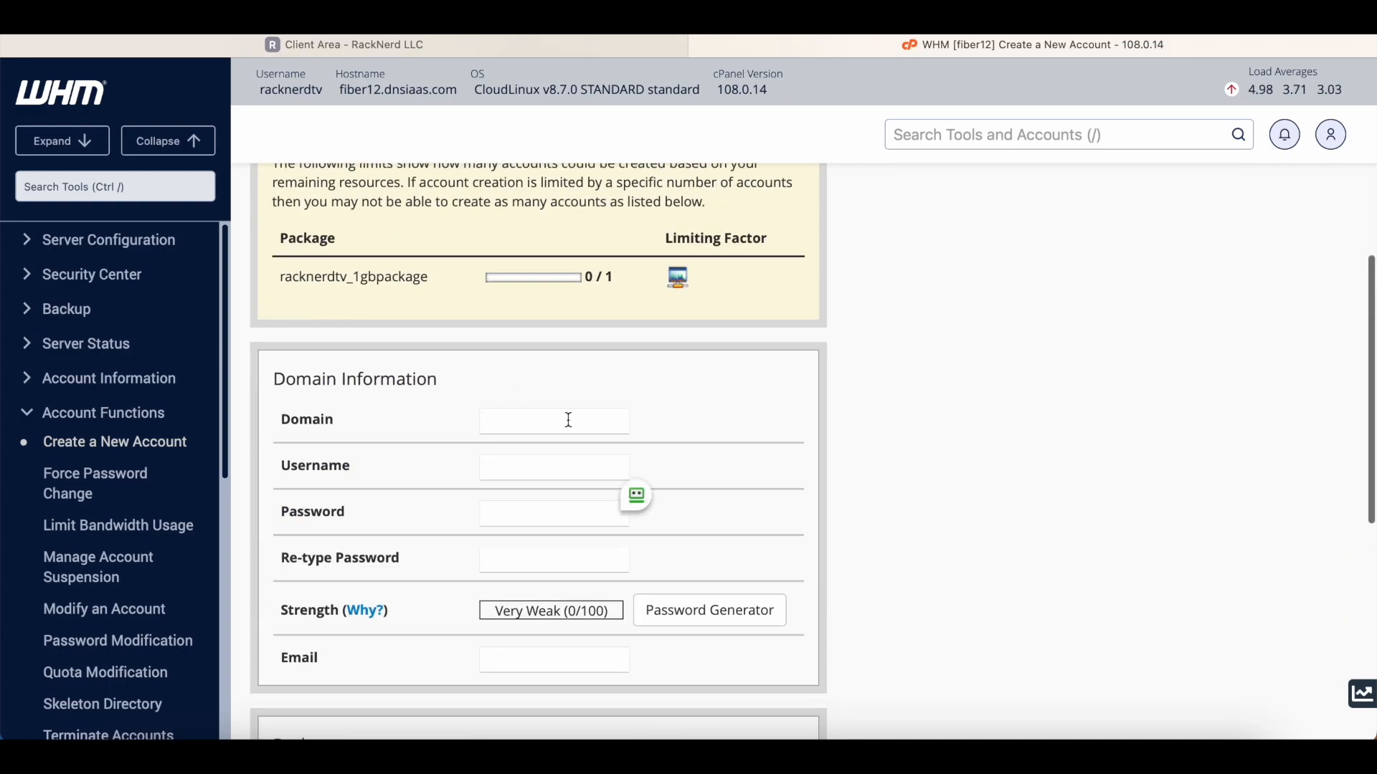
pyautogui.write('rc')
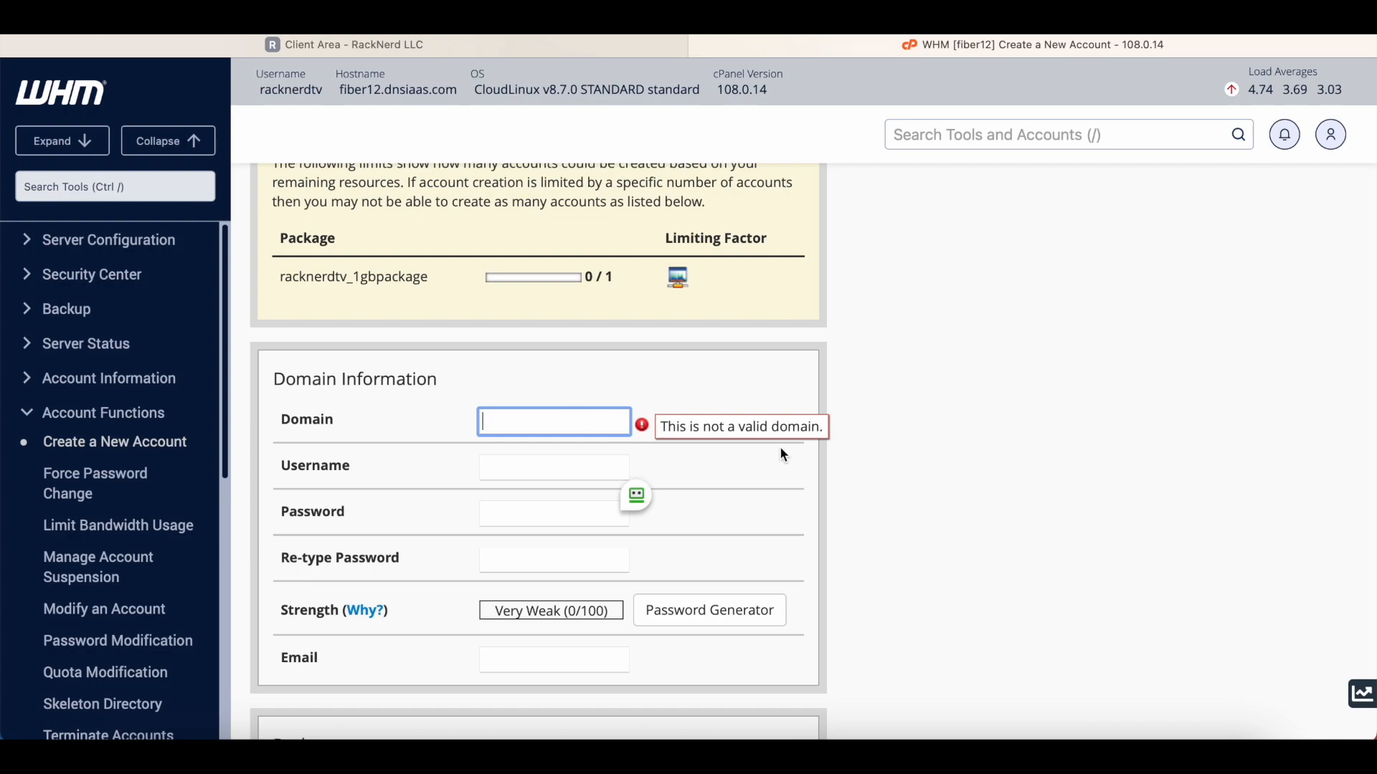
pyautogui.write('thebest')
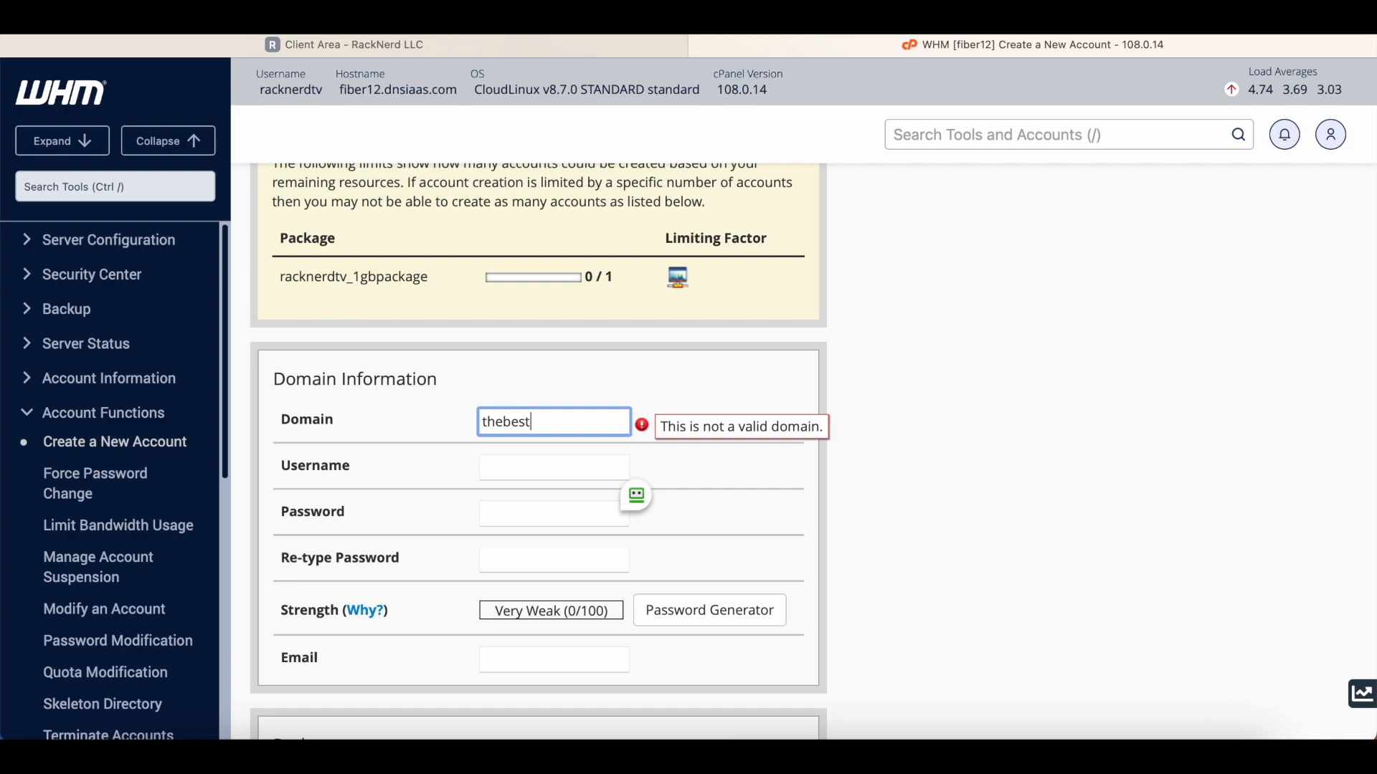
pyautogui.write('cage')
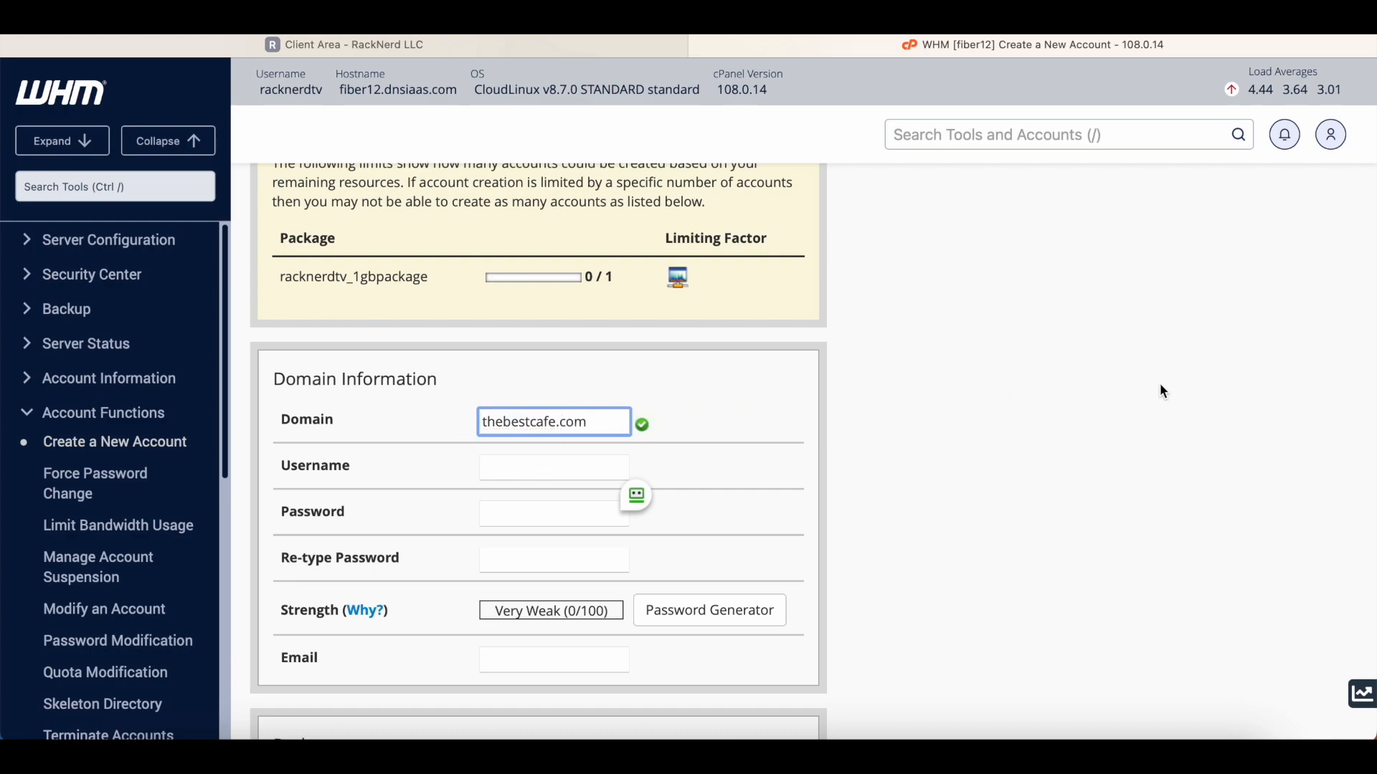
pyautogui.write('thebestcafe')
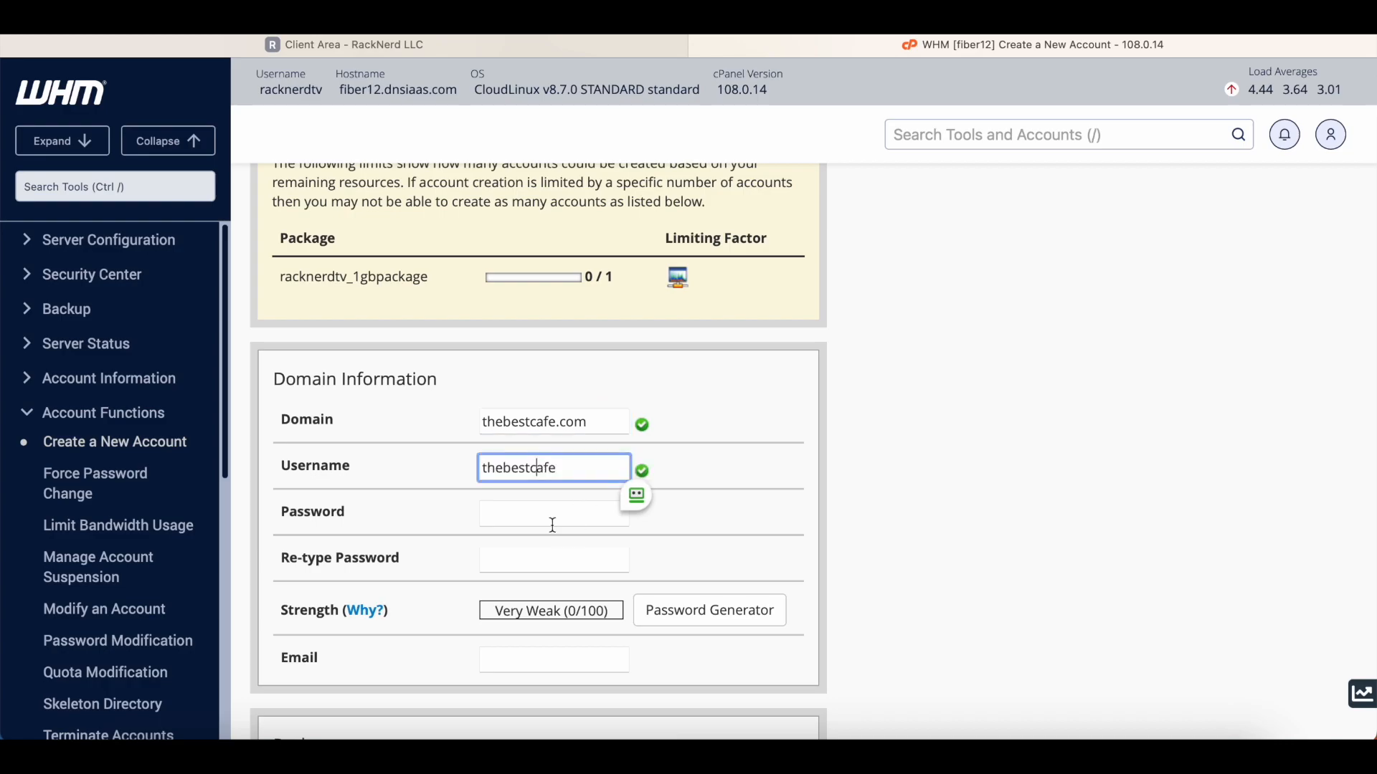
pyautogui.click(553, 512)
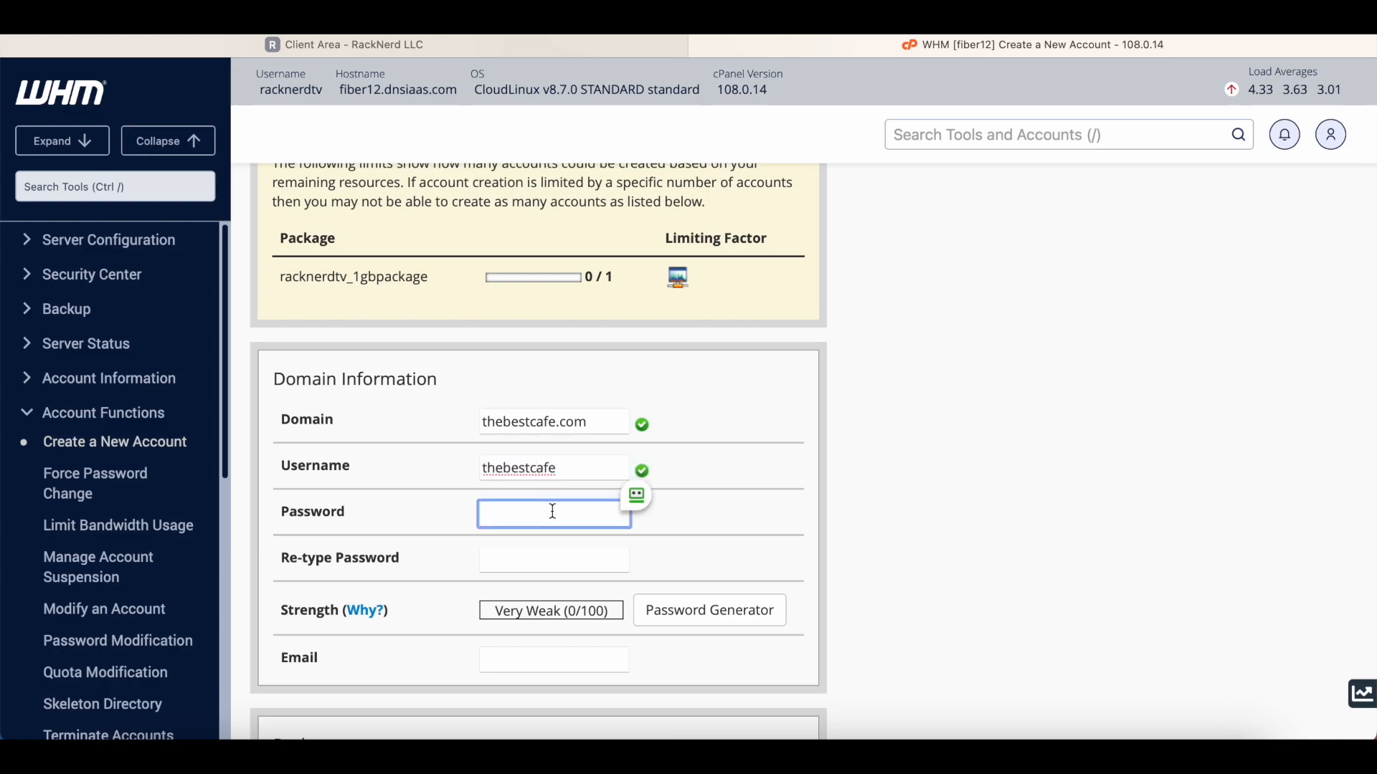
pyautogui.click(708, 611)
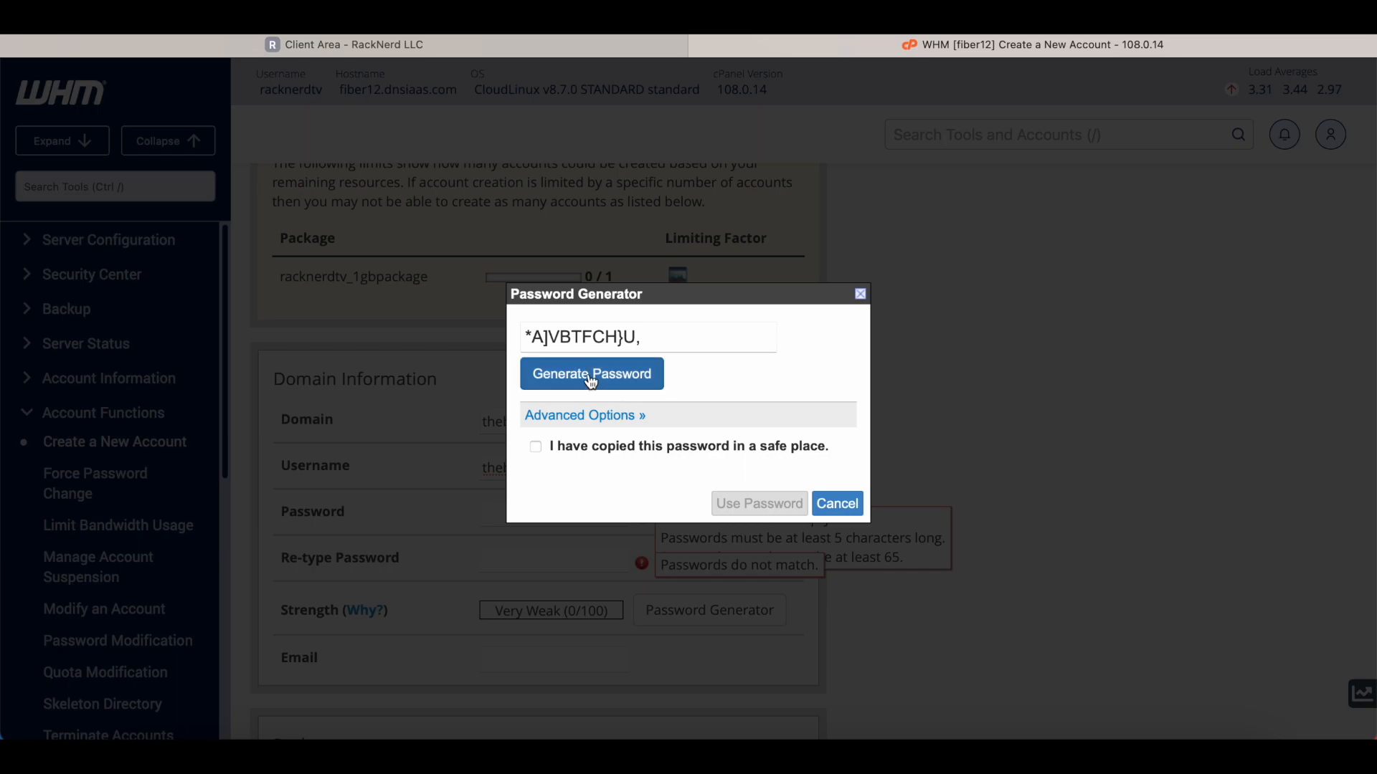
pyautogui.click(759, 503)
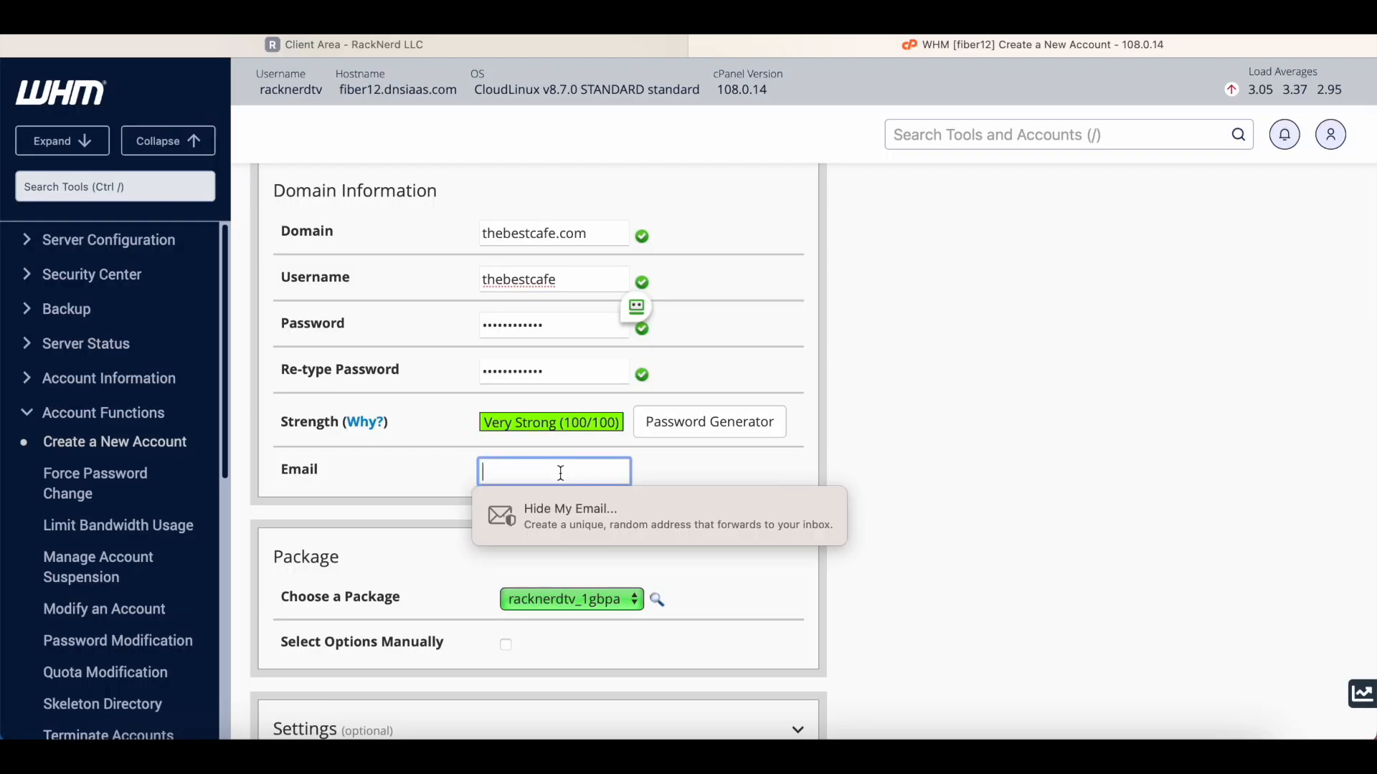
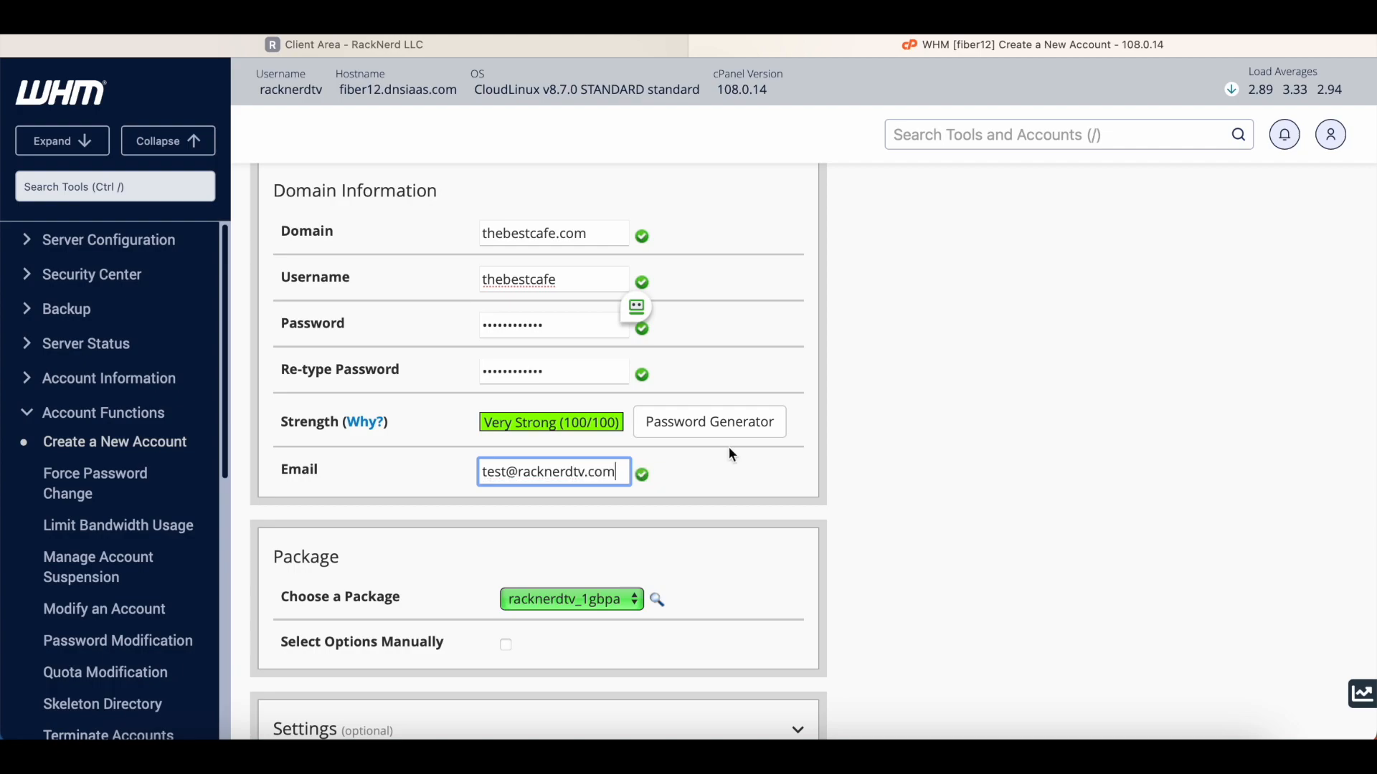
# Assign the racknerdtv_1gbpackage package and create the thebestcafe.com account
pyautogui.scroll(-3)
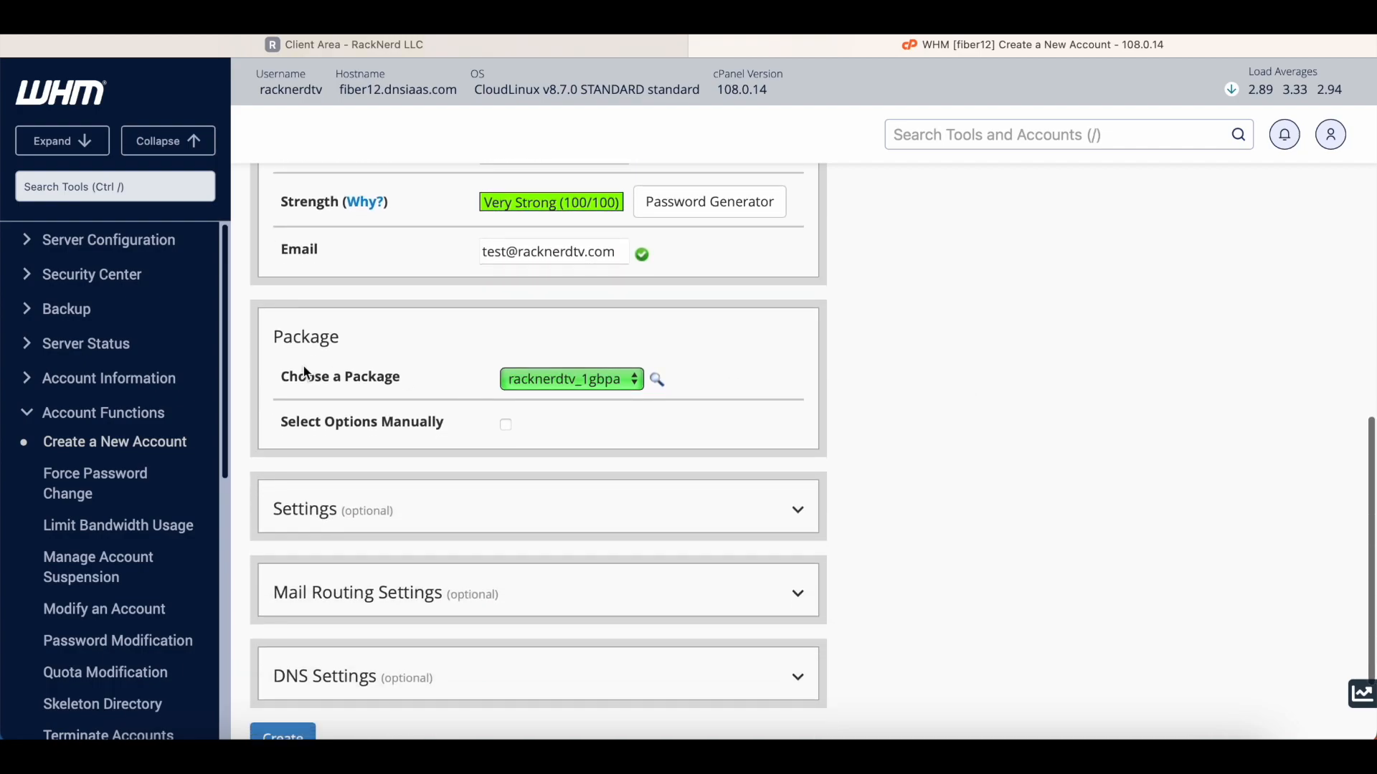
pyautogui.click(571, 379)
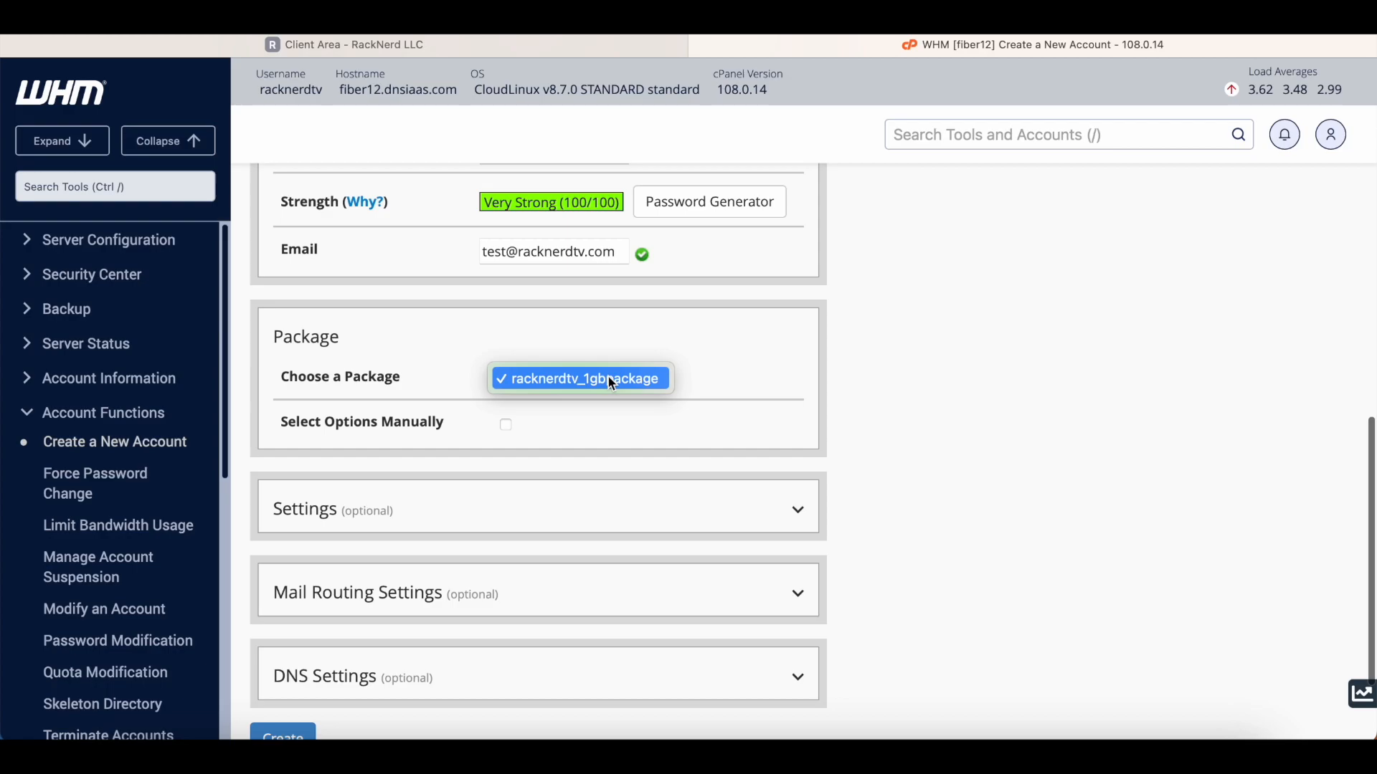
pyautogui.click(581, 378)
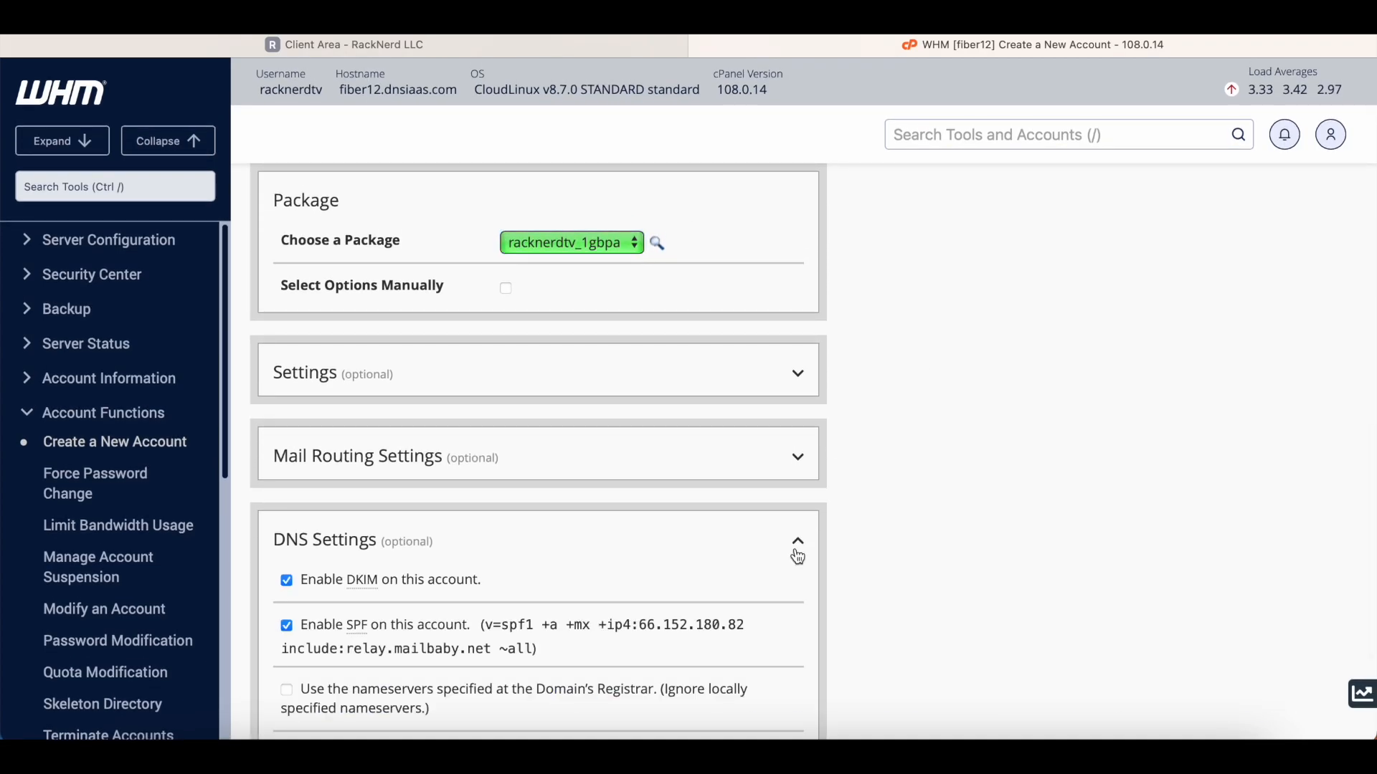
pyautogui.click(796, 540)
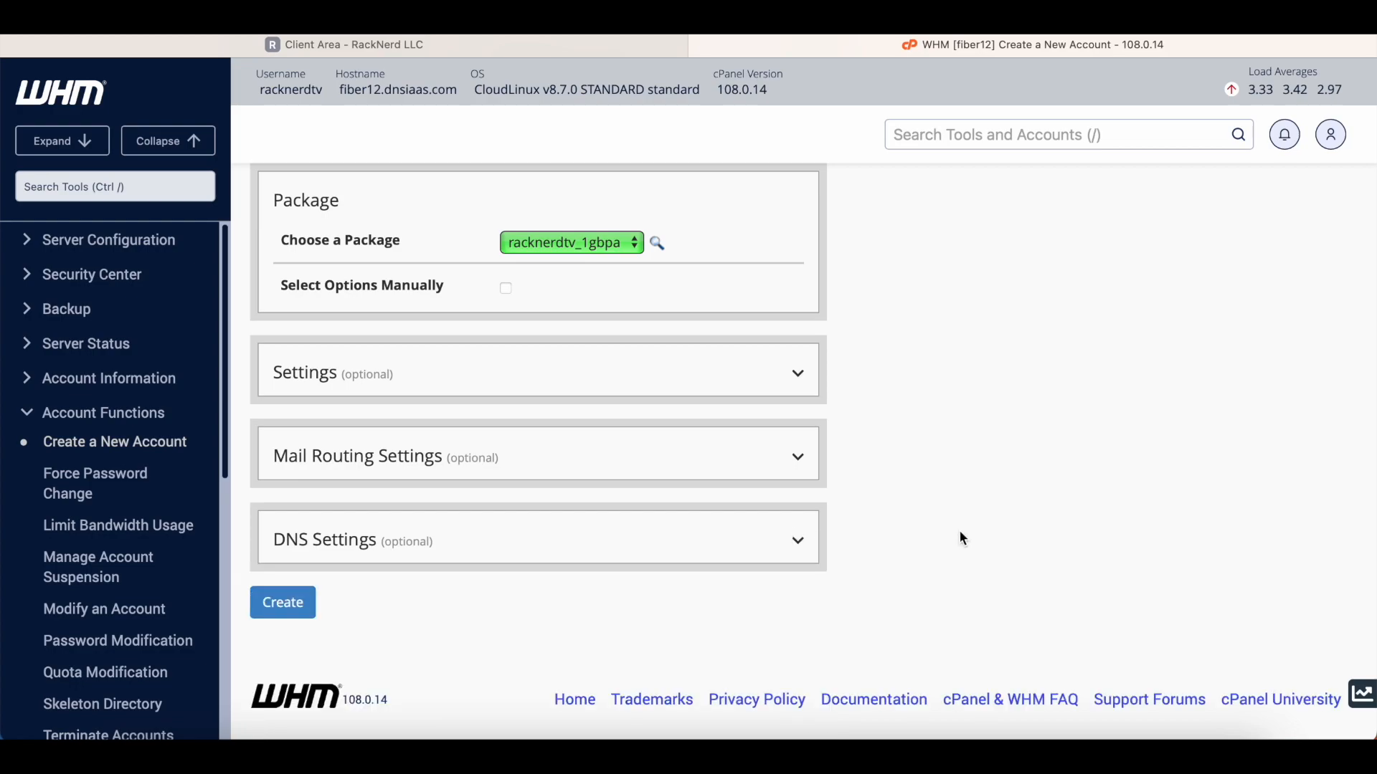
pyautogui.moveTo(579, 486)
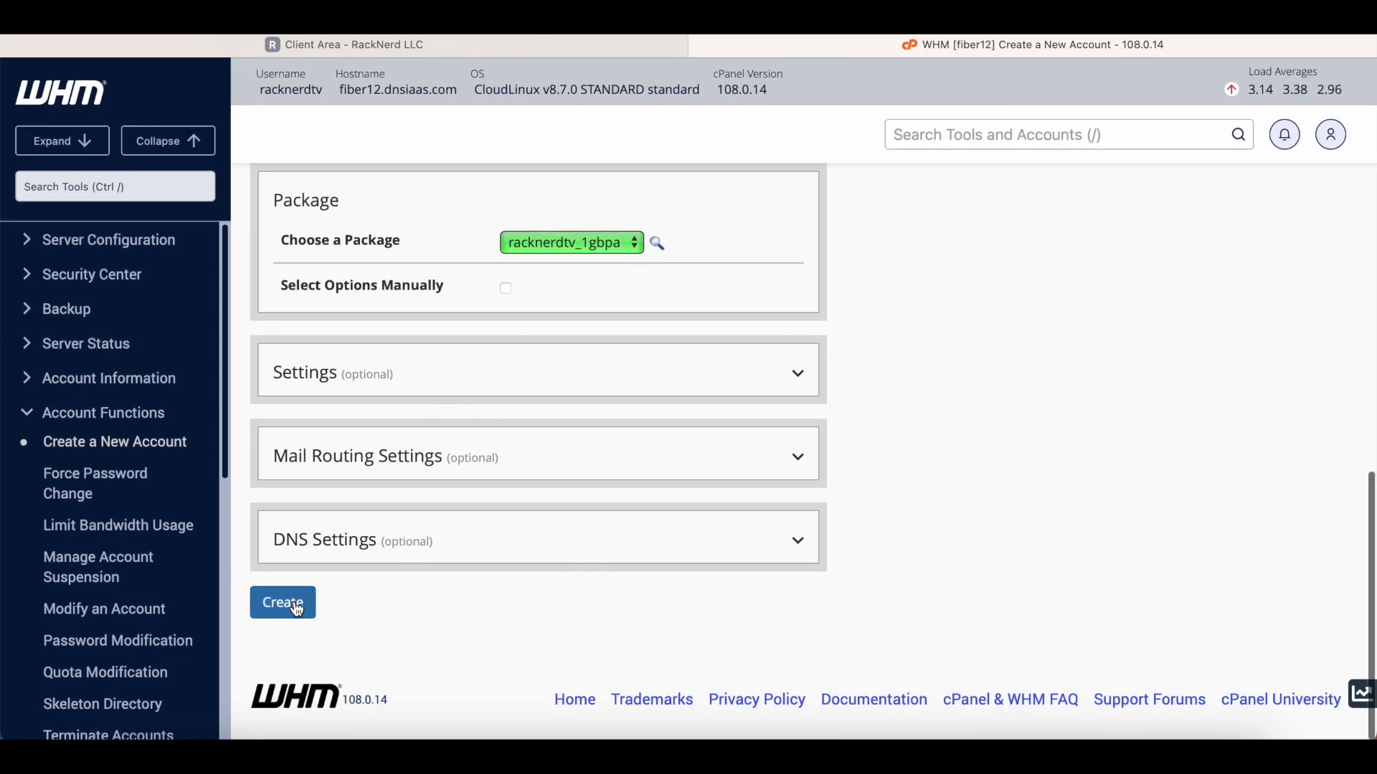
pyautogui.click(283, 603)
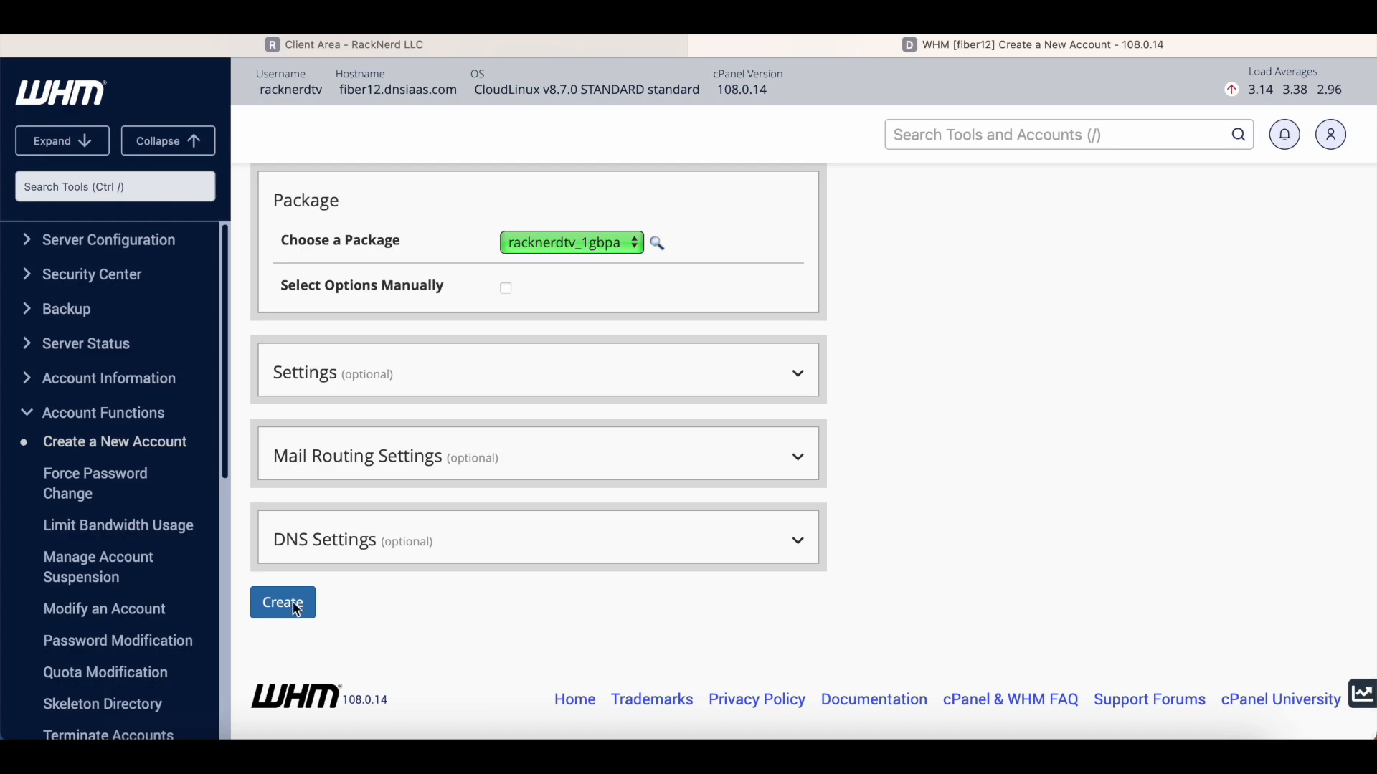
pyautogui.click(282, 602)
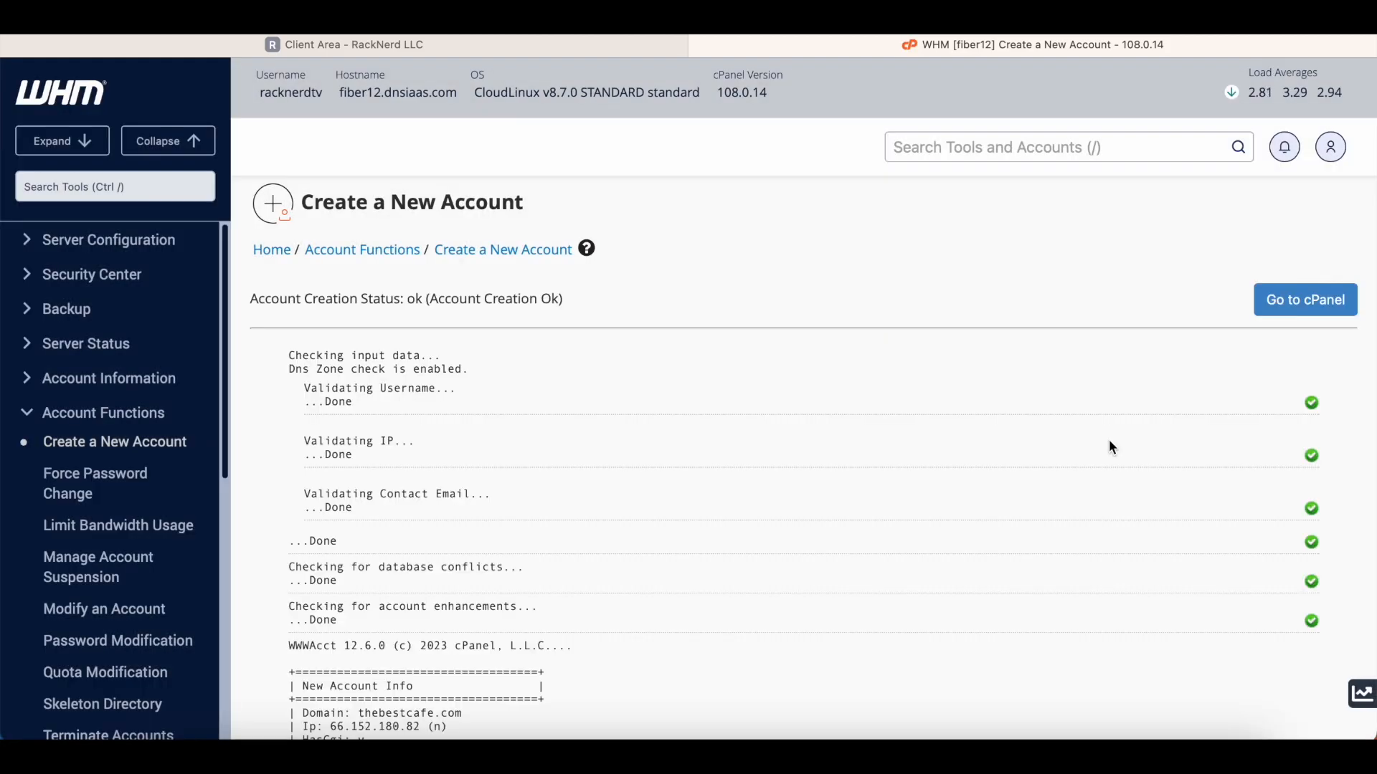
pyautogui.moveTo(586, 186)
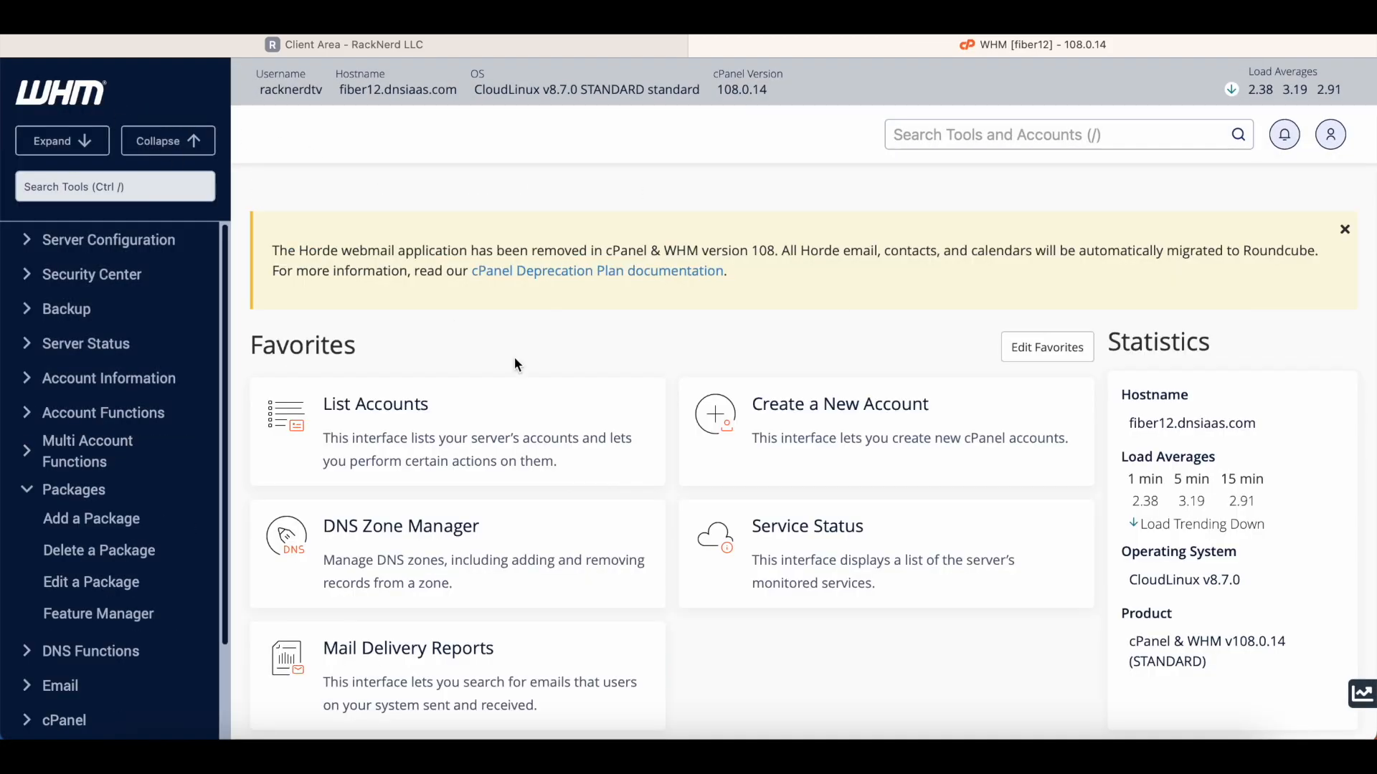
pyautogui.moveTo(410, 425)
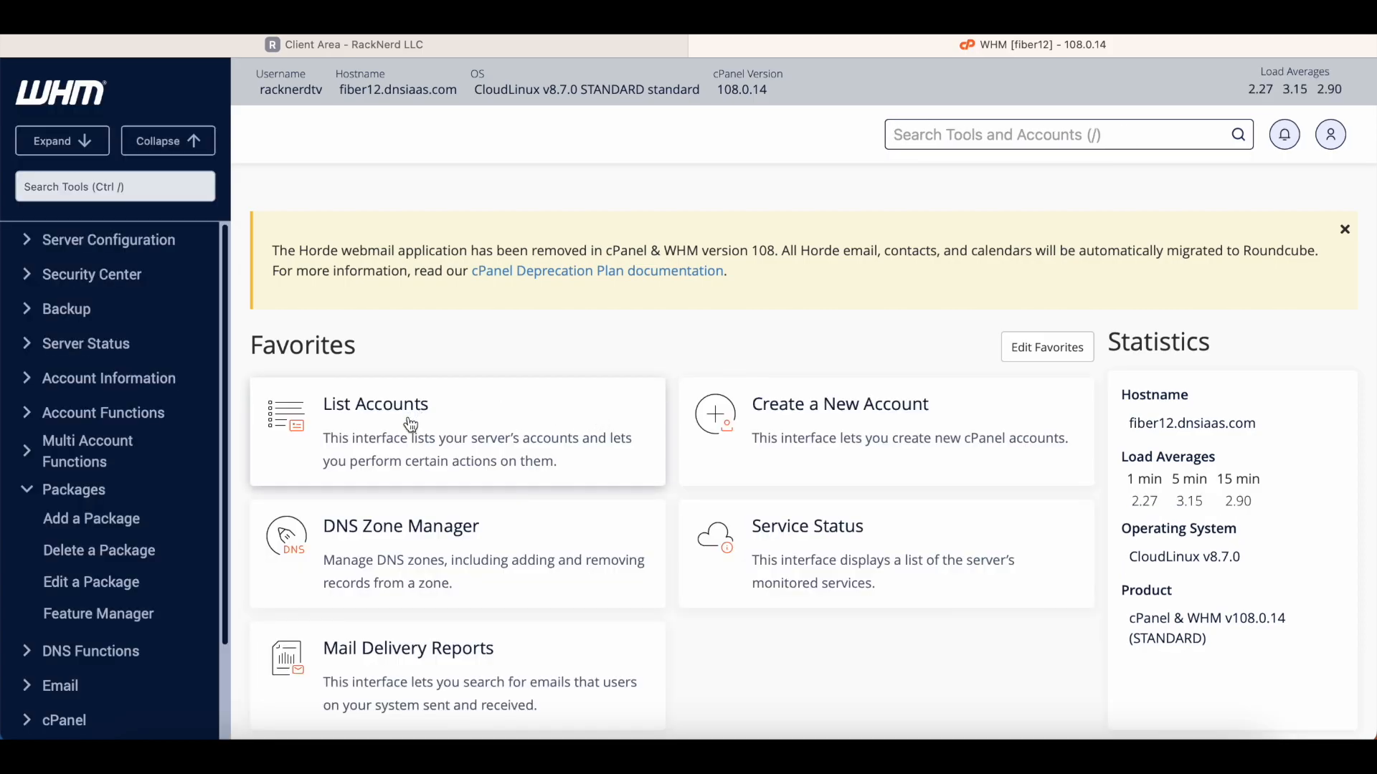
# Review the thebestcafe.com row on List Accounts showing racknerdtv_1gbpackage with a 1024 MB quota
pyautogui.click(374, 404)
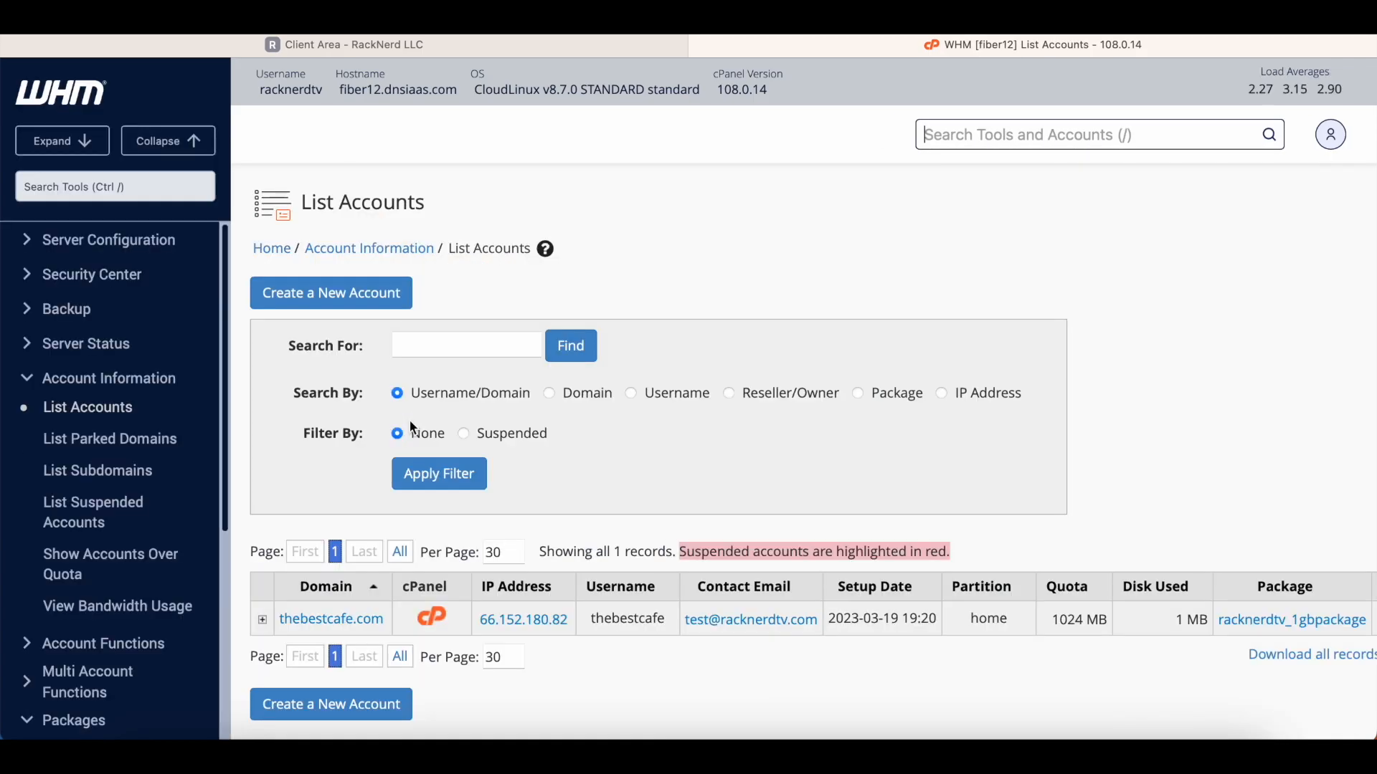
pyautogui.scroll(-3)
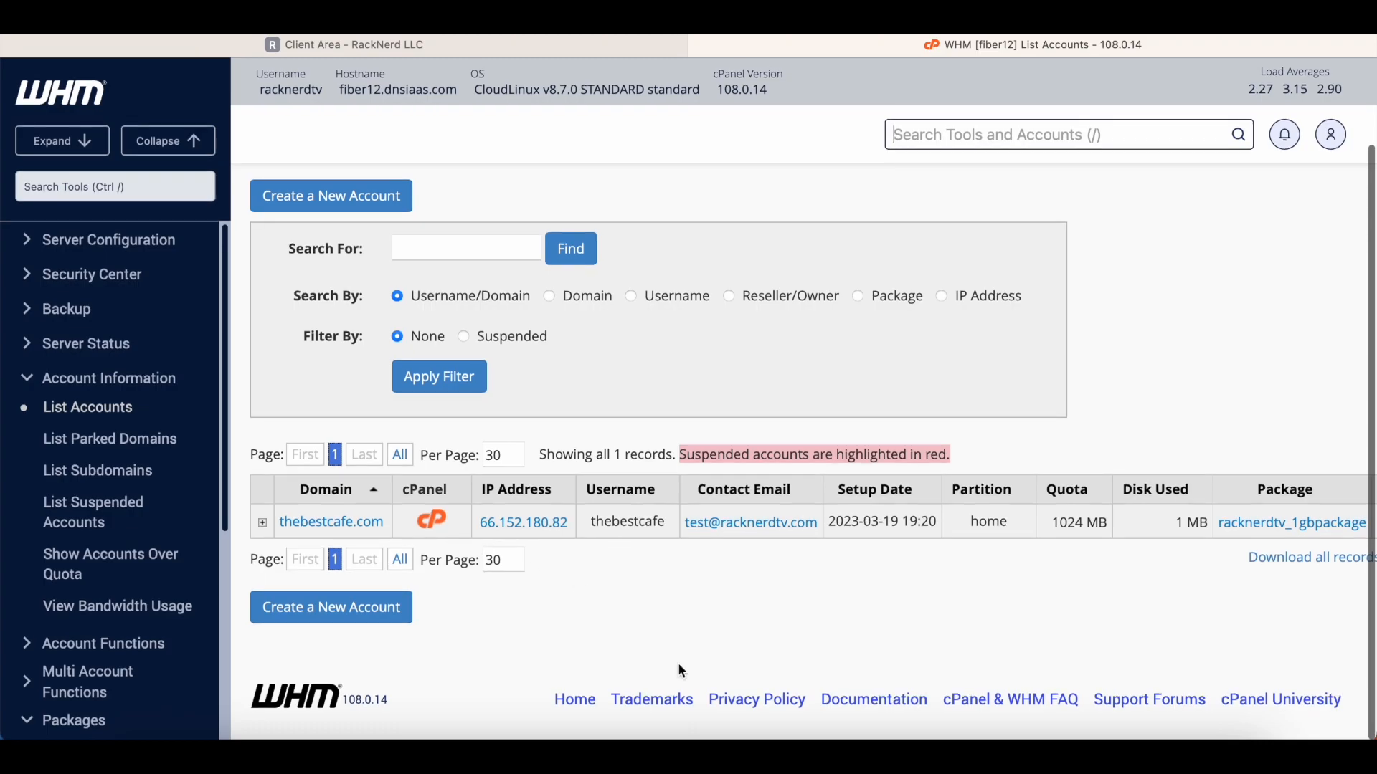
pyautogui.moveTo(541, 598)
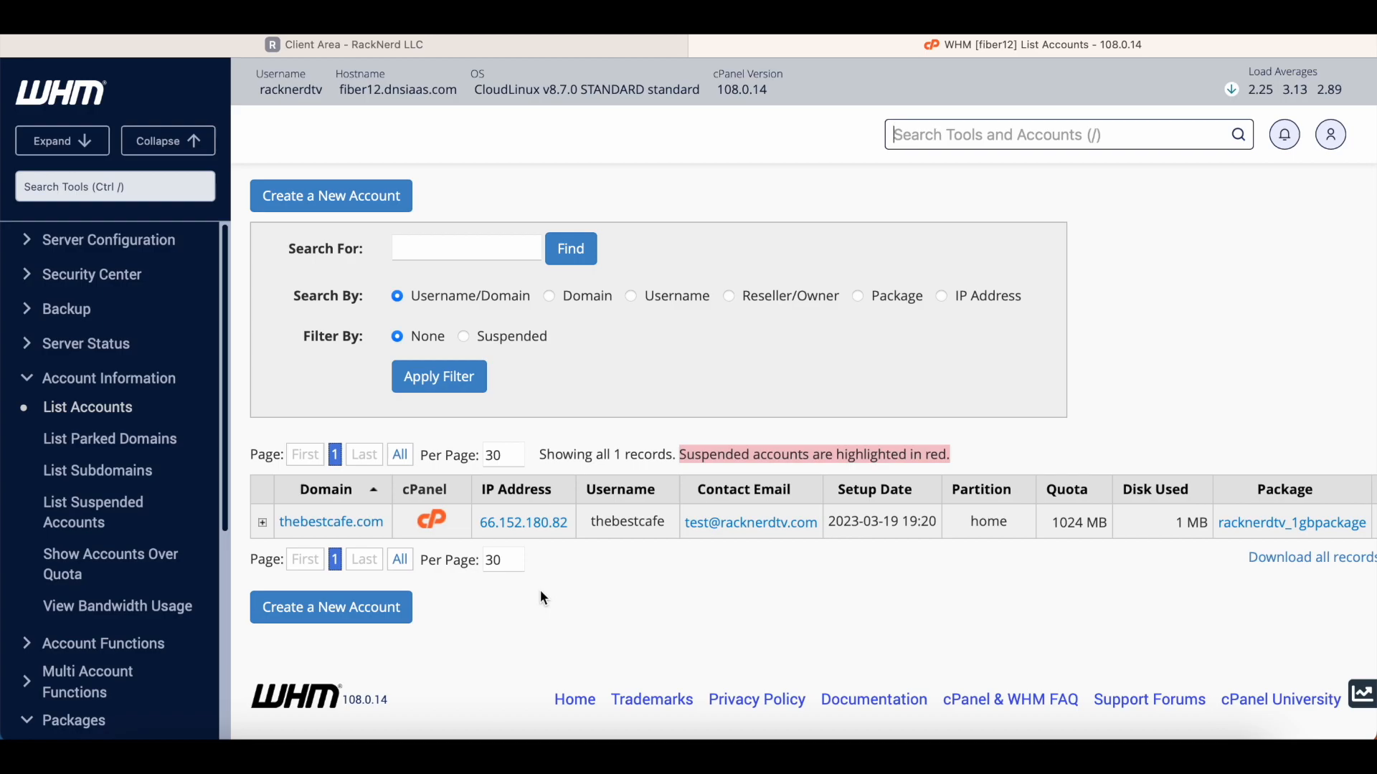
pyautogui.moveTo(430, 522)
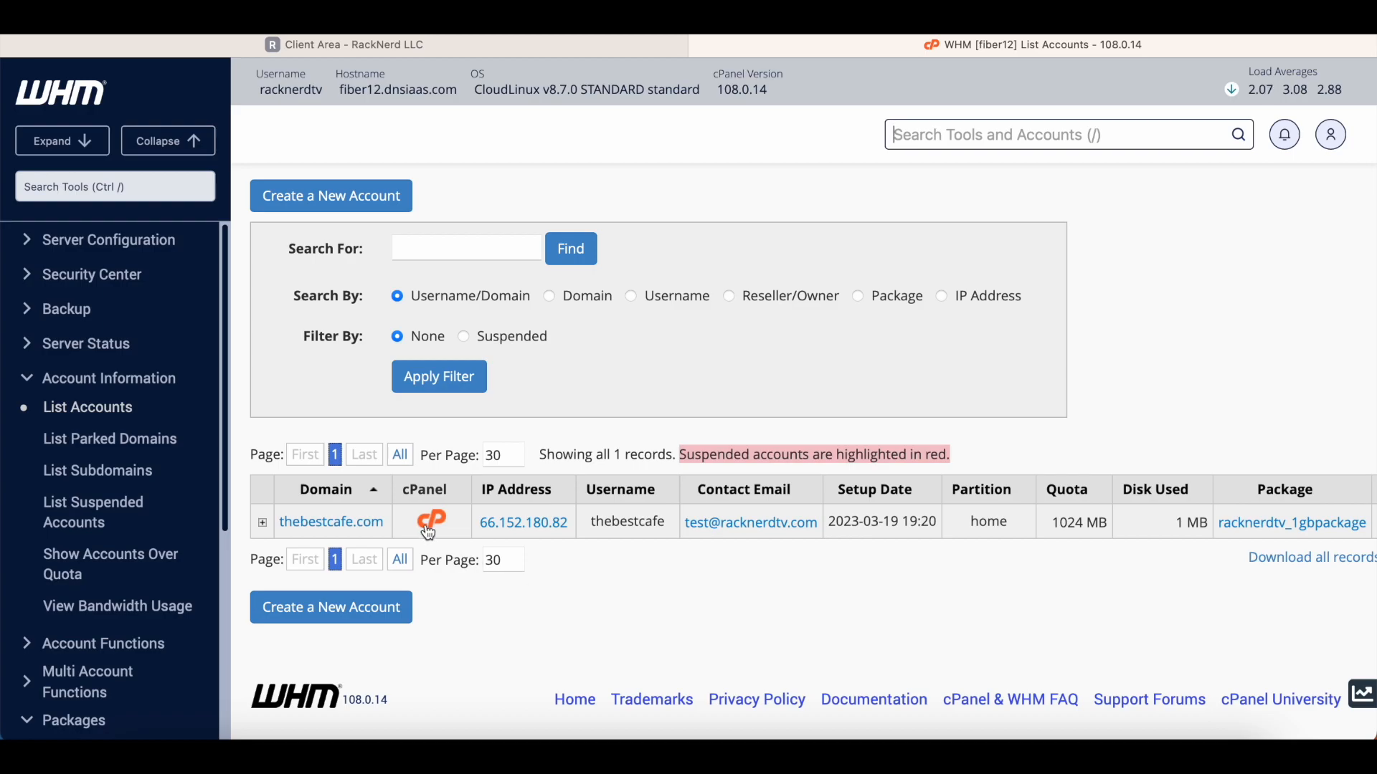
# Log in to cPanel for thebestcafe.com and dismiss the starting-point welcome dialog
pyautogui.click(431, 522)
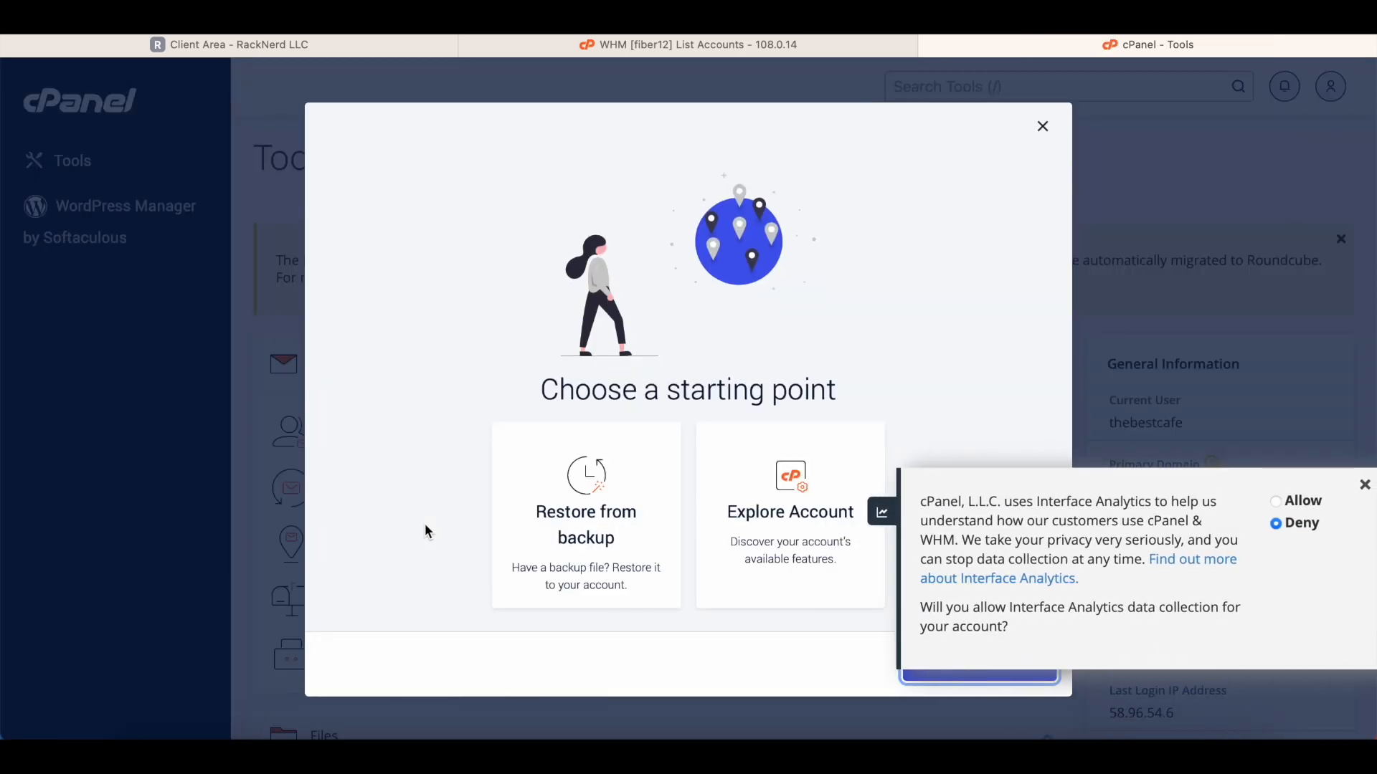
pyautogui.click(1042, 127)
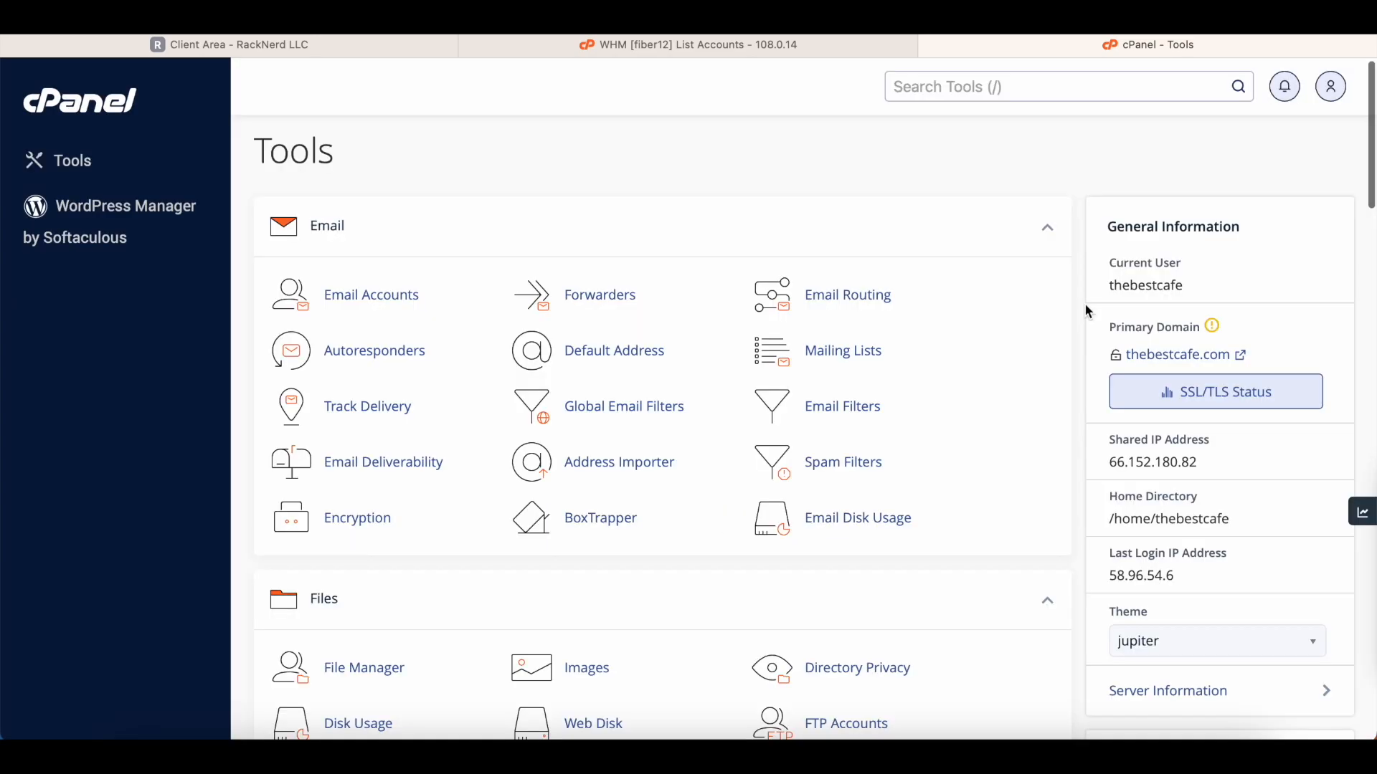
# Scroll through the Statistics panel showing 1 GB disk and resource limits, then return to the client area
pyautogui.scroll(-3)
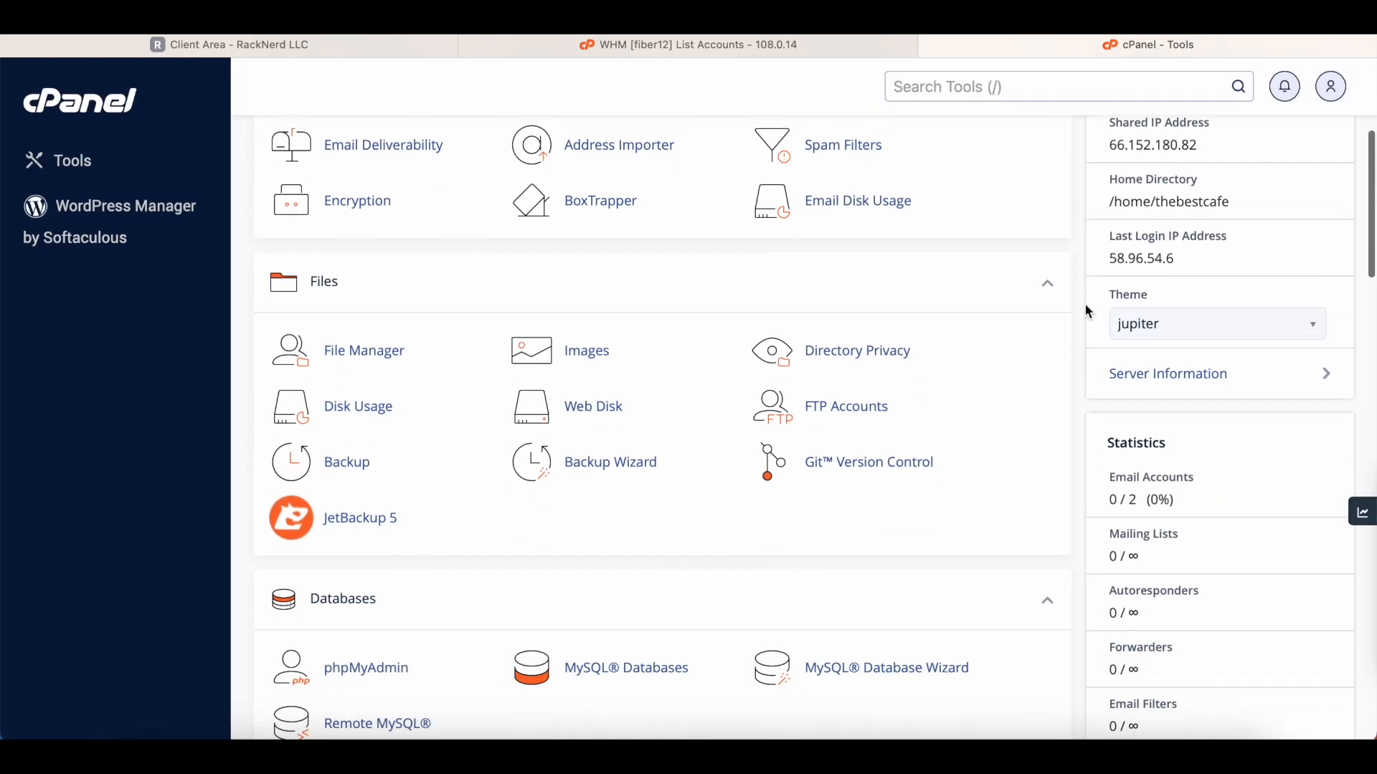
pyautogui.scroll(-3)
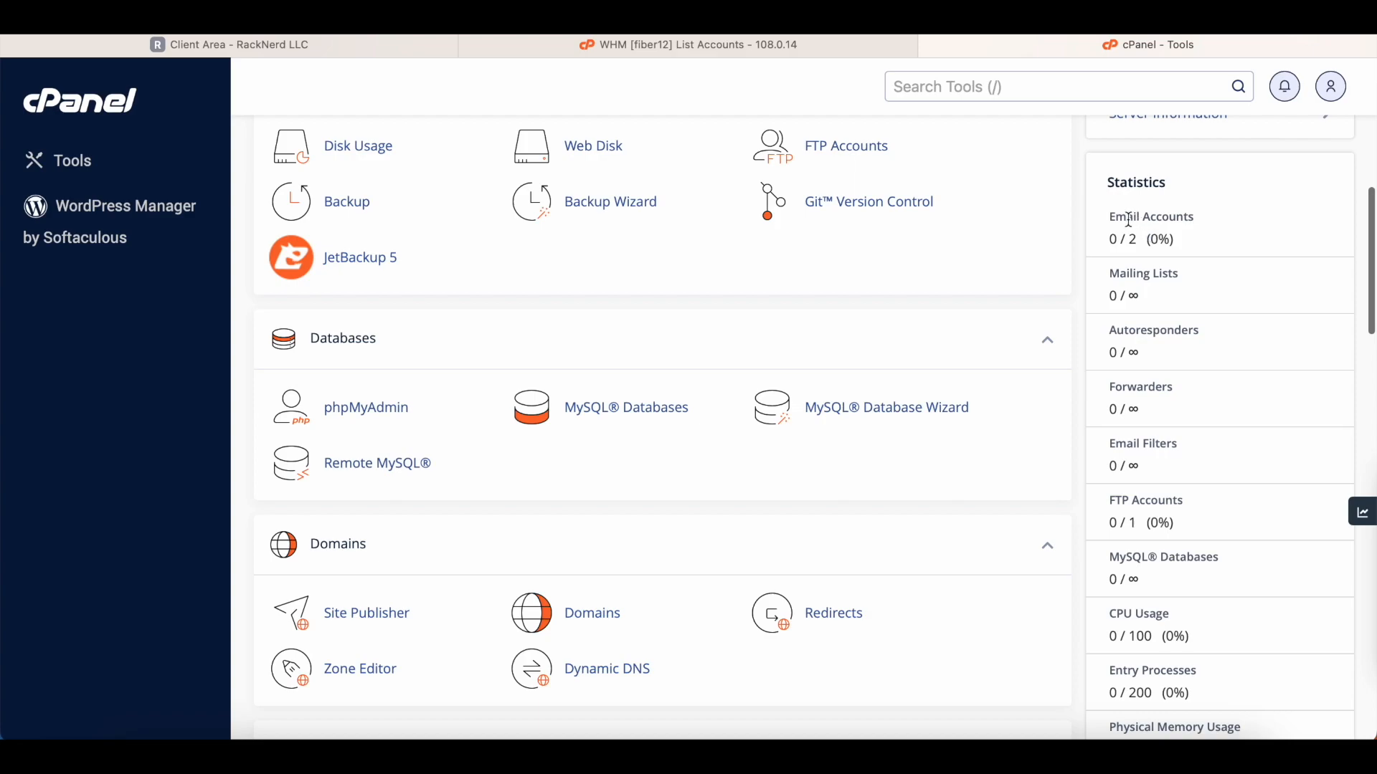
pyautogui.moveTo(1207, 268)
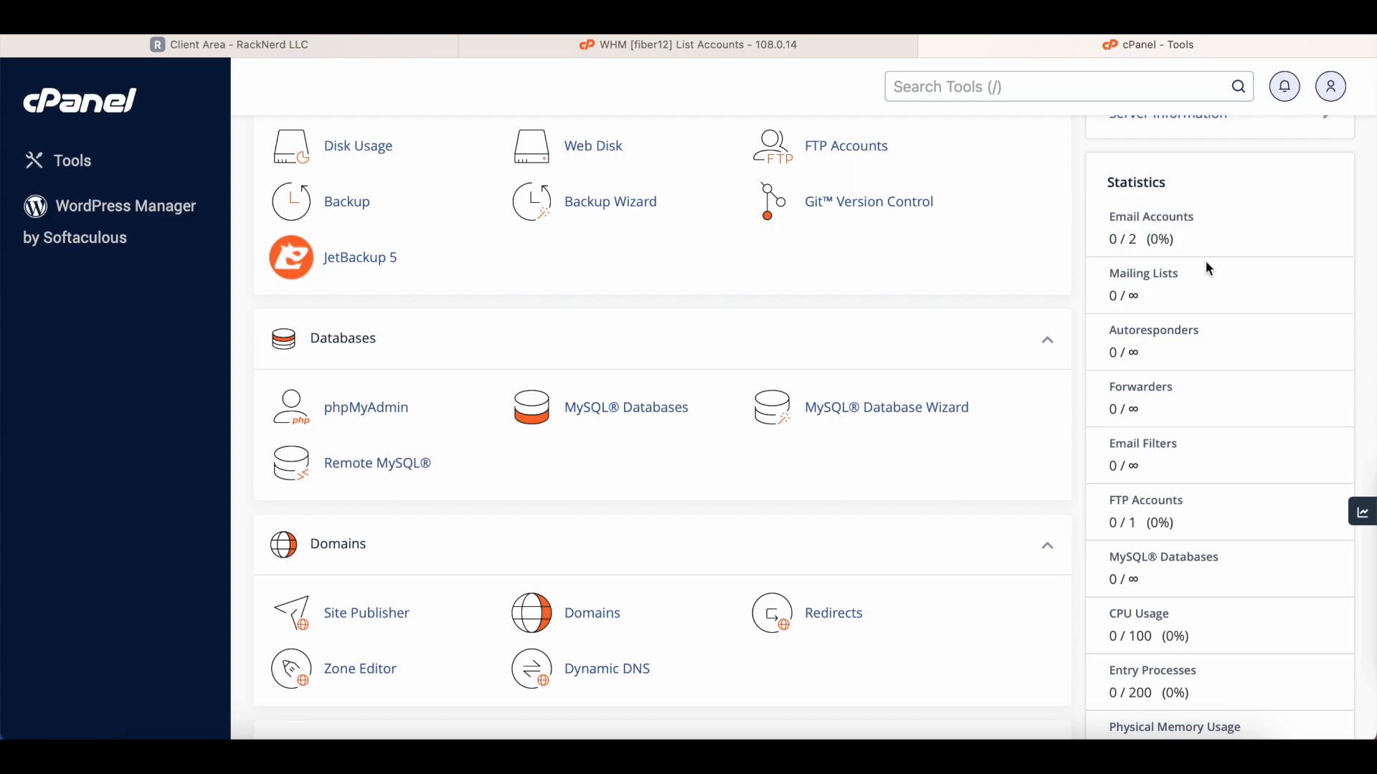
pyautogui.scroll(-3)
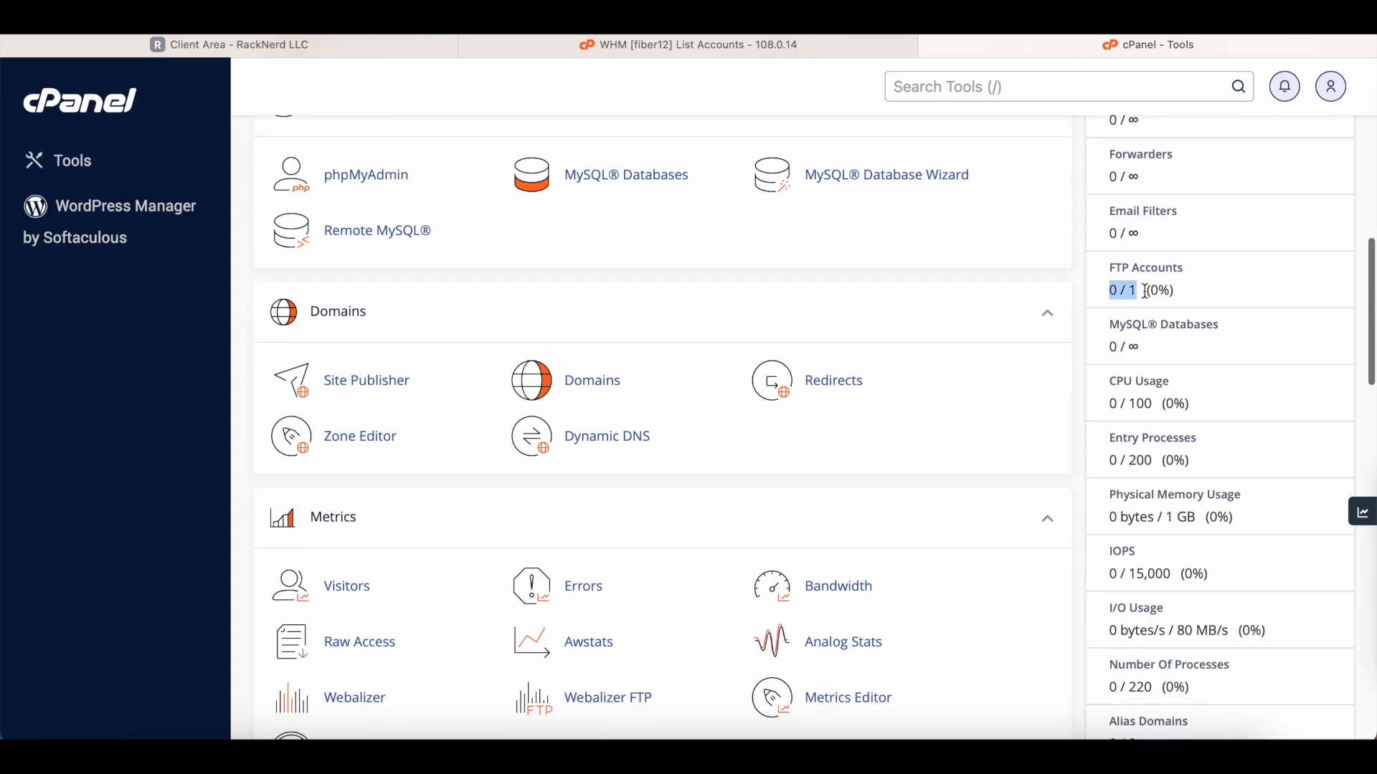
pyautogui.scroll(-3)
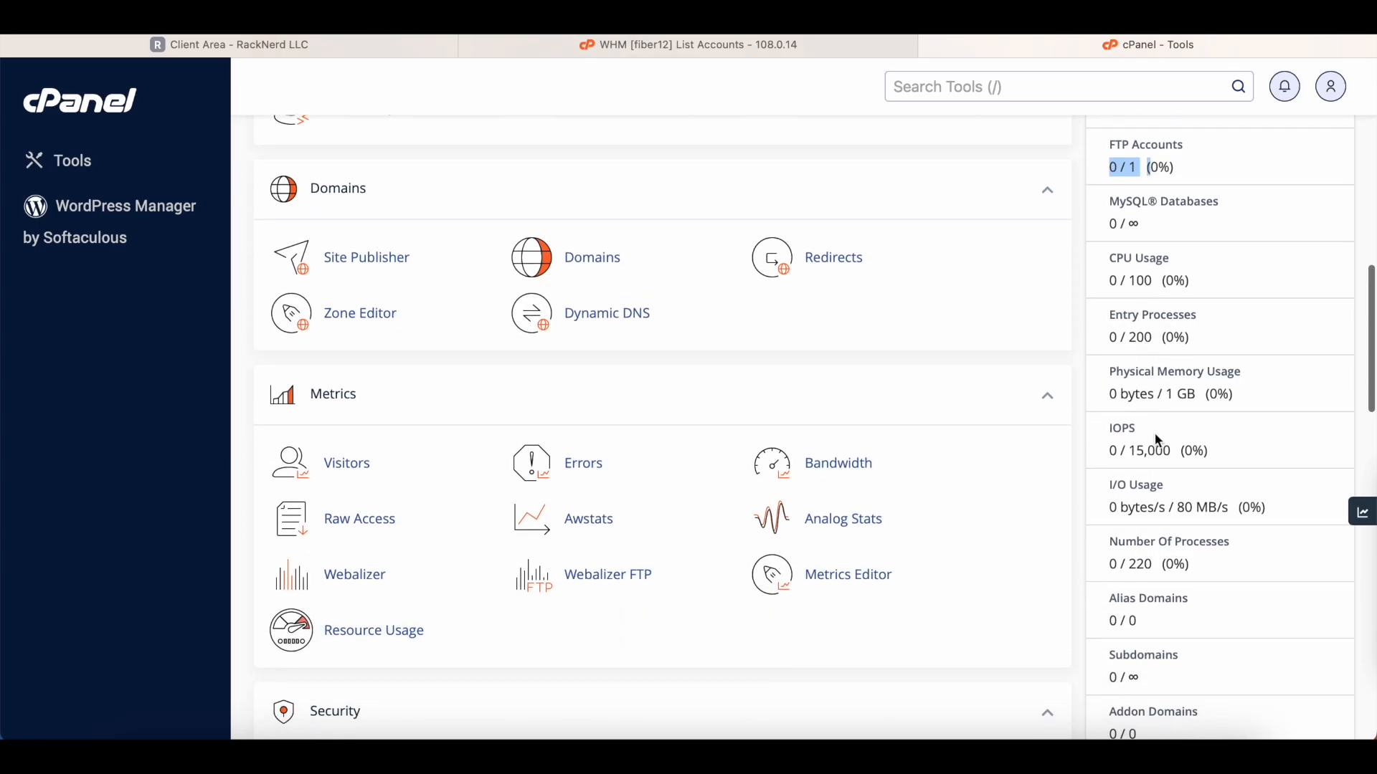
pyautogui.scroll(-3)
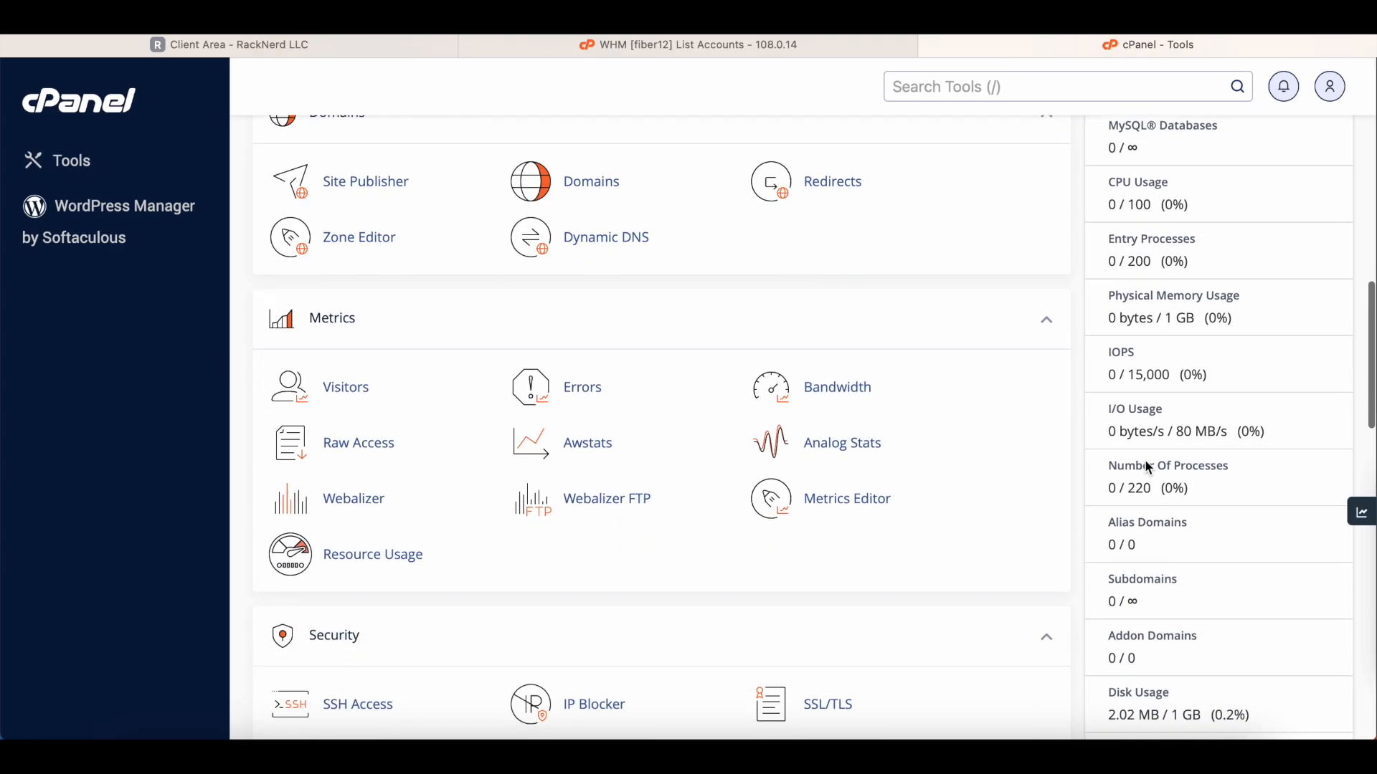
pyautogui.scroll(-3)
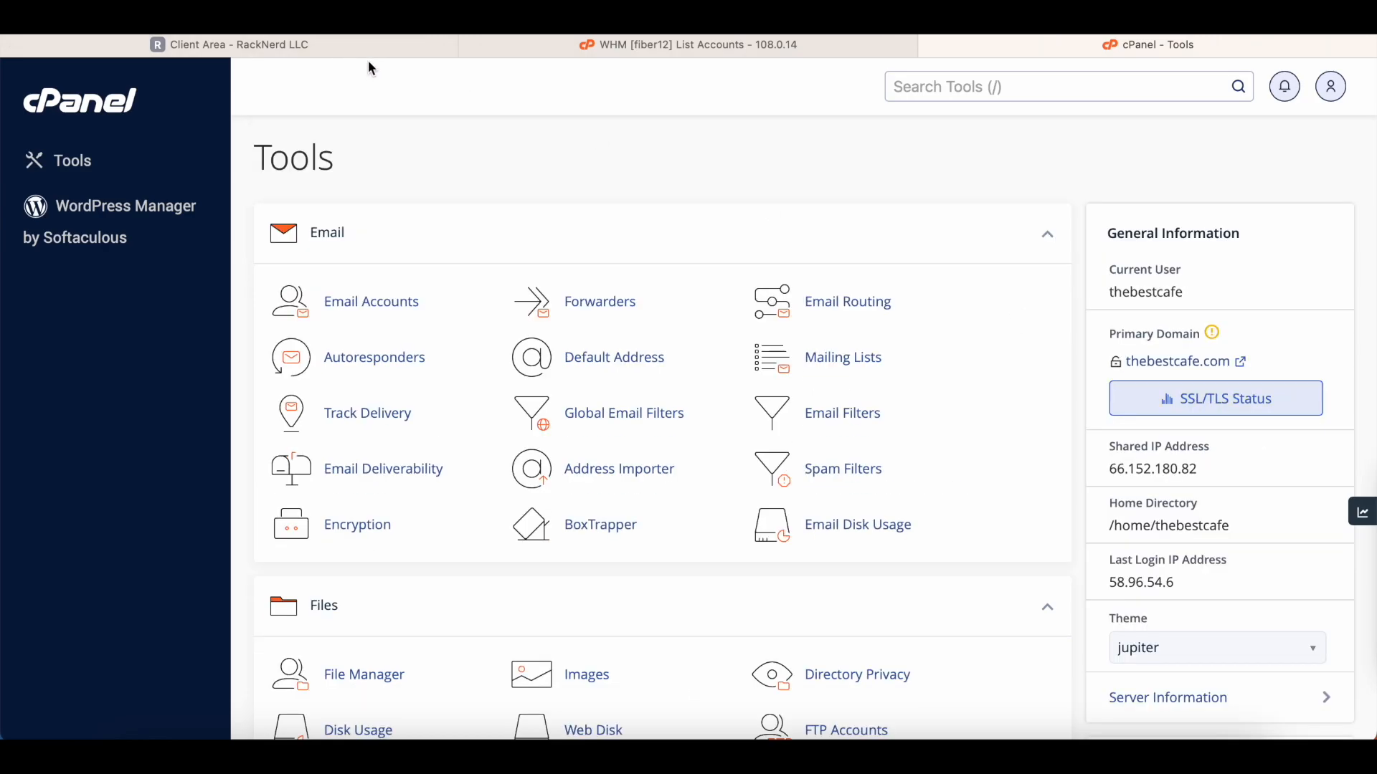
pyautogui.click(228, 44)
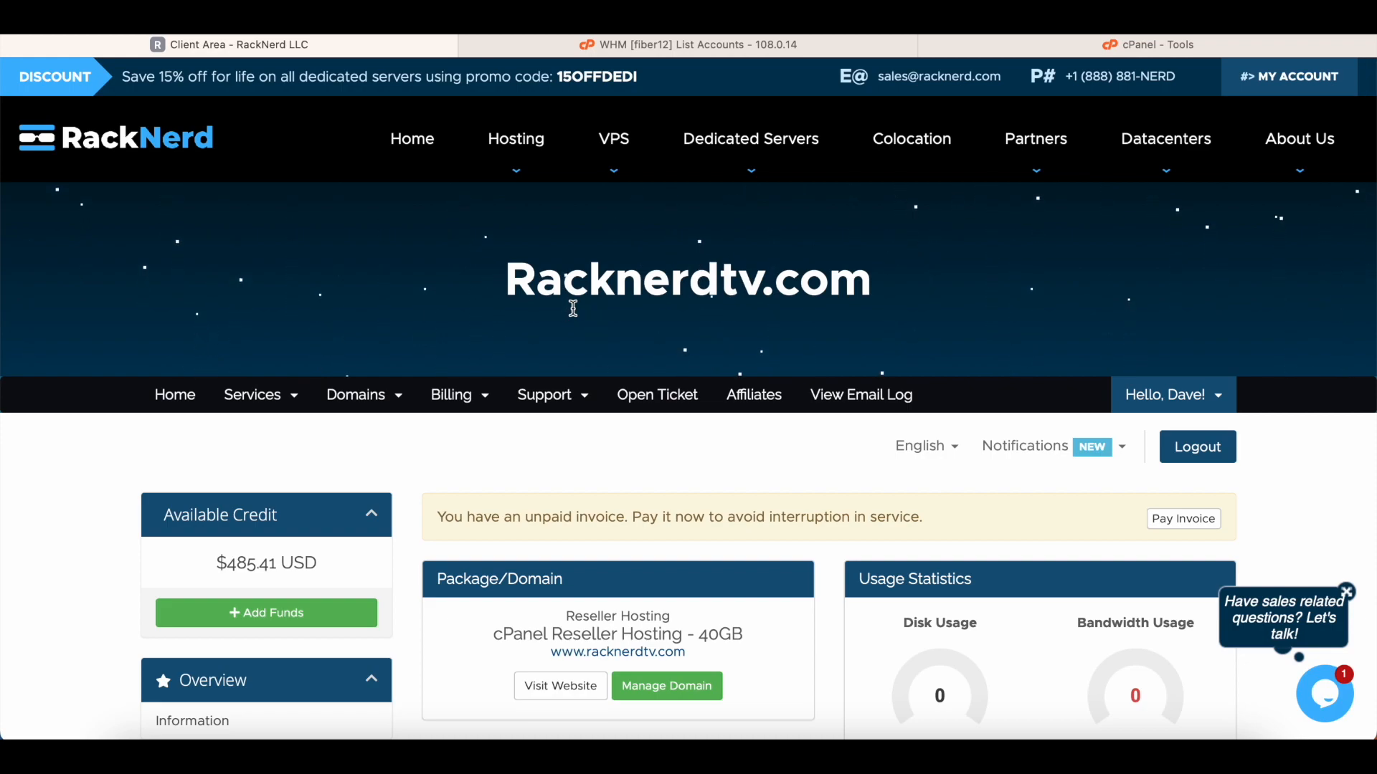
# Open the reseller's racknerdtv.com cPanel and dismiss the Interface Analytics prompt
pyautogui.scroll(-3)
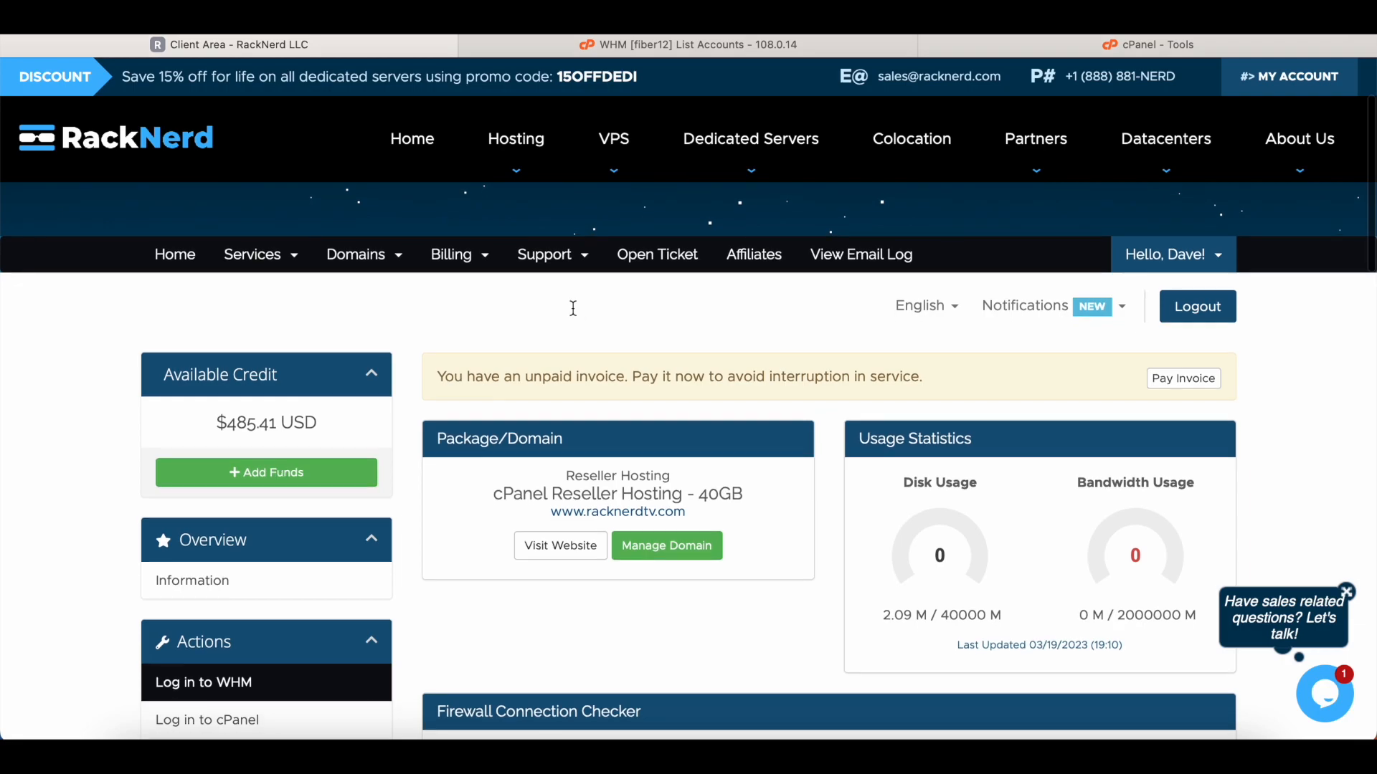
pyautogui.scroll(-3)
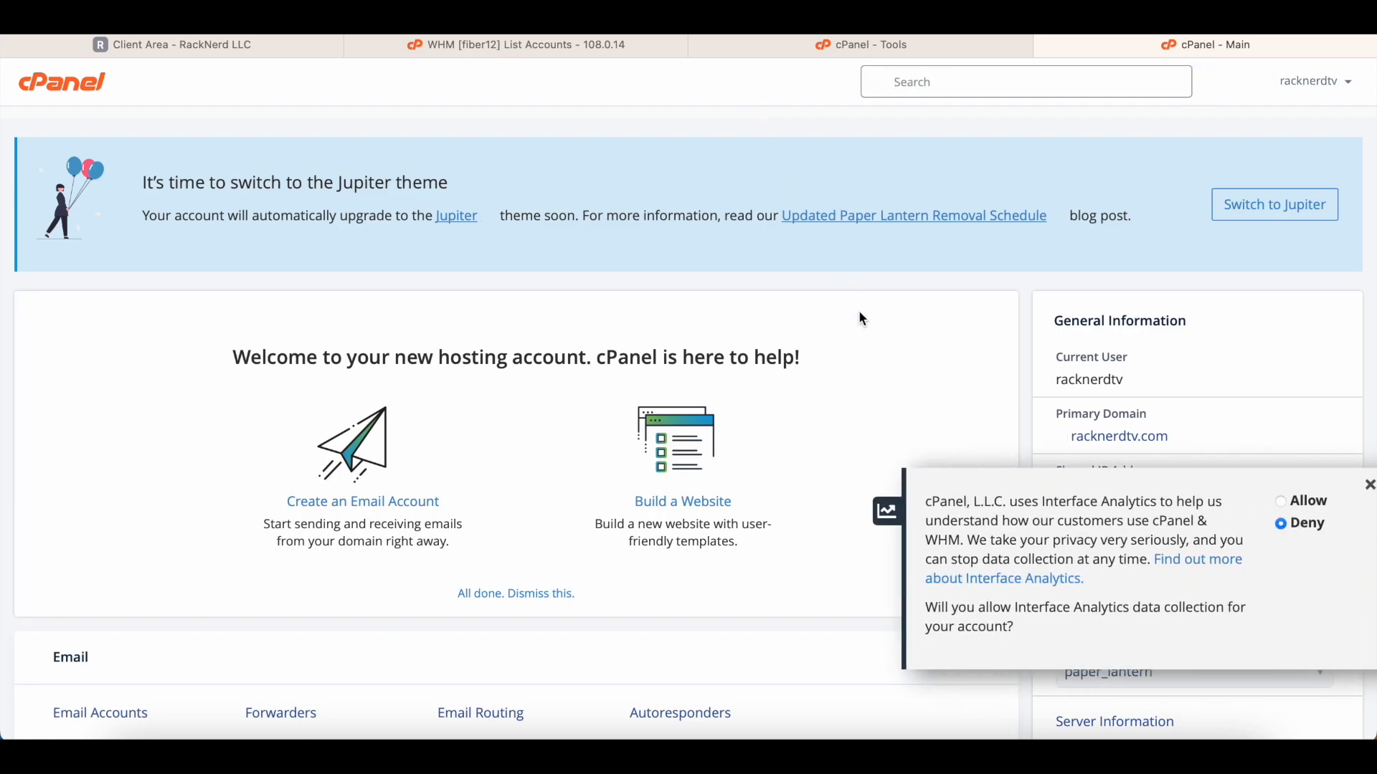
pyautogui.click(1368, 484)
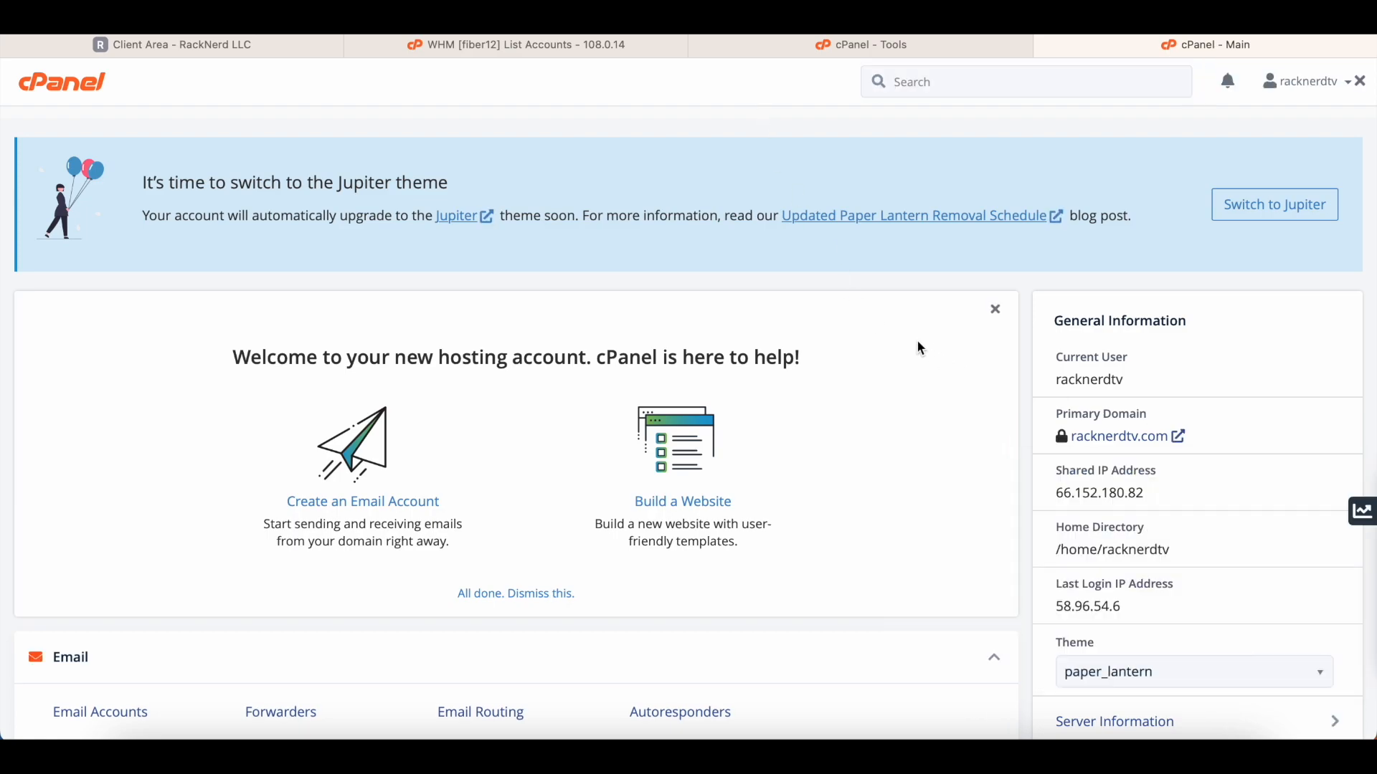
pyautogui.moveTo(1142, 453)
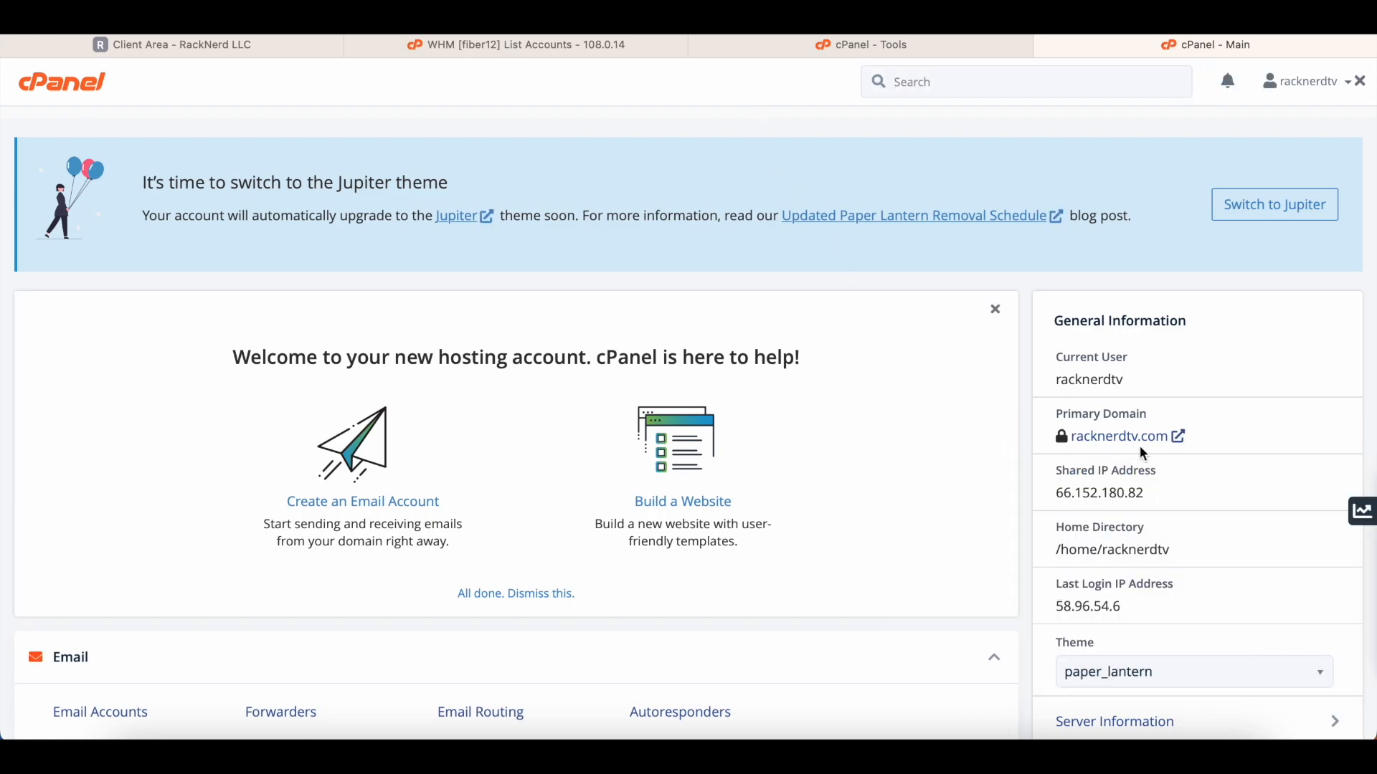
pyautogui.moveTo(1117, 436)
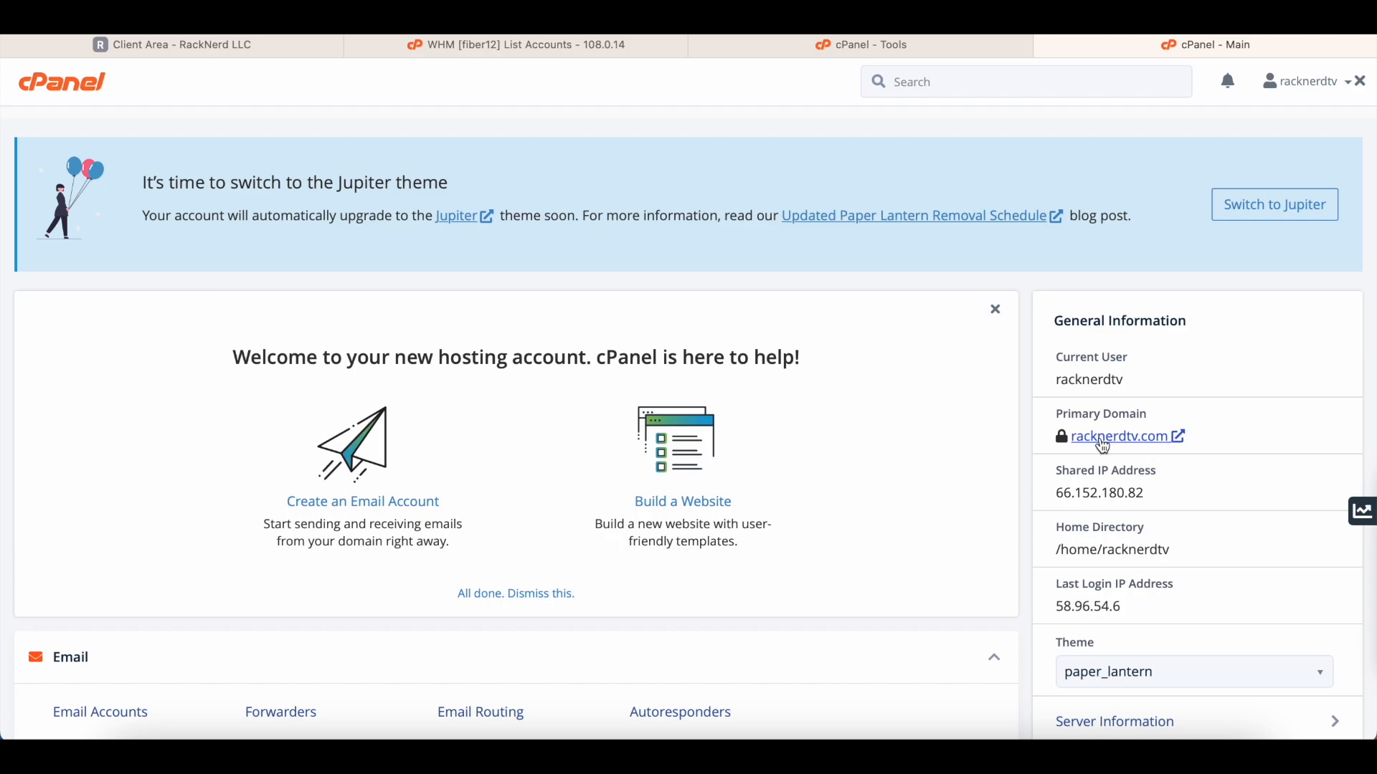
pyautogui.moveTo(1132, 456)
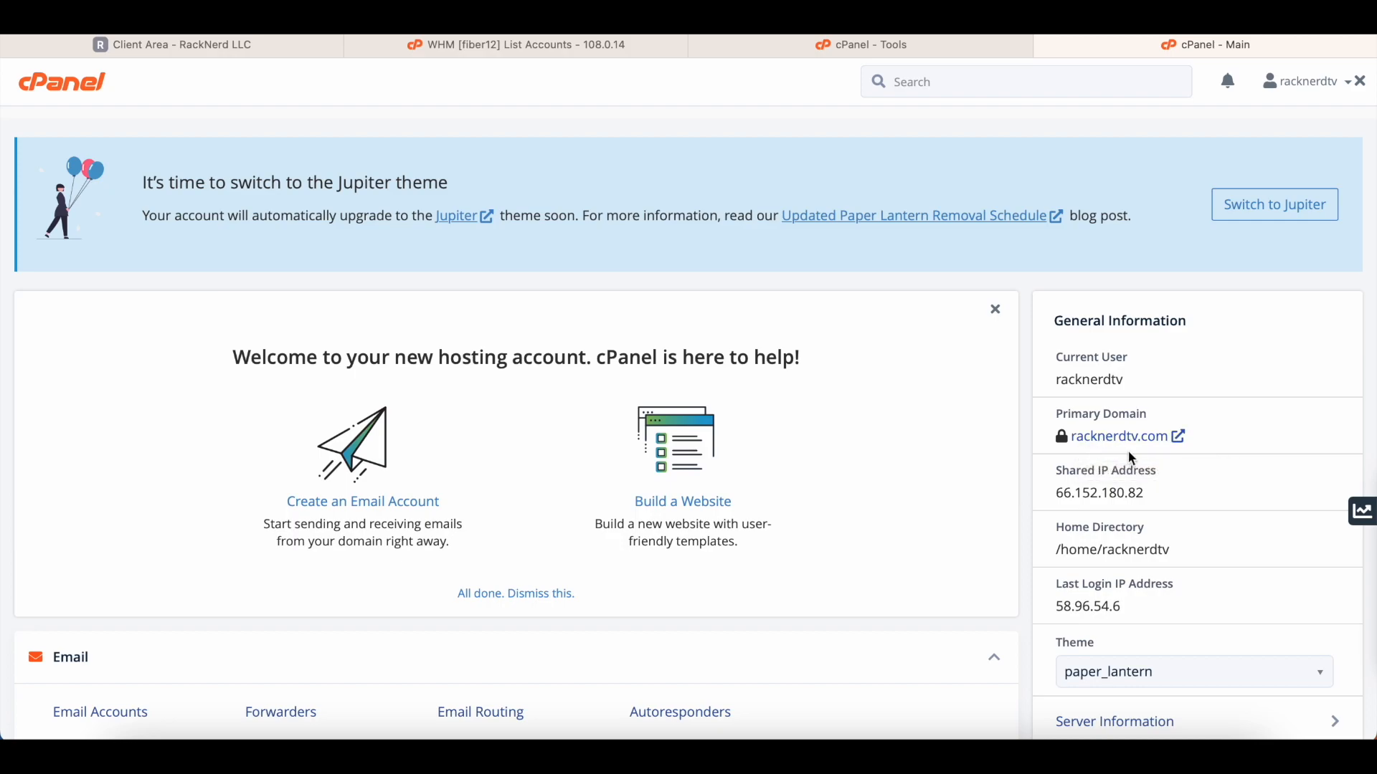
pyautogui.moveTo(1141, 452)
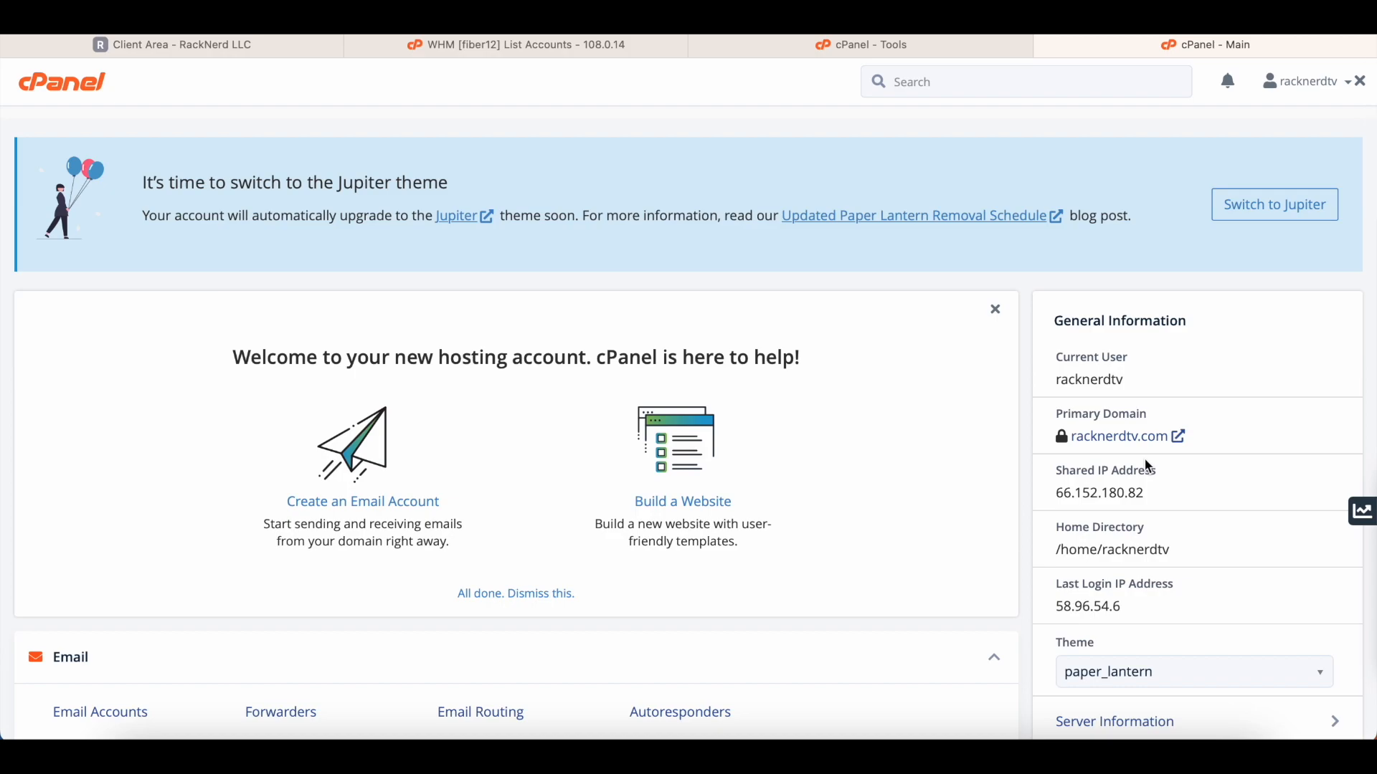
pyautogui.scroll(-3)
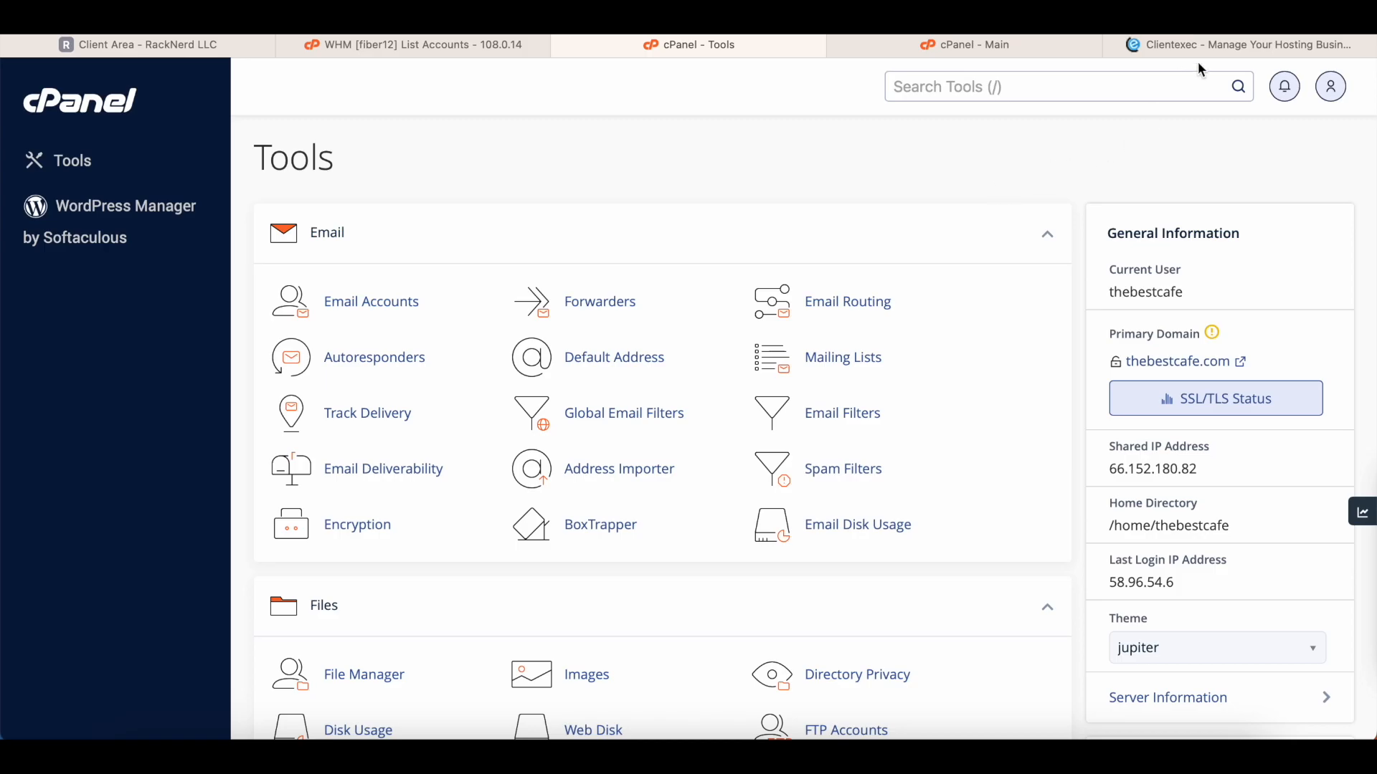
# Browse the Clientexec homepage down to its sample billing dashboard
pyautogui.click(1238, 45)
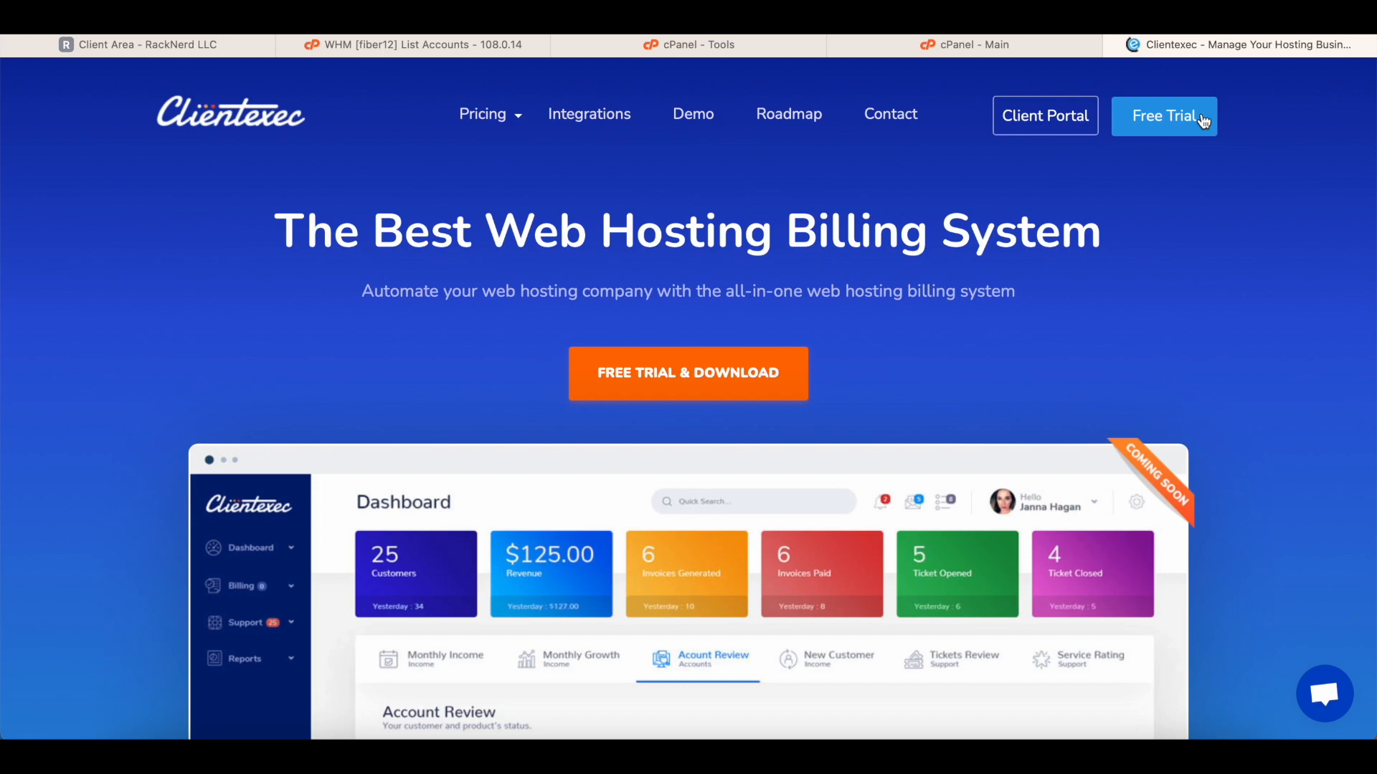
pyautogui.scroll(-3)
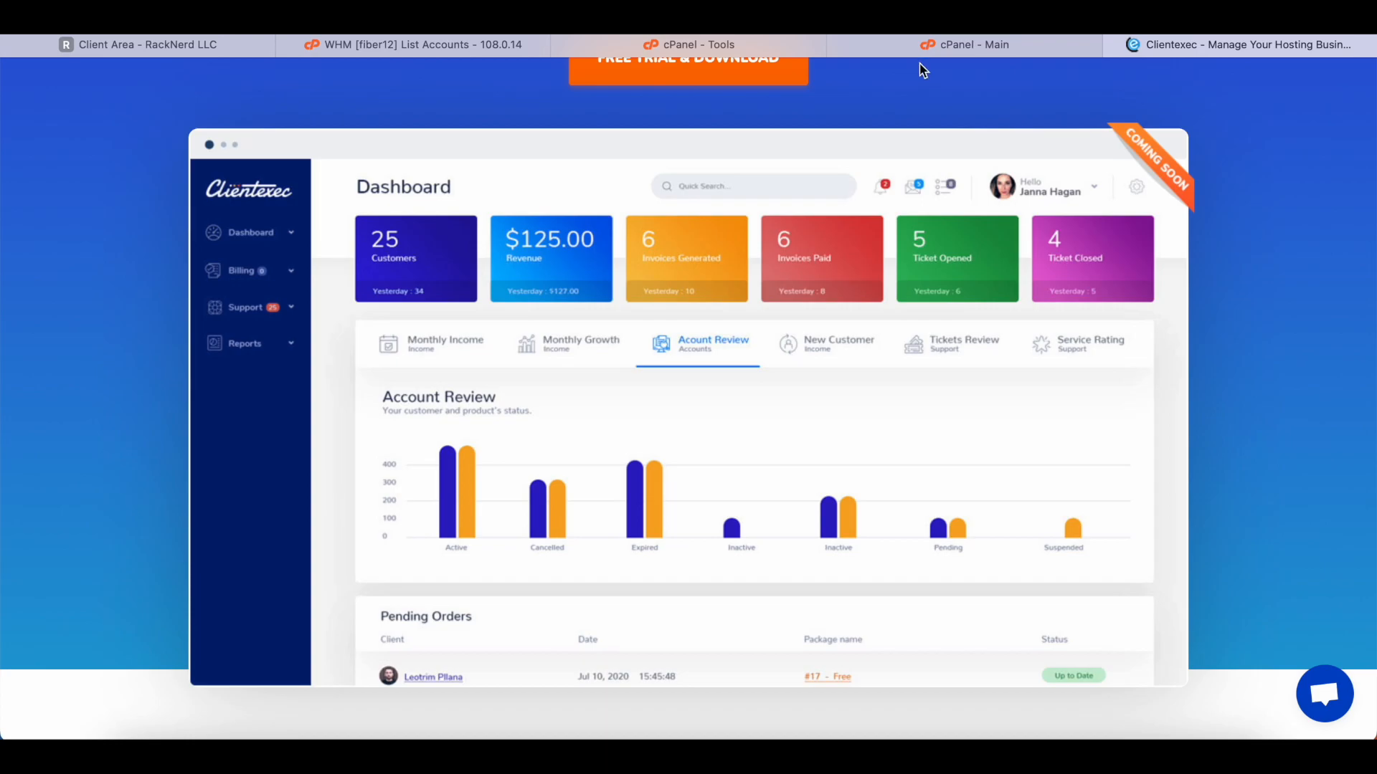
# Return to the RackNerd client area and open the RackNerd colocation homepage
pyautogui.click(140, 44)
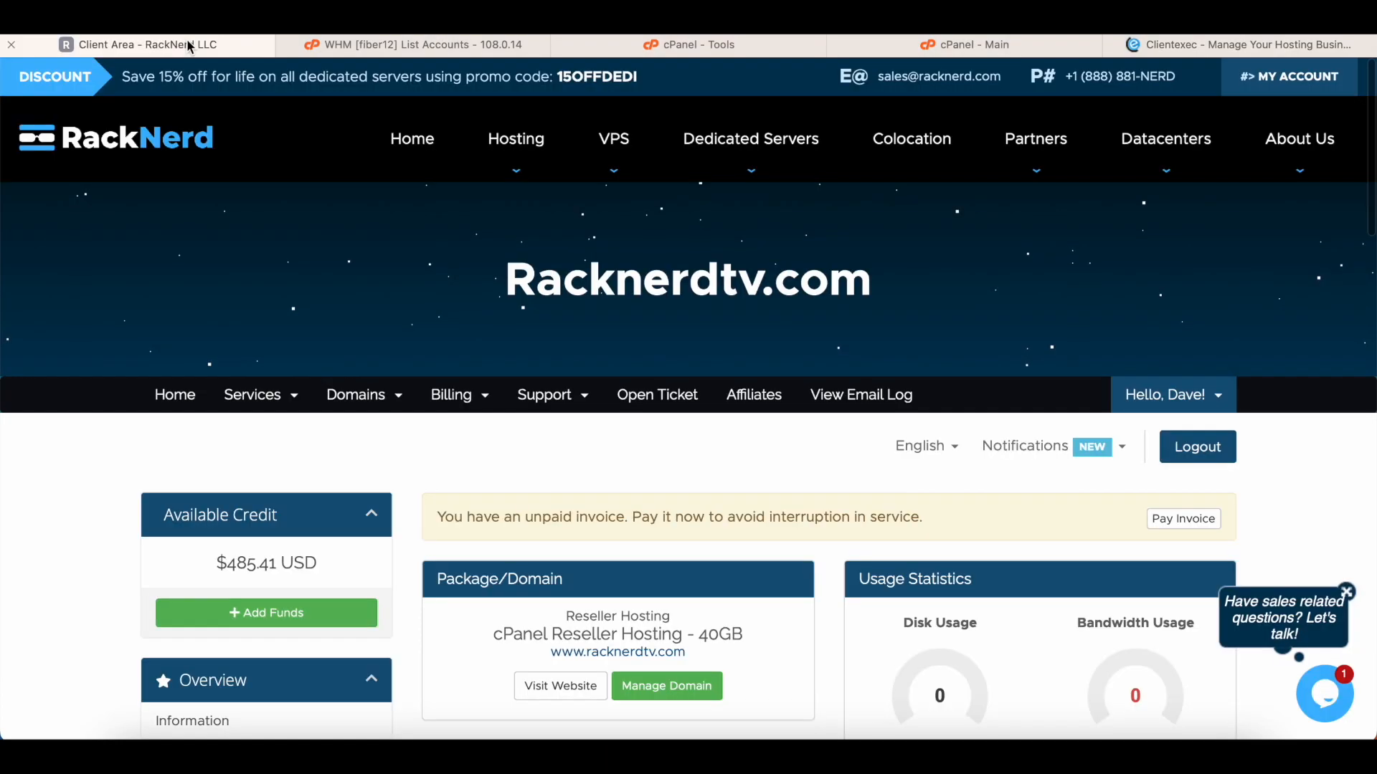
pyautogui.scroll(-3)
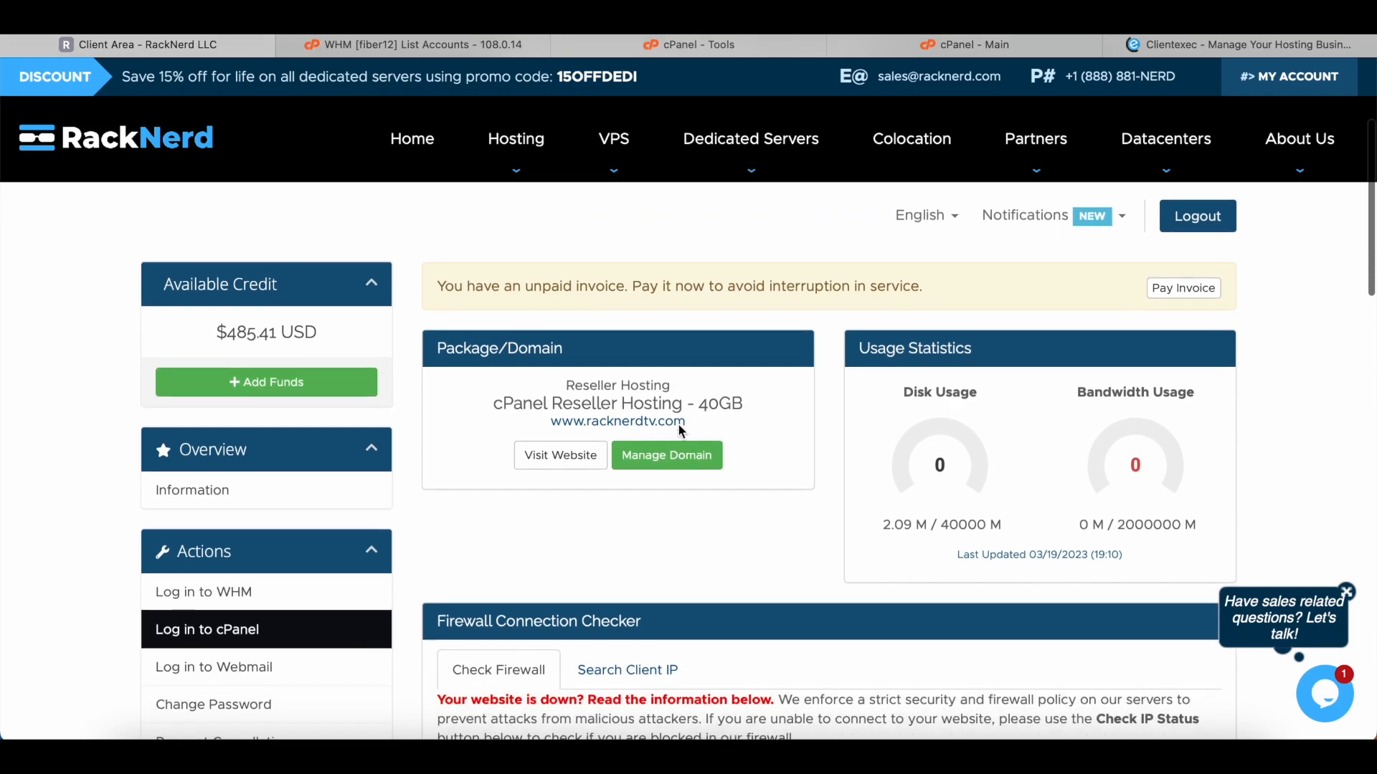
pyautogui.scroll(-3)
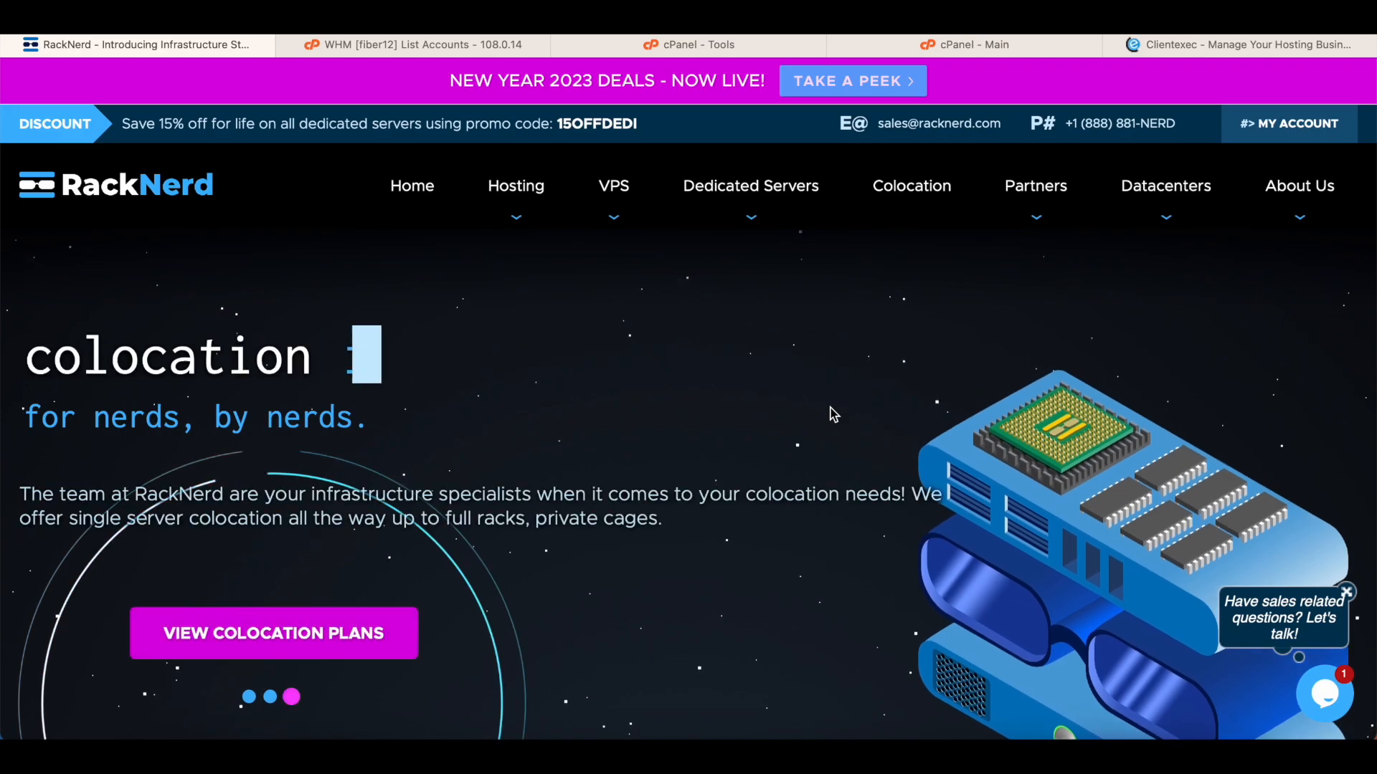
pyautogui.click(1323, 694)
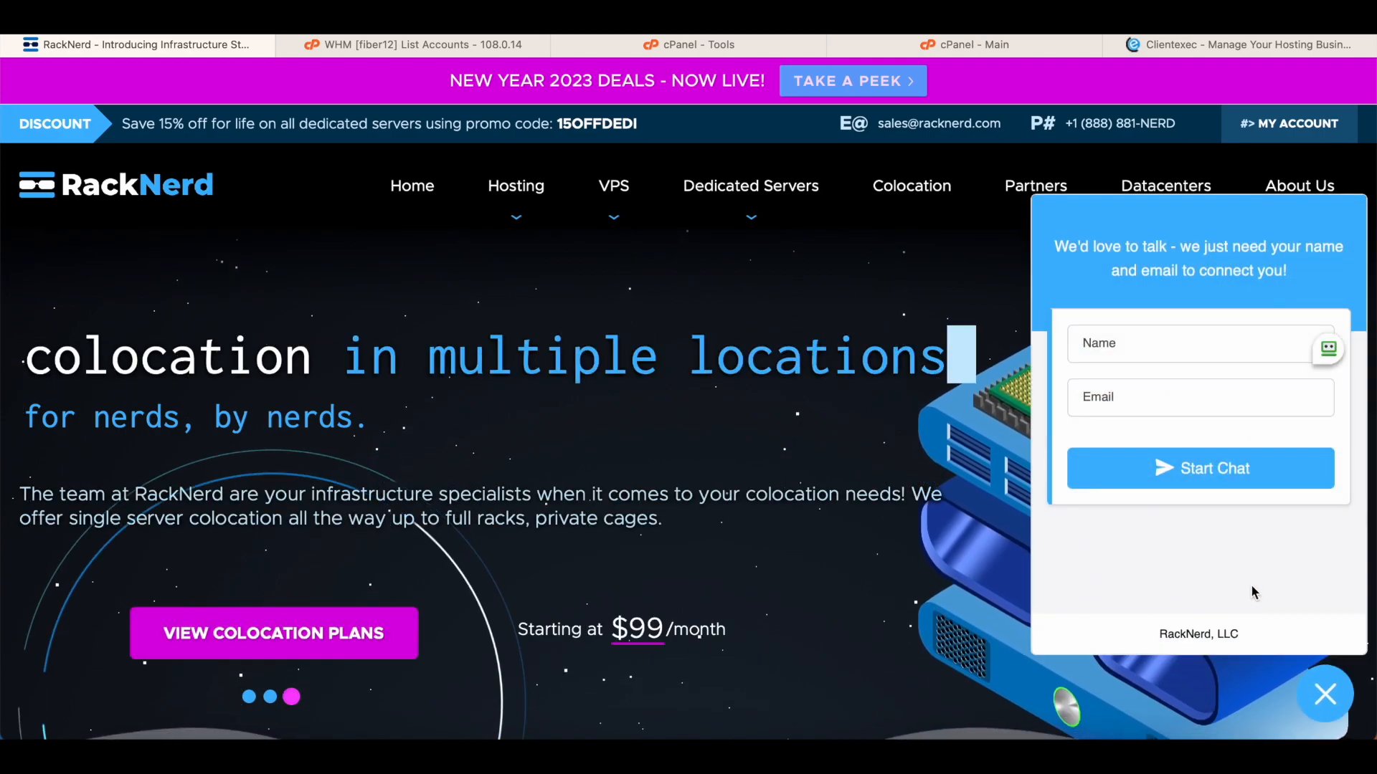